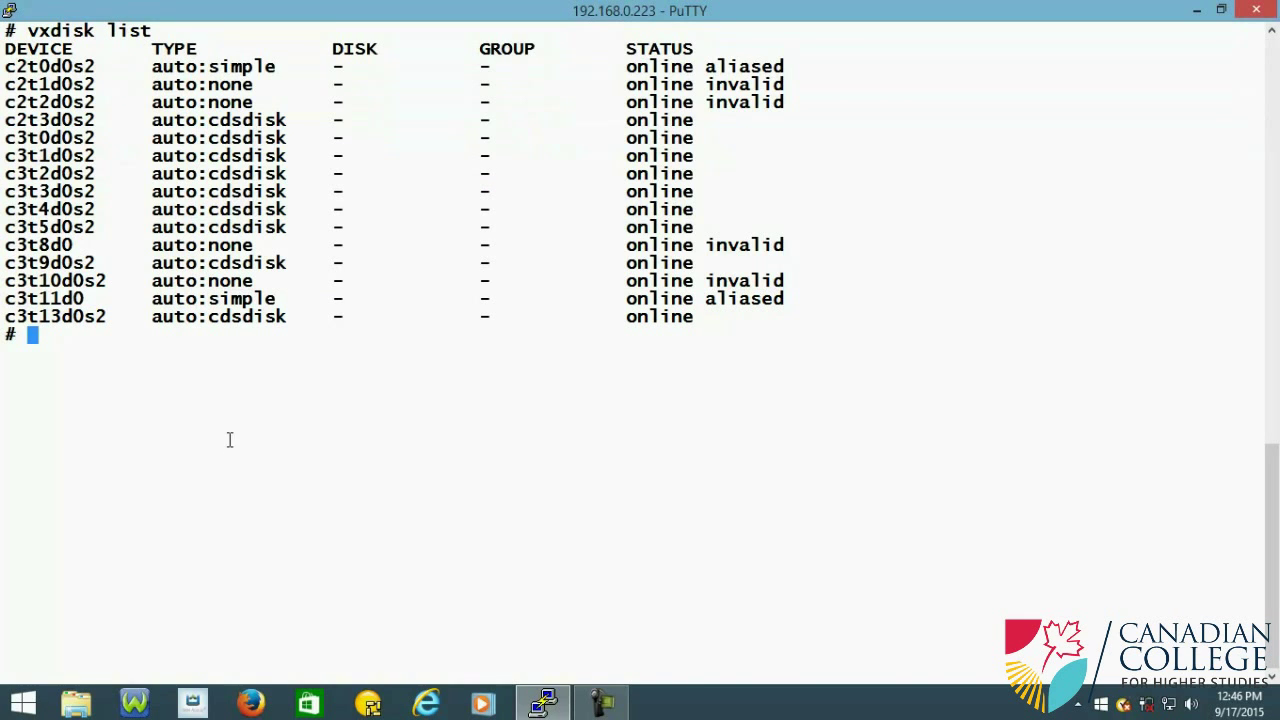
mouse_move(719, 62)
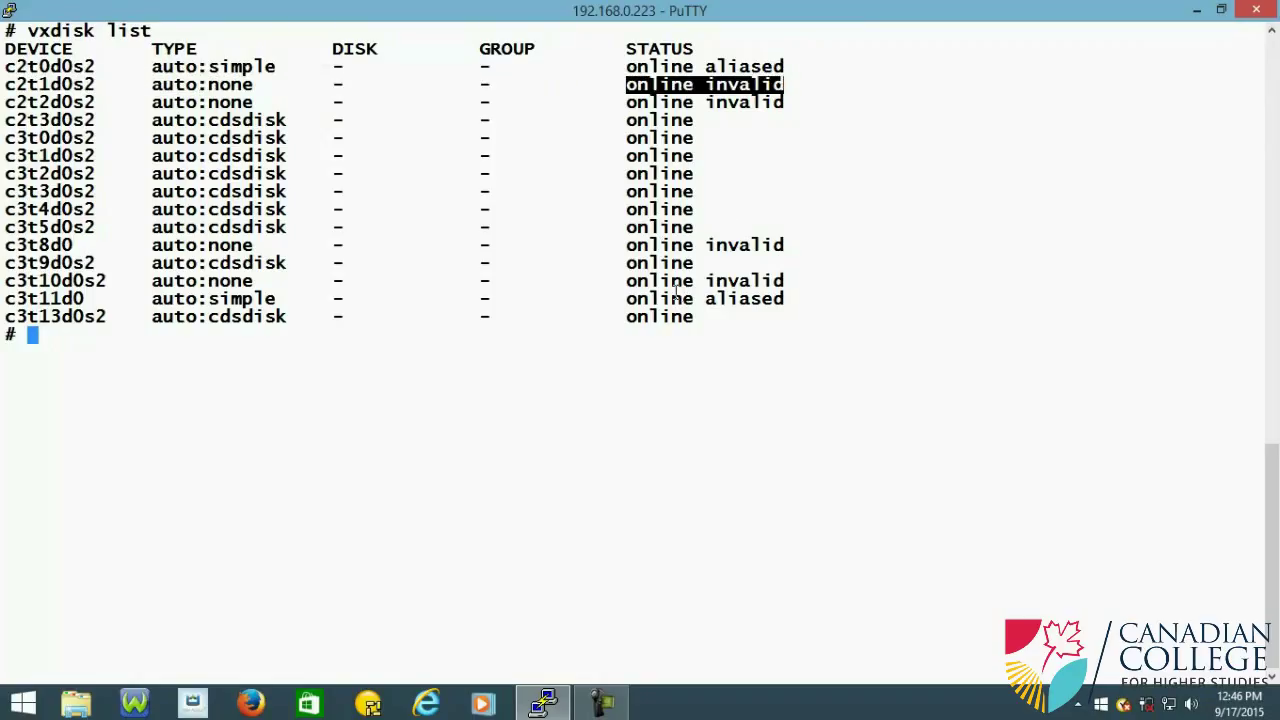
mouse_move(648, 155)
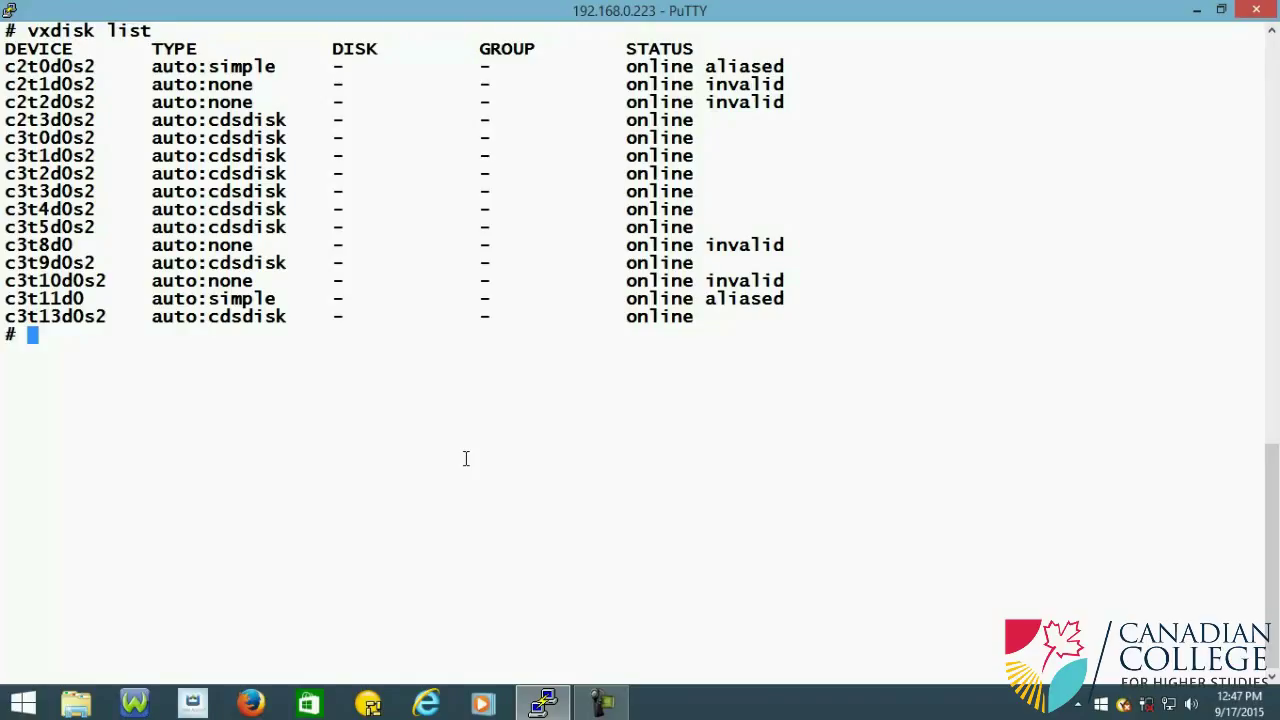
Step: Run 'ps -e | grep vx' to confirm the vxconfig daemon is running
type("ps -e")
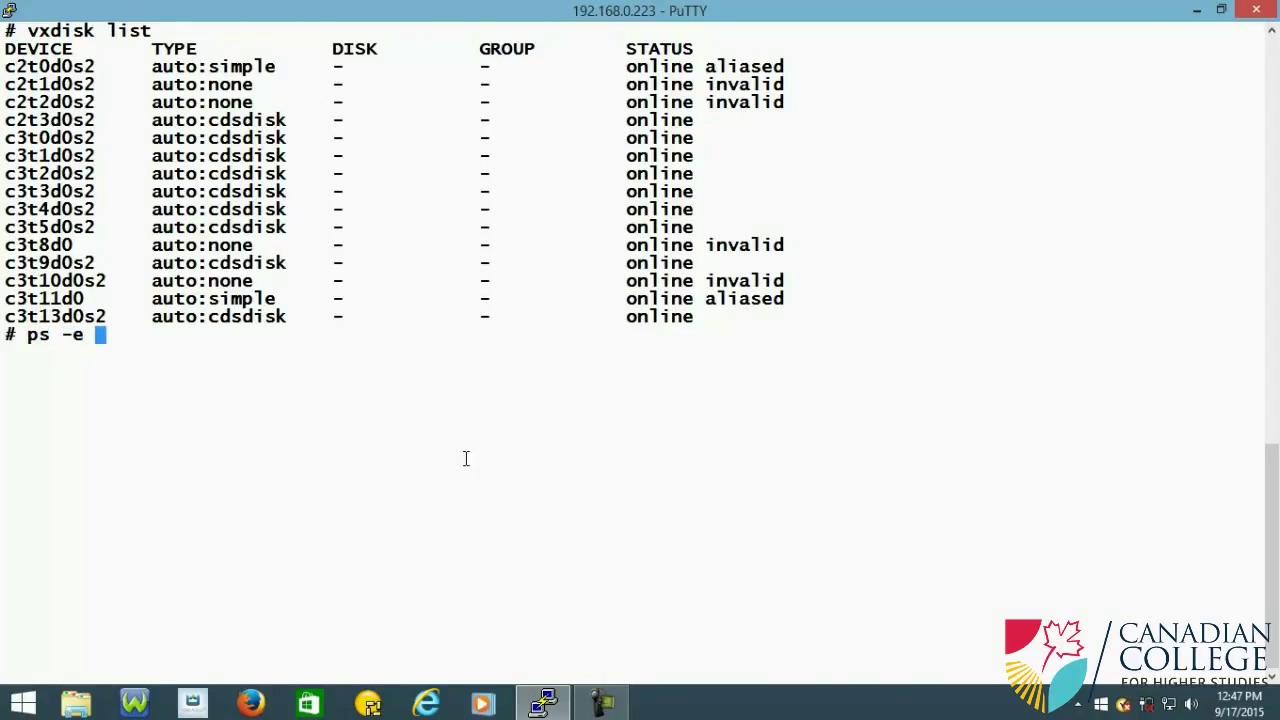
type("| vx")
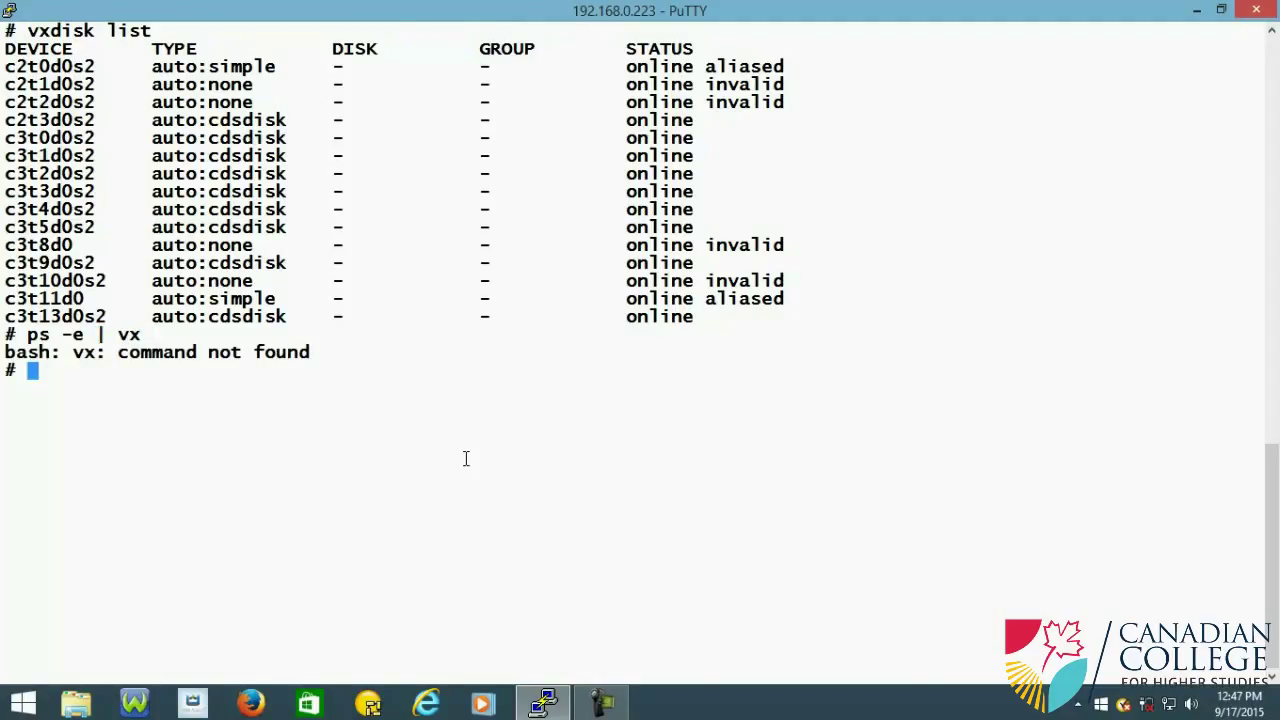
type("ps -e | grvx")
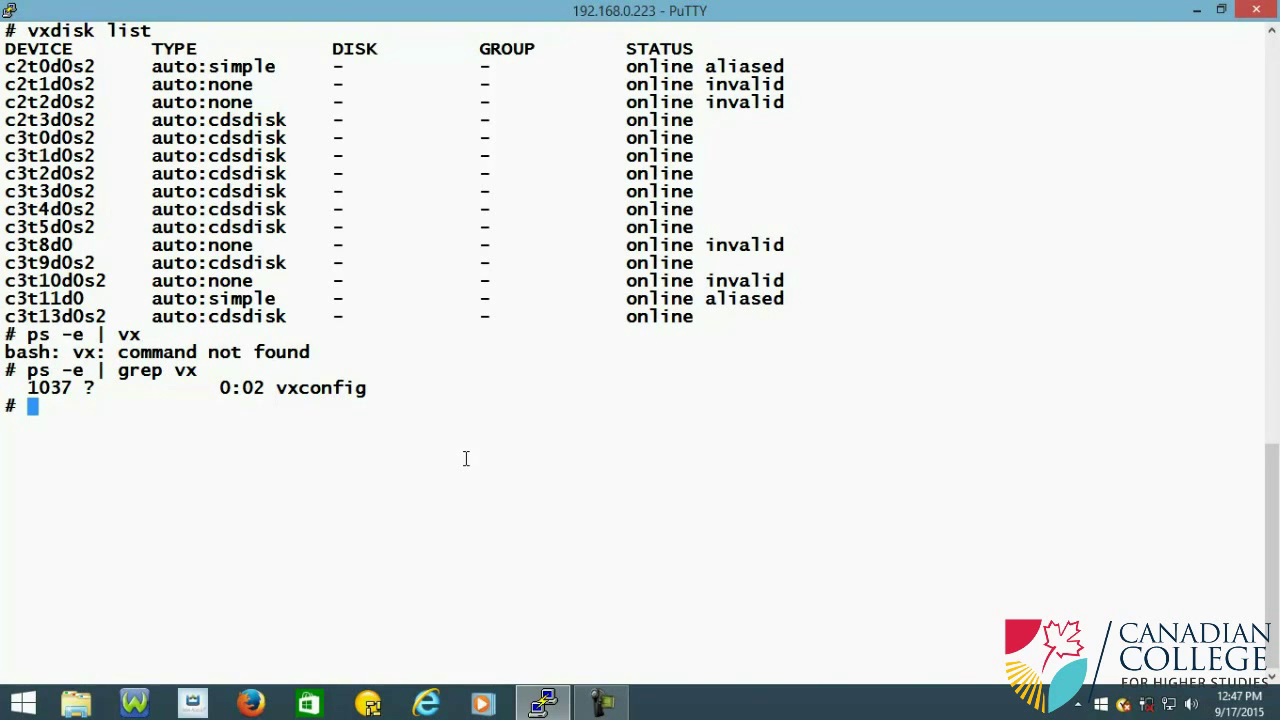
Step: Run vxdctl with no arguments to get its incorrect-usage message
type("v")
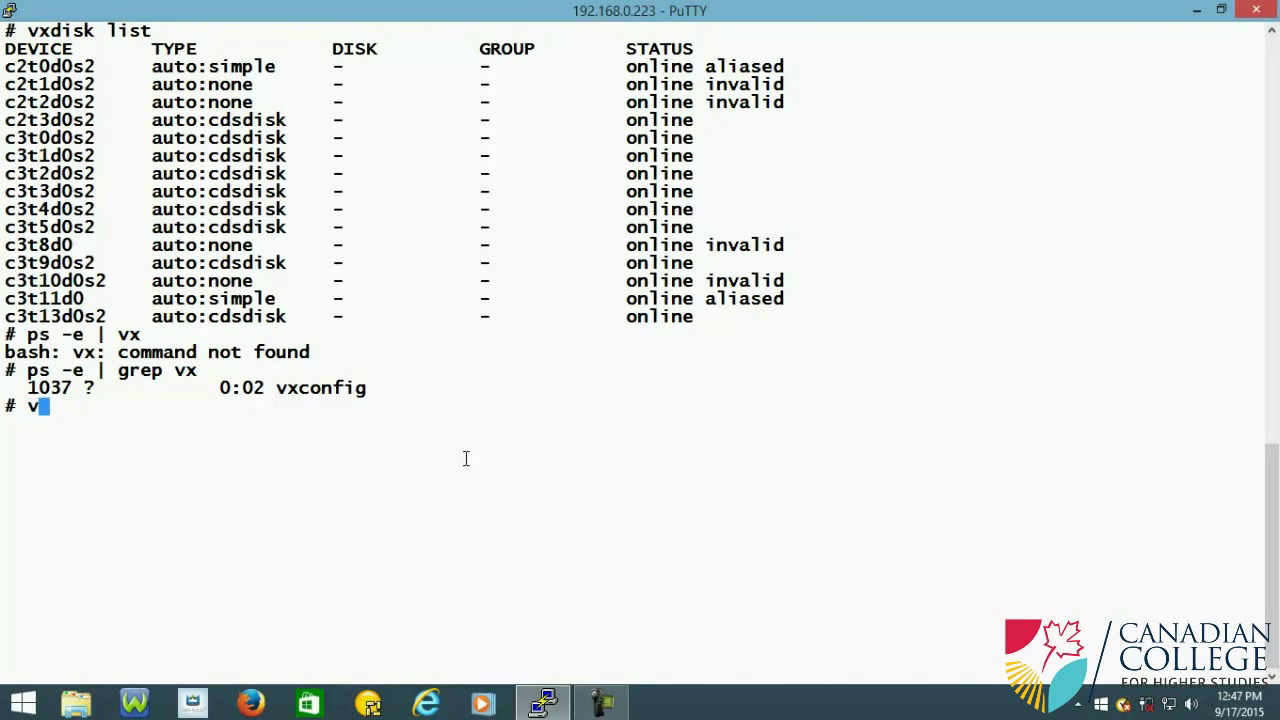
type("xdc")
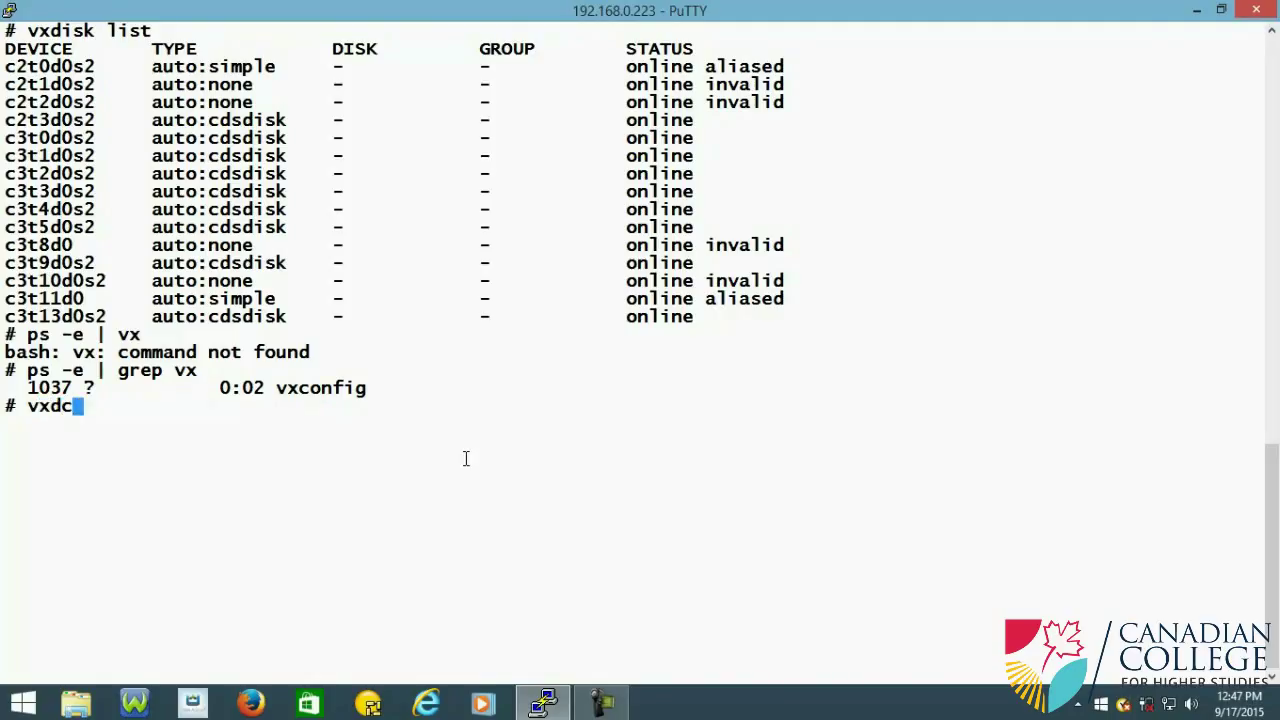
type("tl")
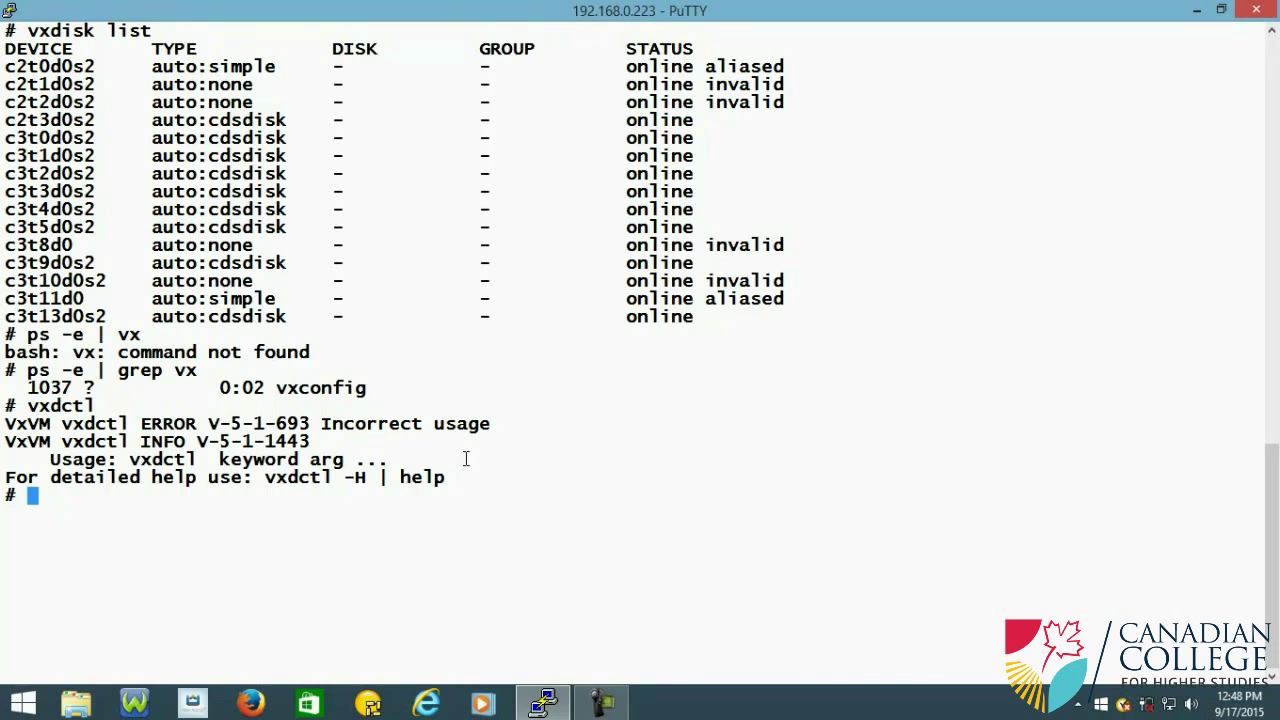
Step: Run 'vxdctl -H' and highlight the init keyword in the help output
type("vxdctl")
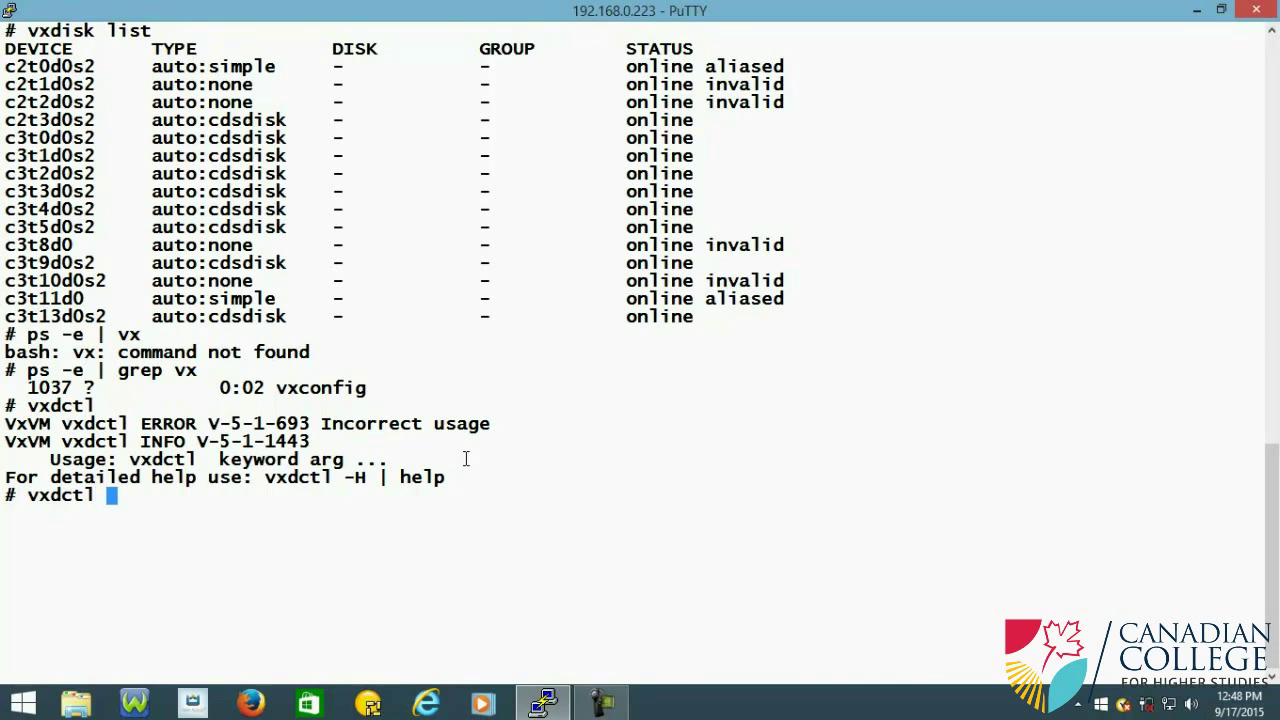
type("-H")
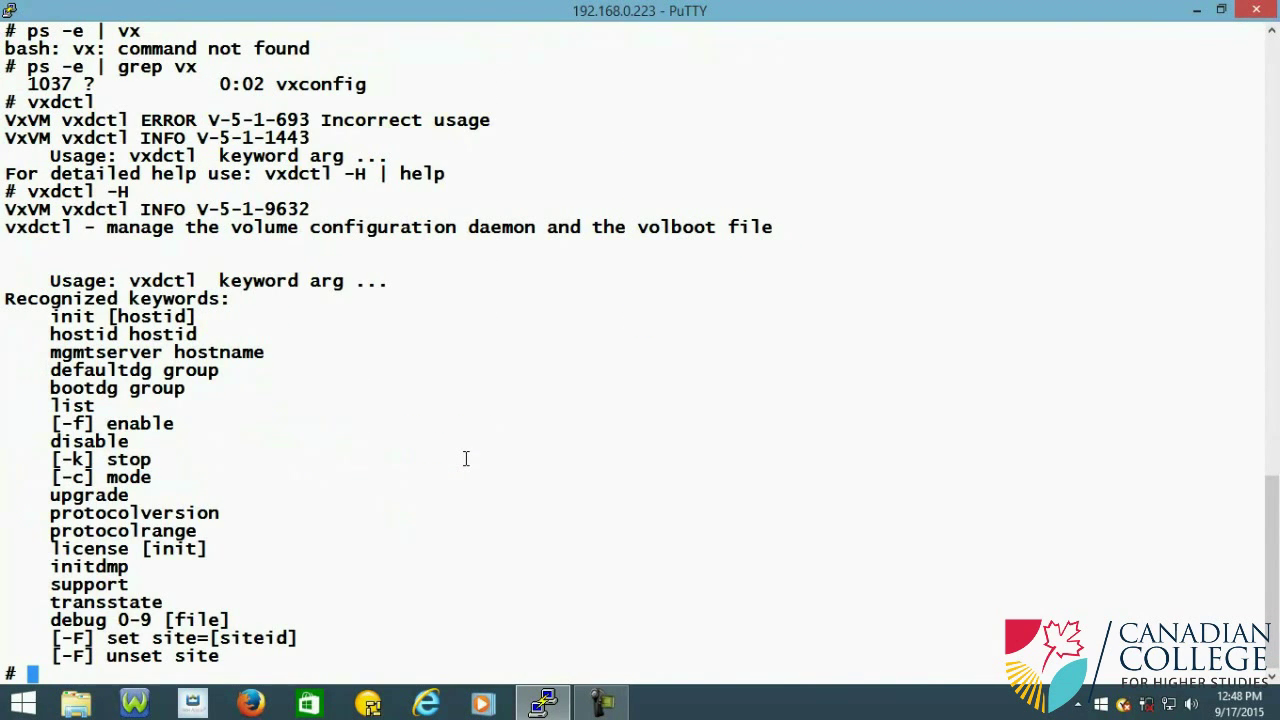
mouse_move(62, 310)
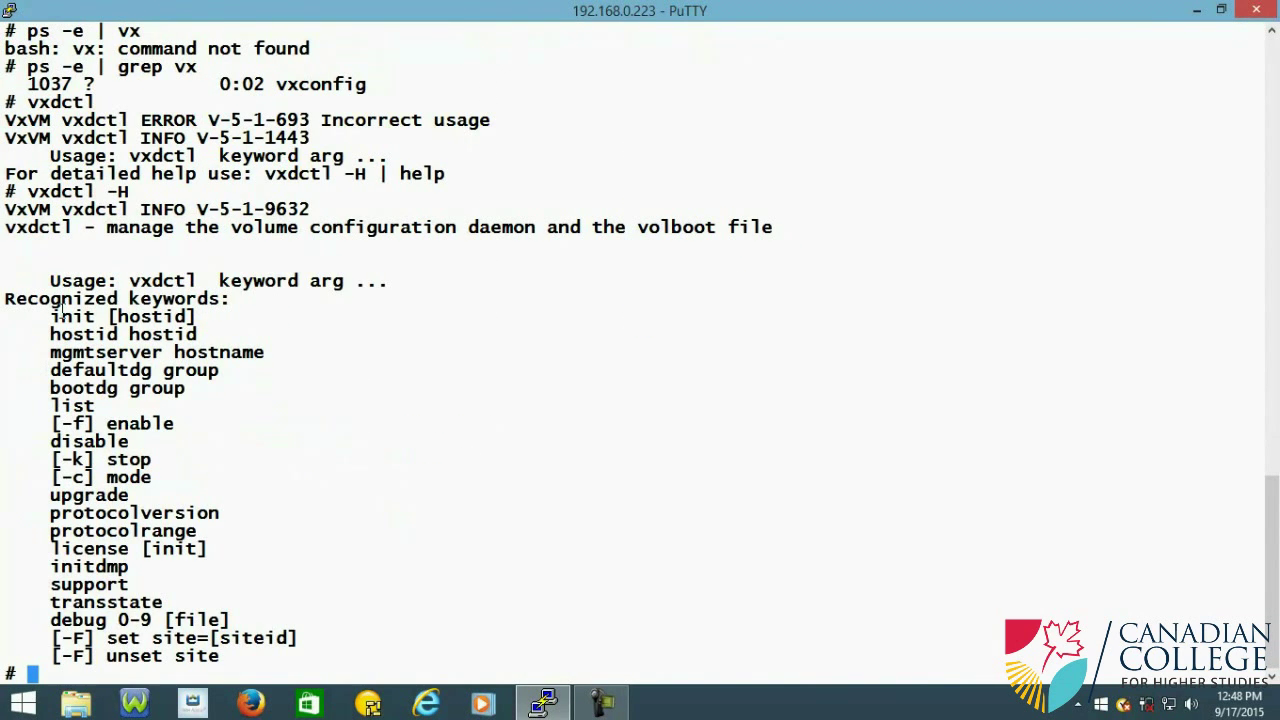
double_click(72, 316)
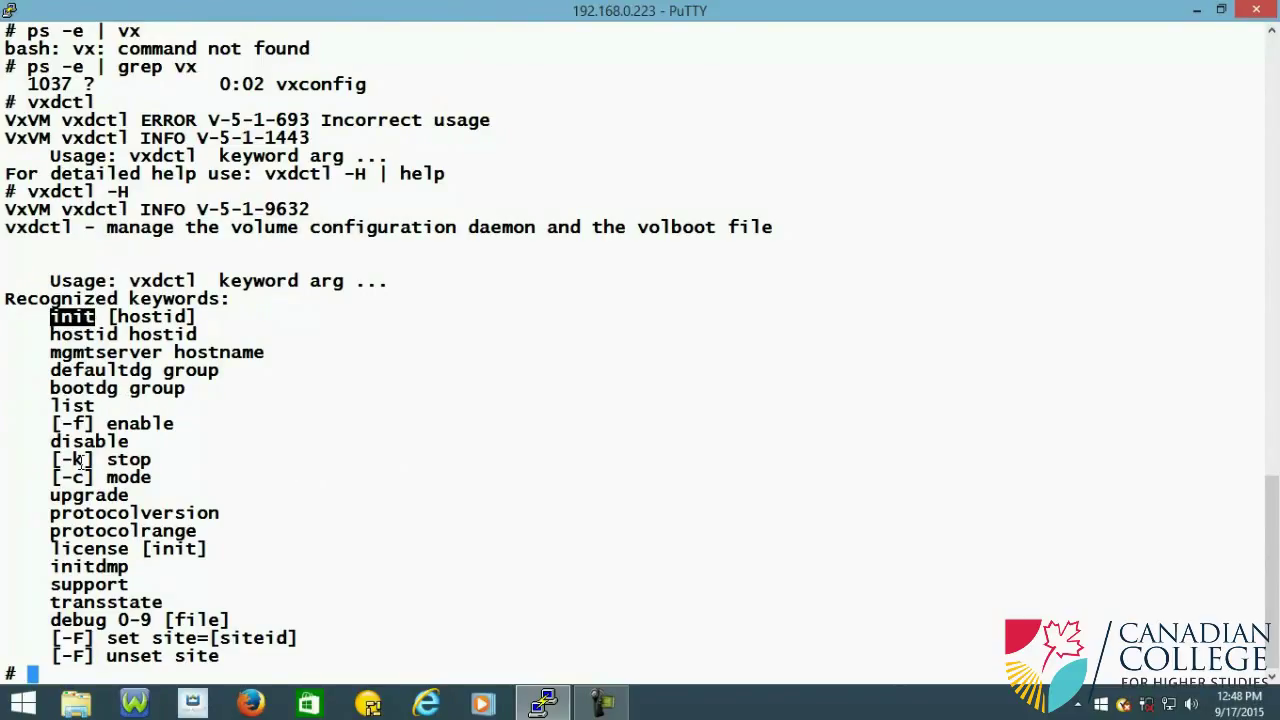
mouse_move(160, 584)
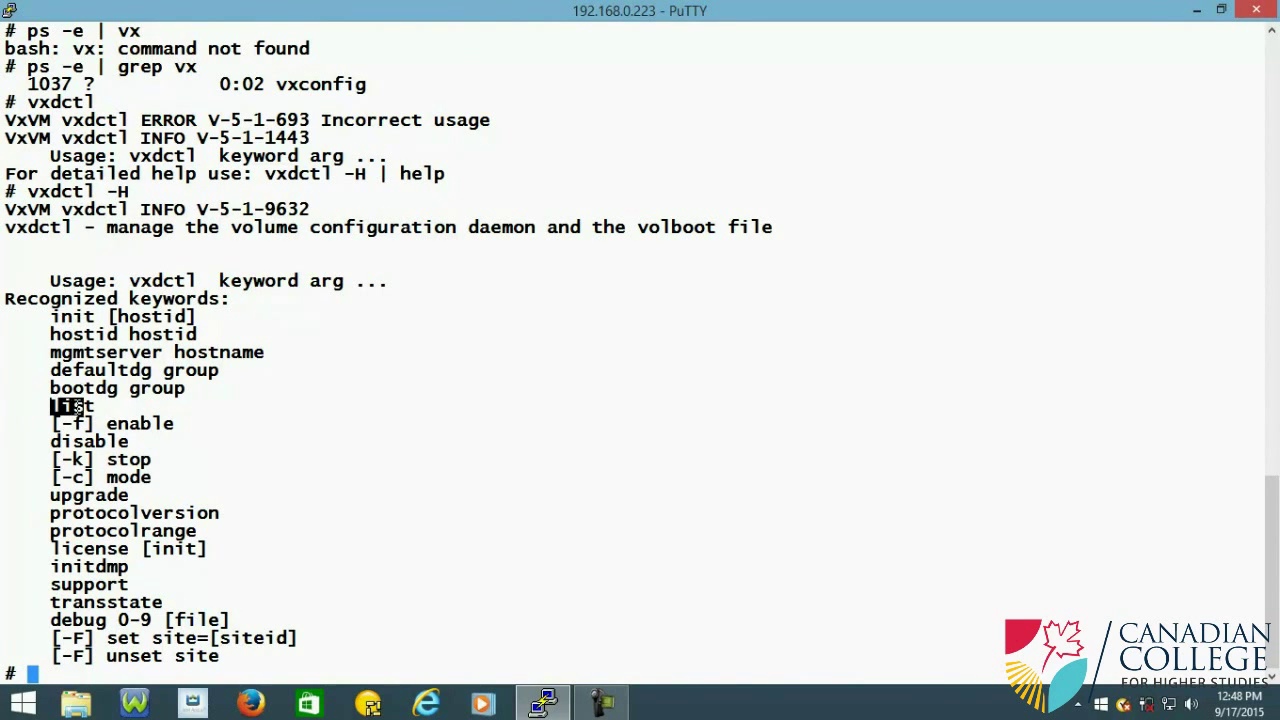
mouse_move(1026, 434)
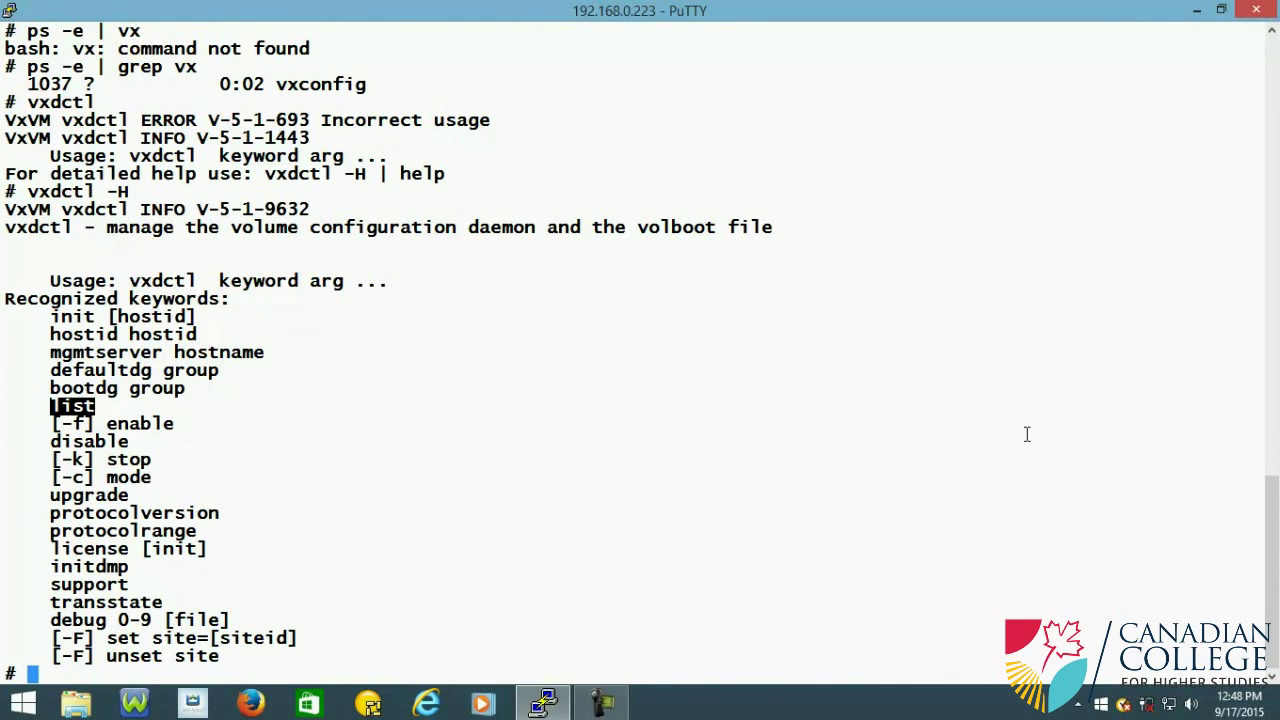
Step: Run 'vxdctl list' to print volboot version, cluster protocol version and host ID titan
type("vxdctl")
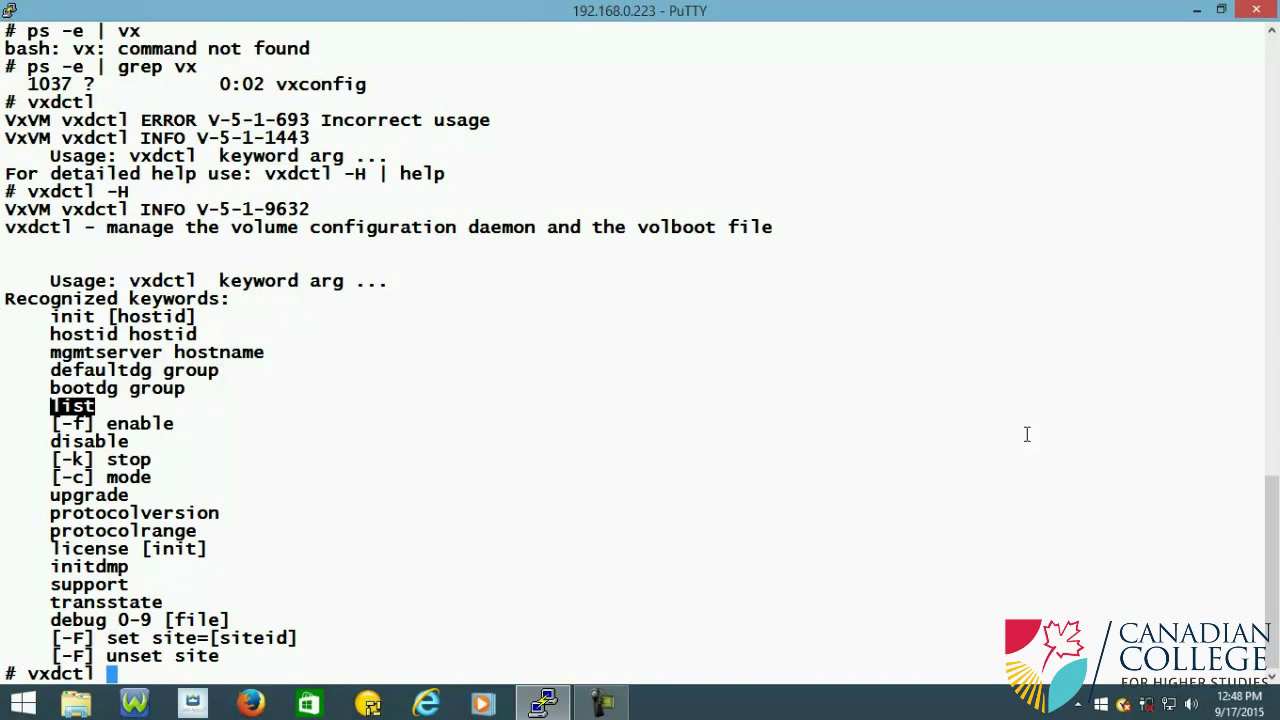
type("list")
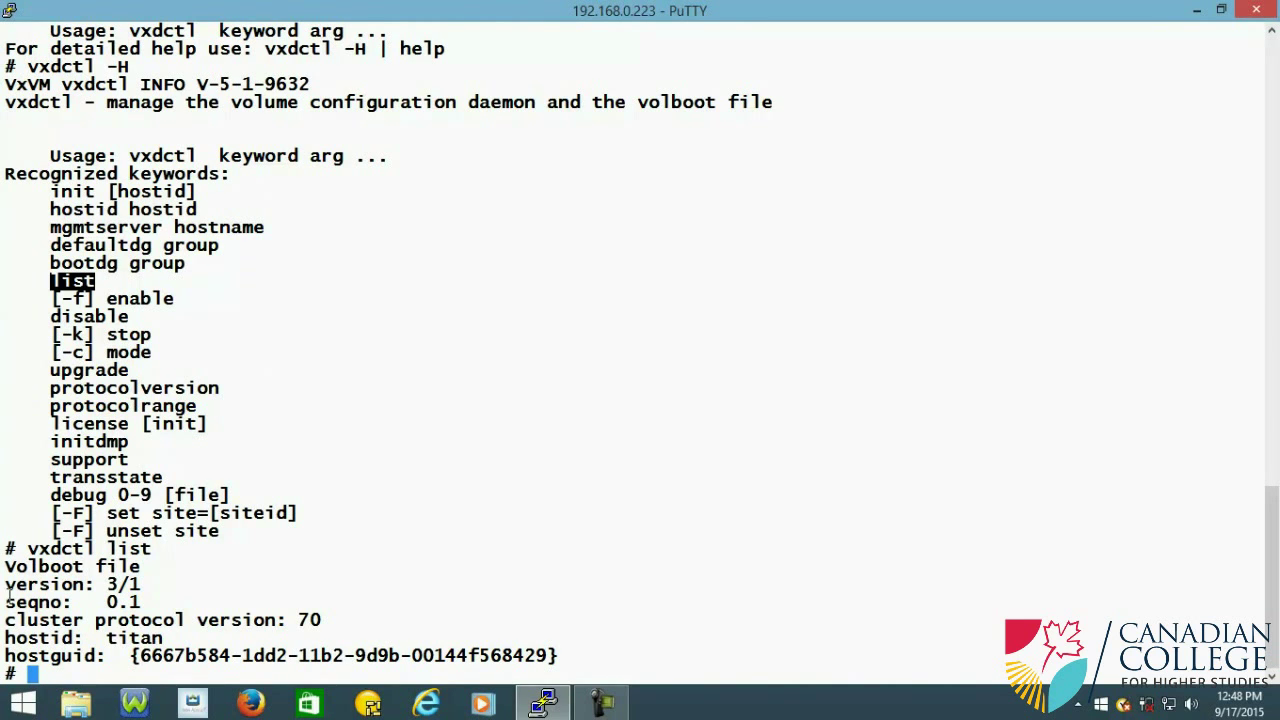
mouse_move(9, 580)
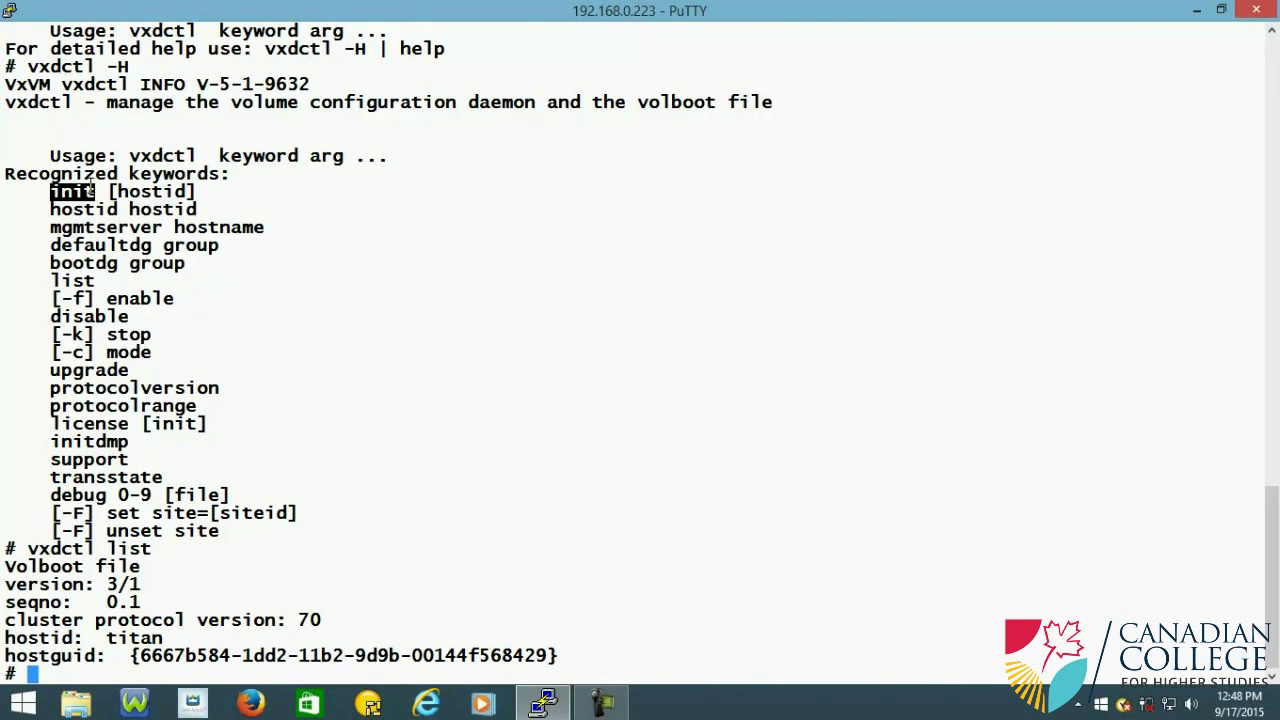
mouse_move(277, 291)
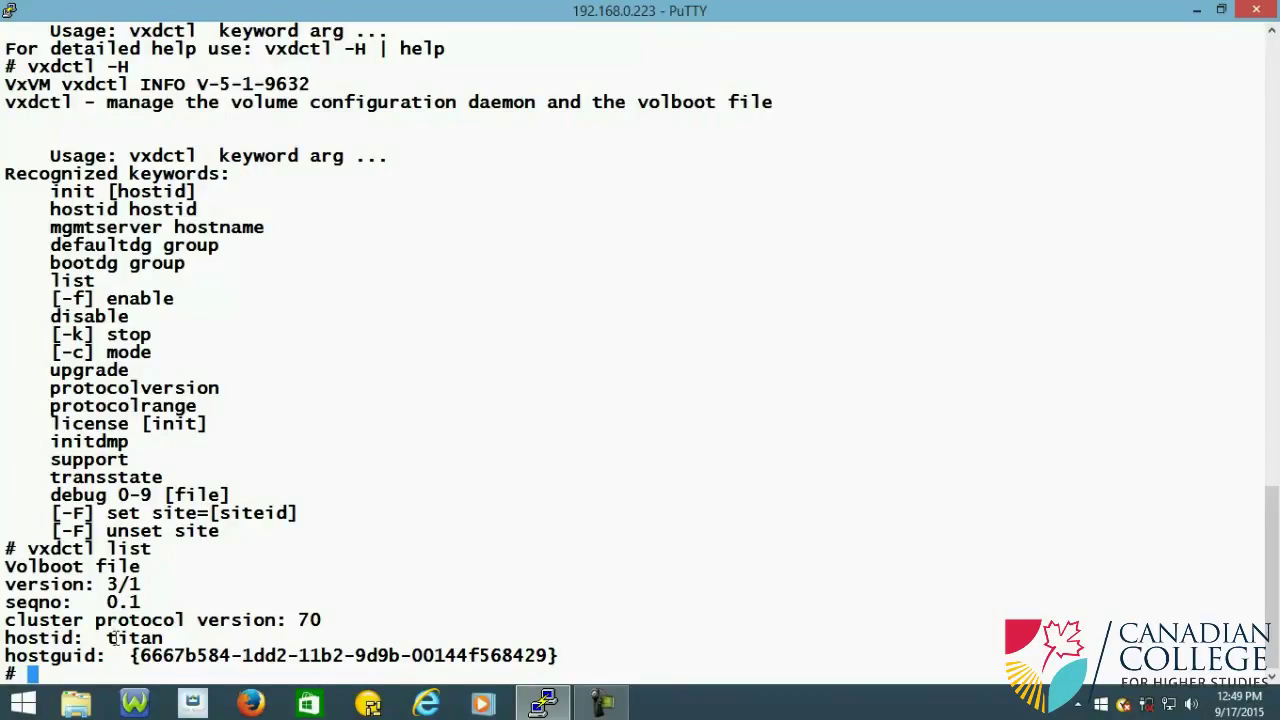
double_click(133, 638)
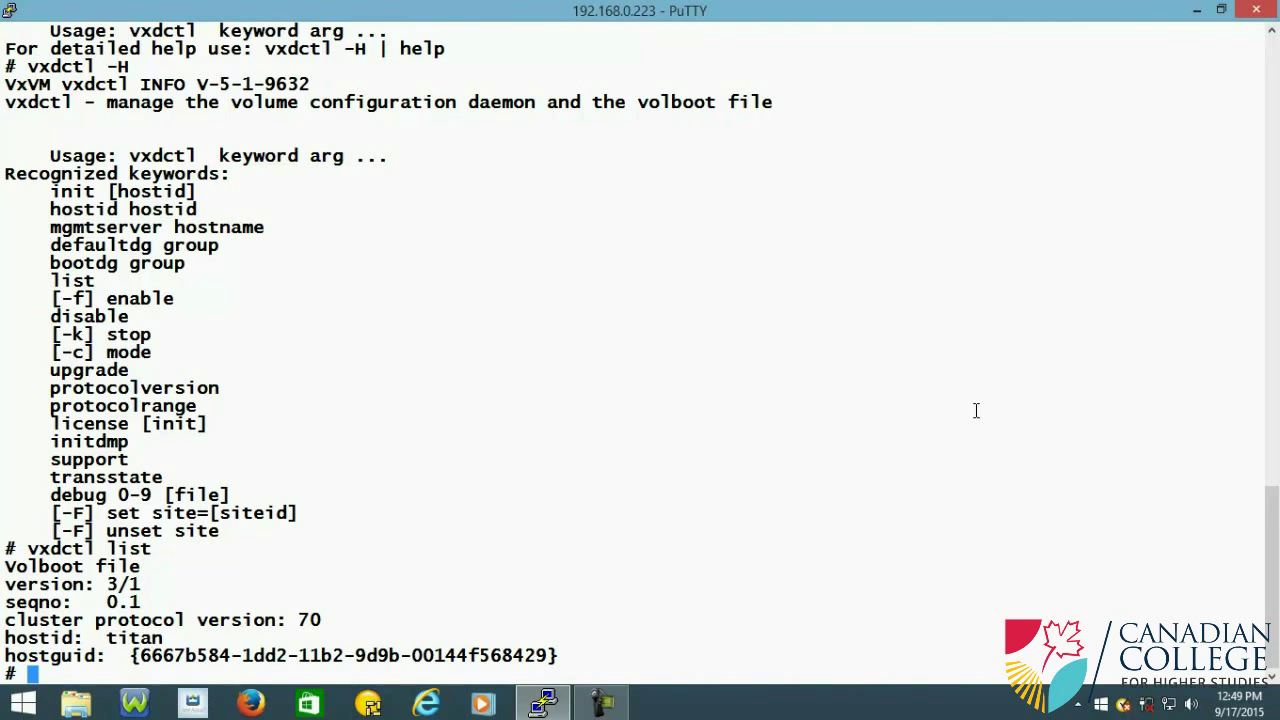
mouse_move(964, 394)
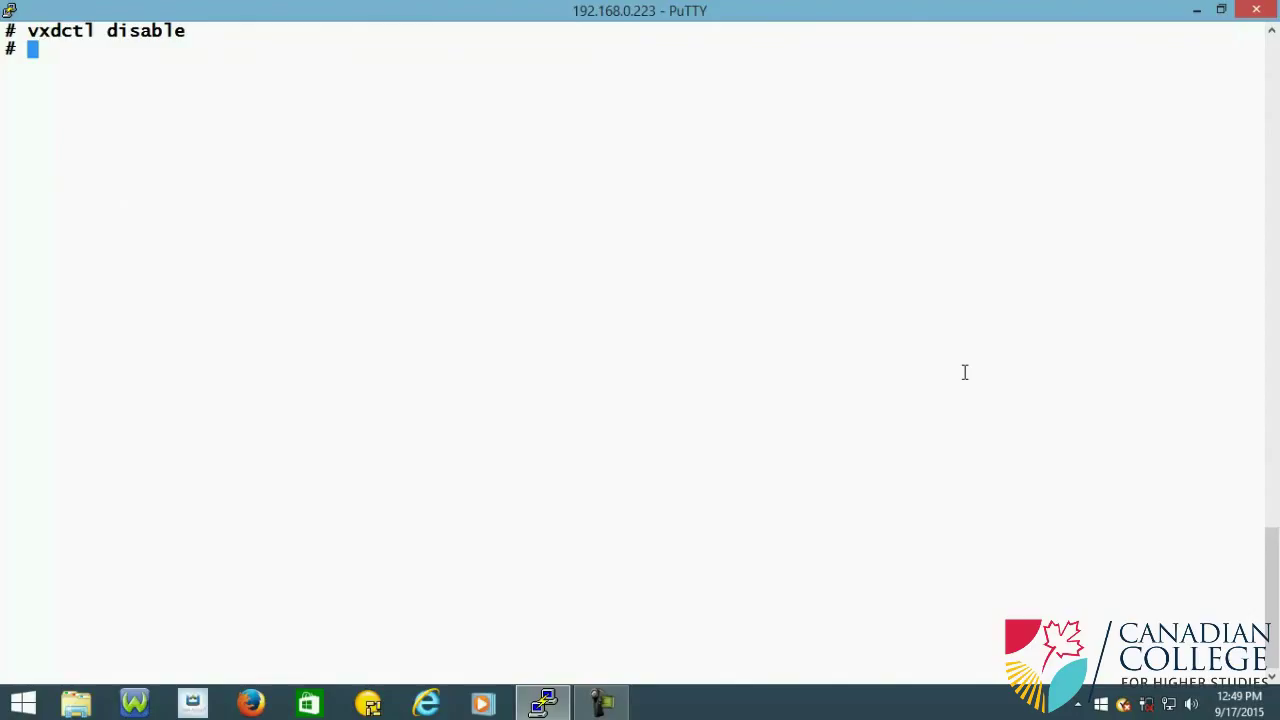
Step: Clear the screen and recheck the daemon with 'vxdctl list' and 'ps -e | grep vx'
type("vxdctl list")
type("ps -e | grep vx")
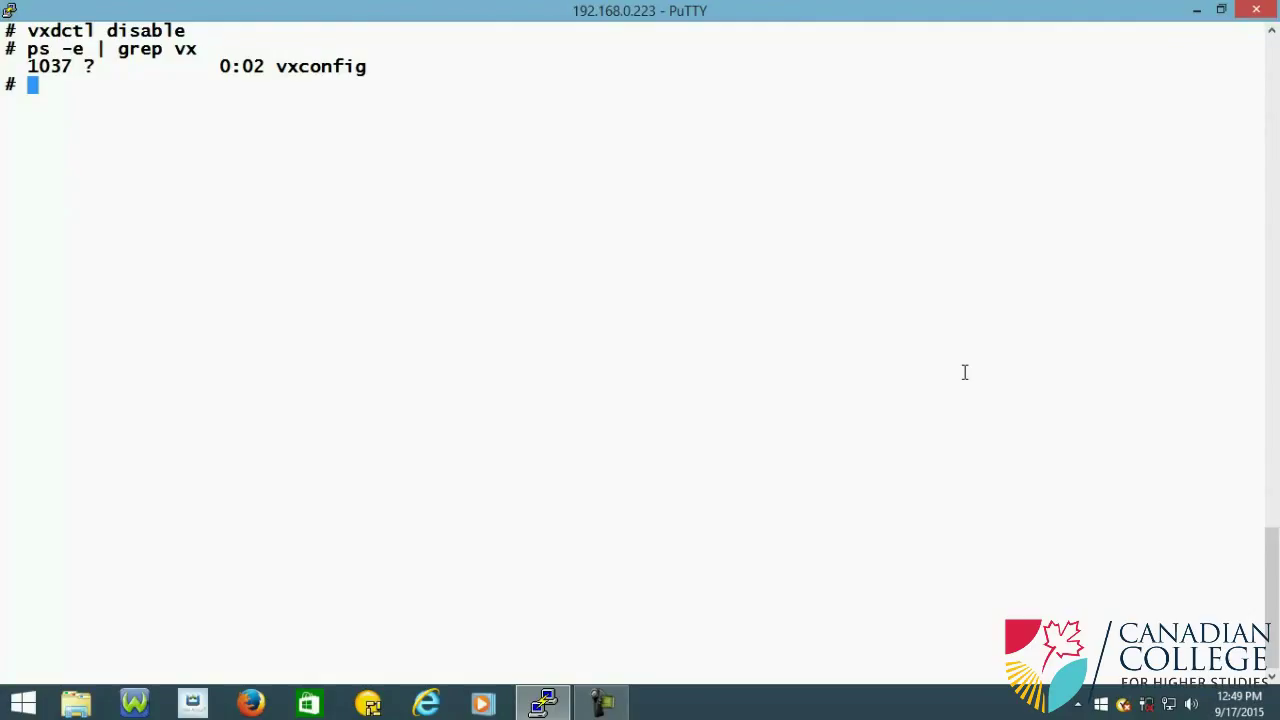
type("clear")
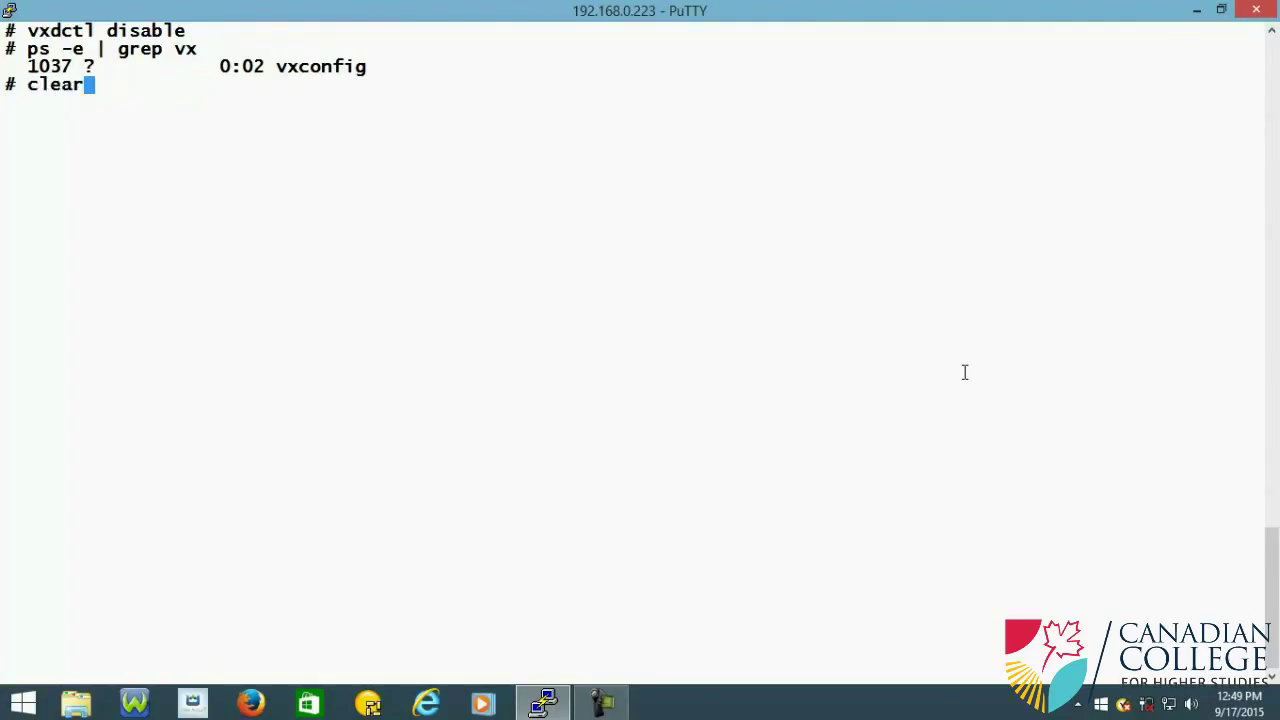
type("vxdctl list")
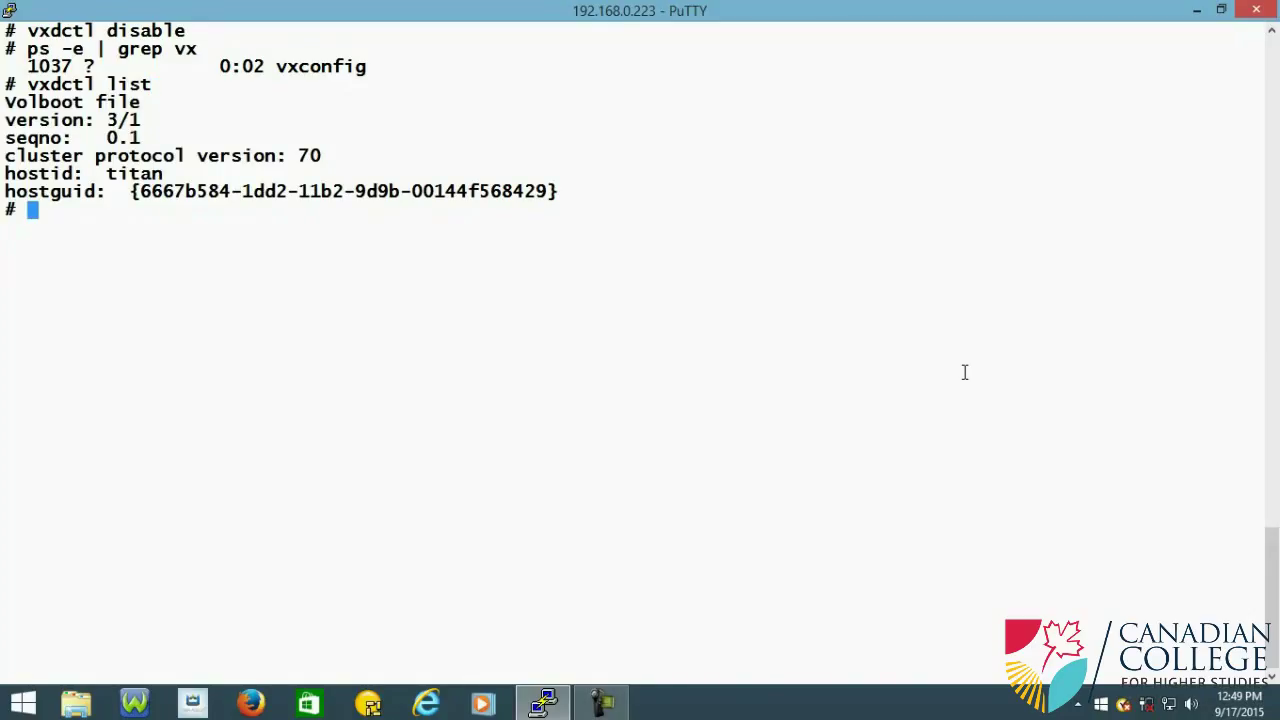
type("clear")
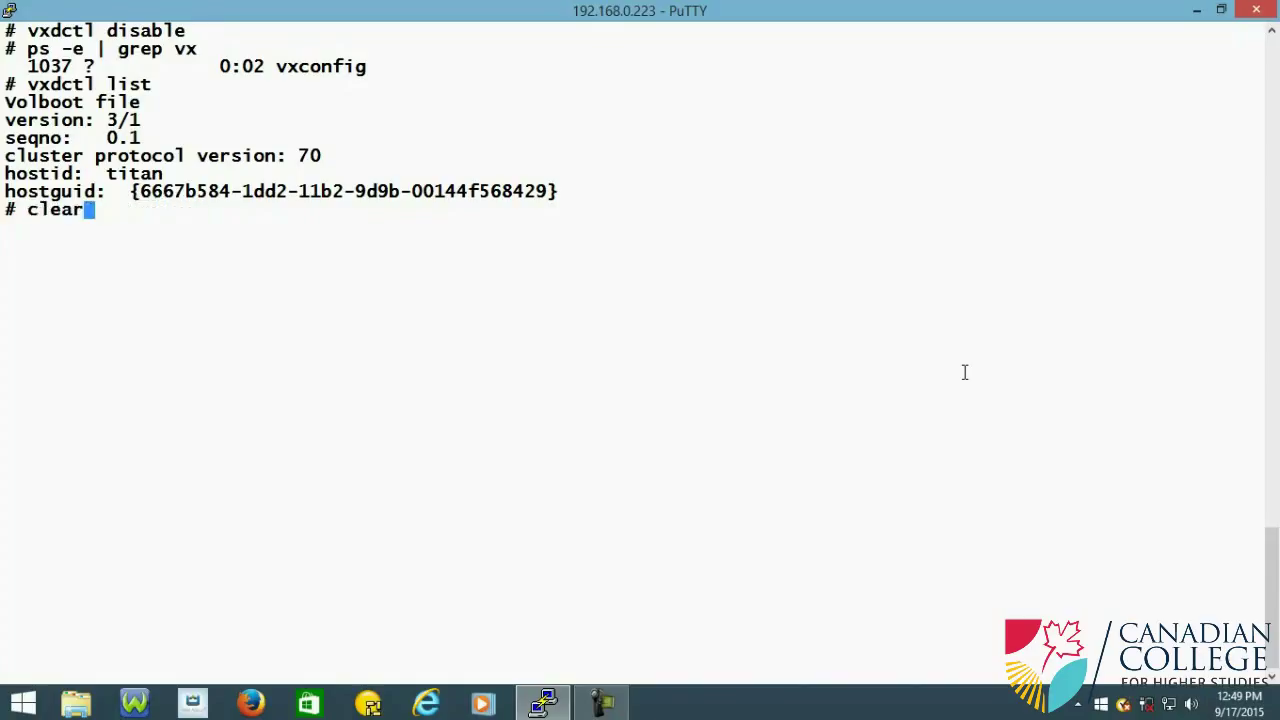
type("ps -e | vx")
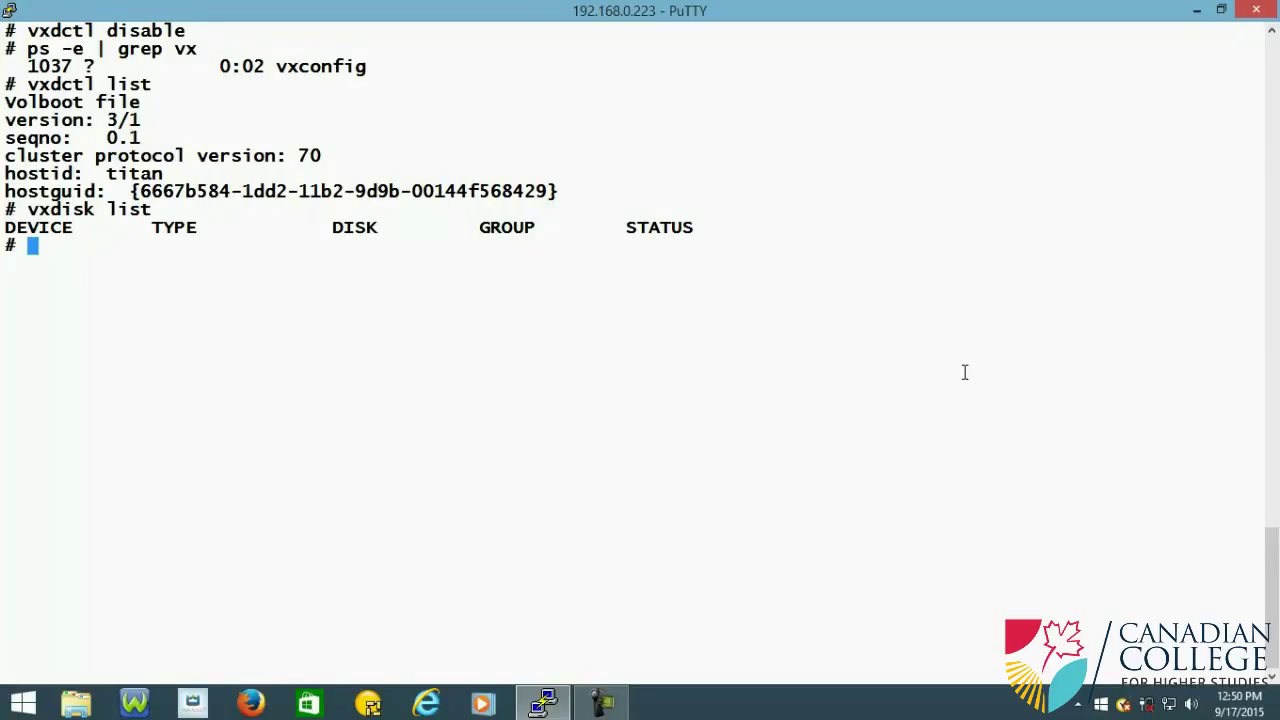
type("cfgad")
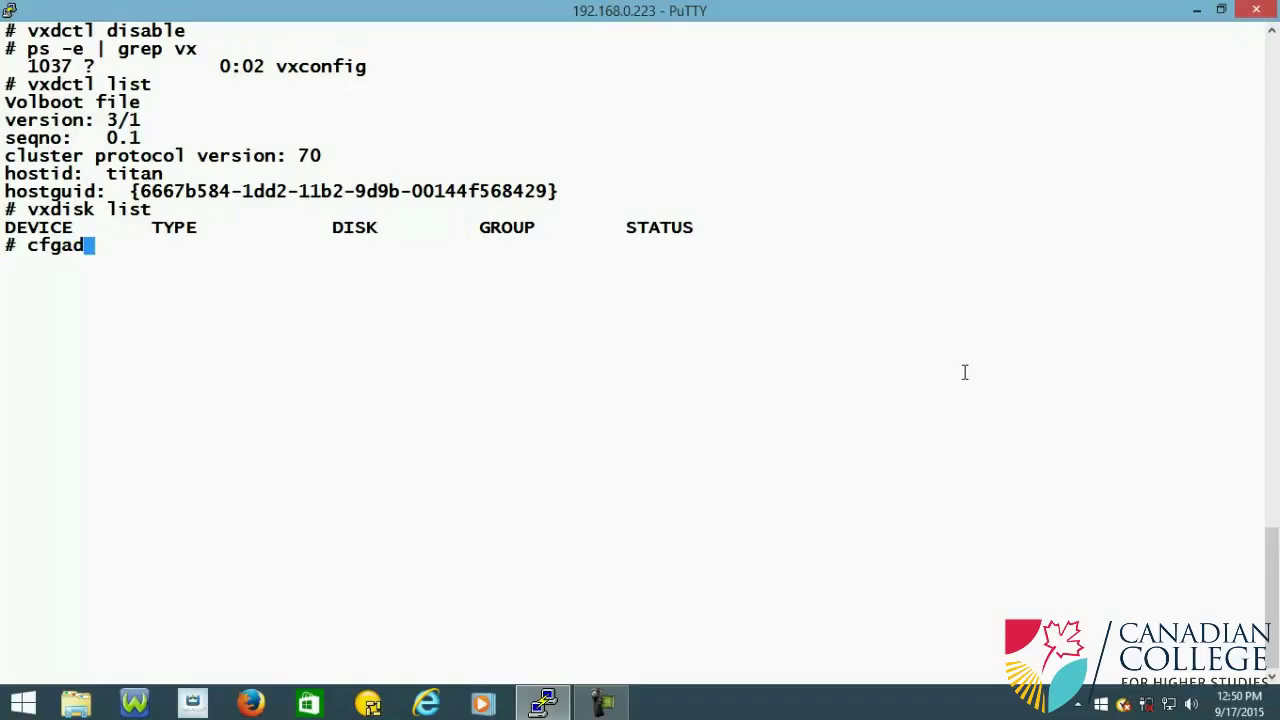
type("m")
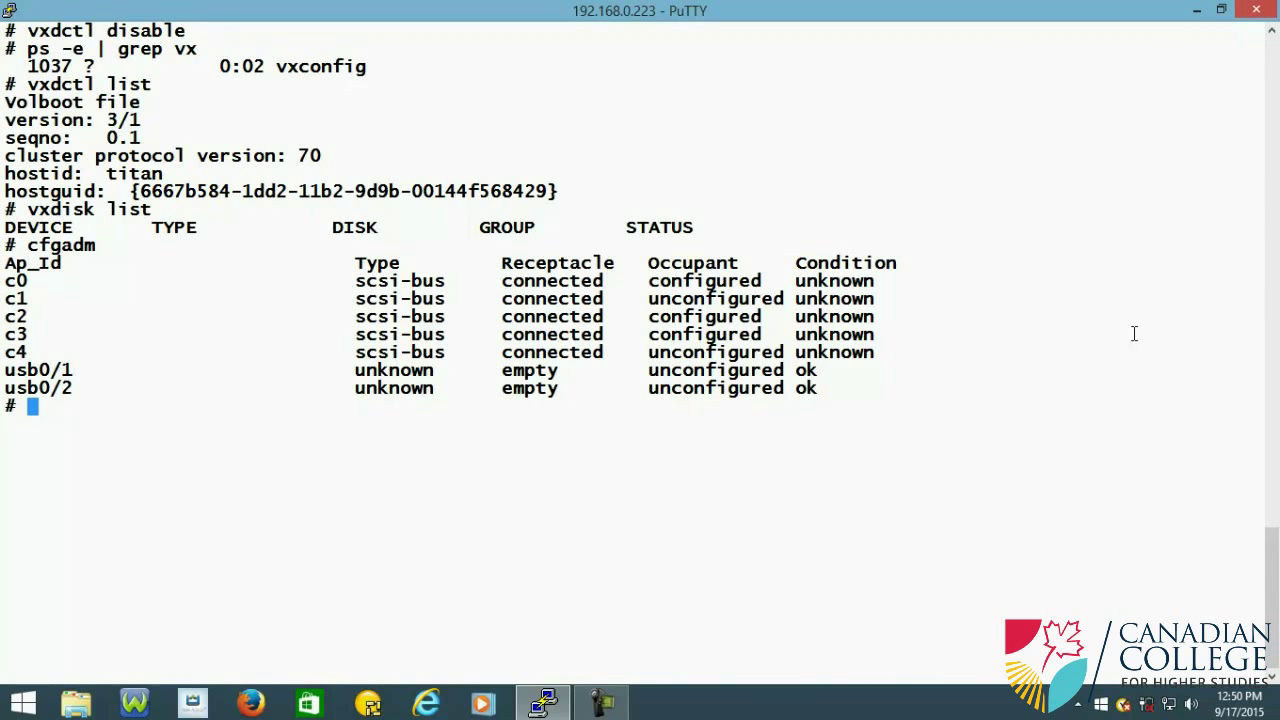
double_click(15, 281)
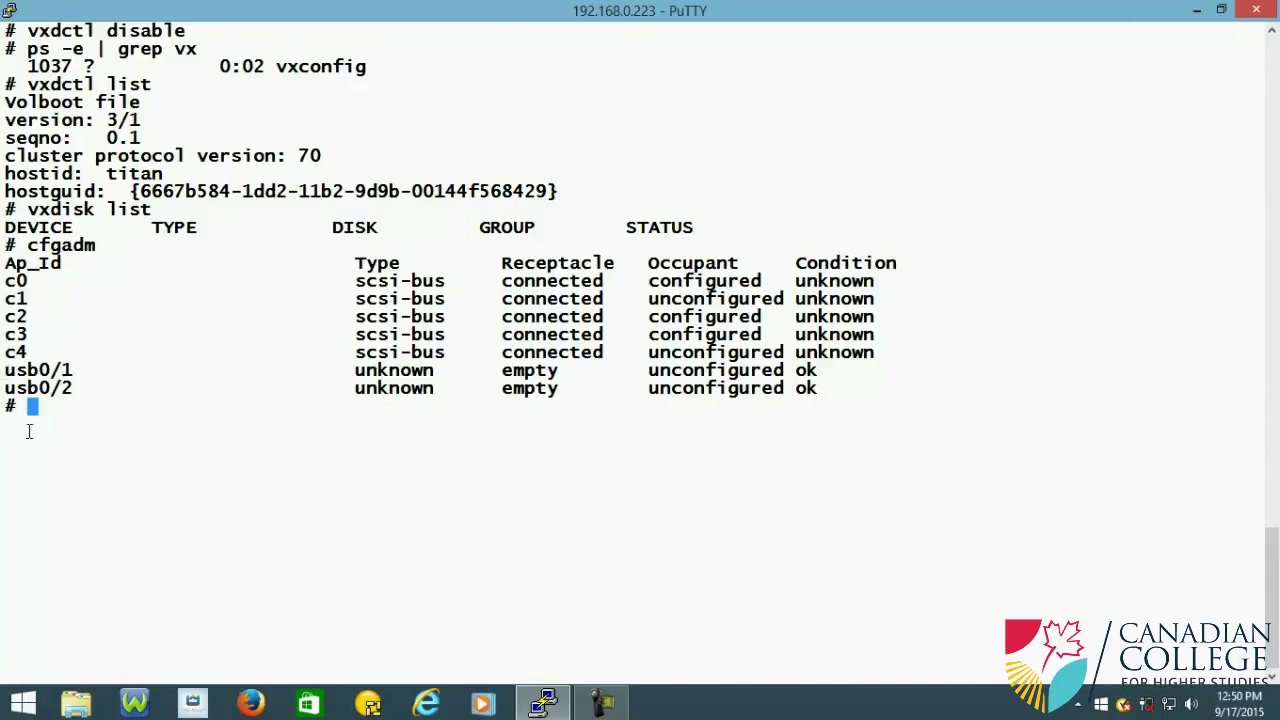
mouse_move(963, 527)
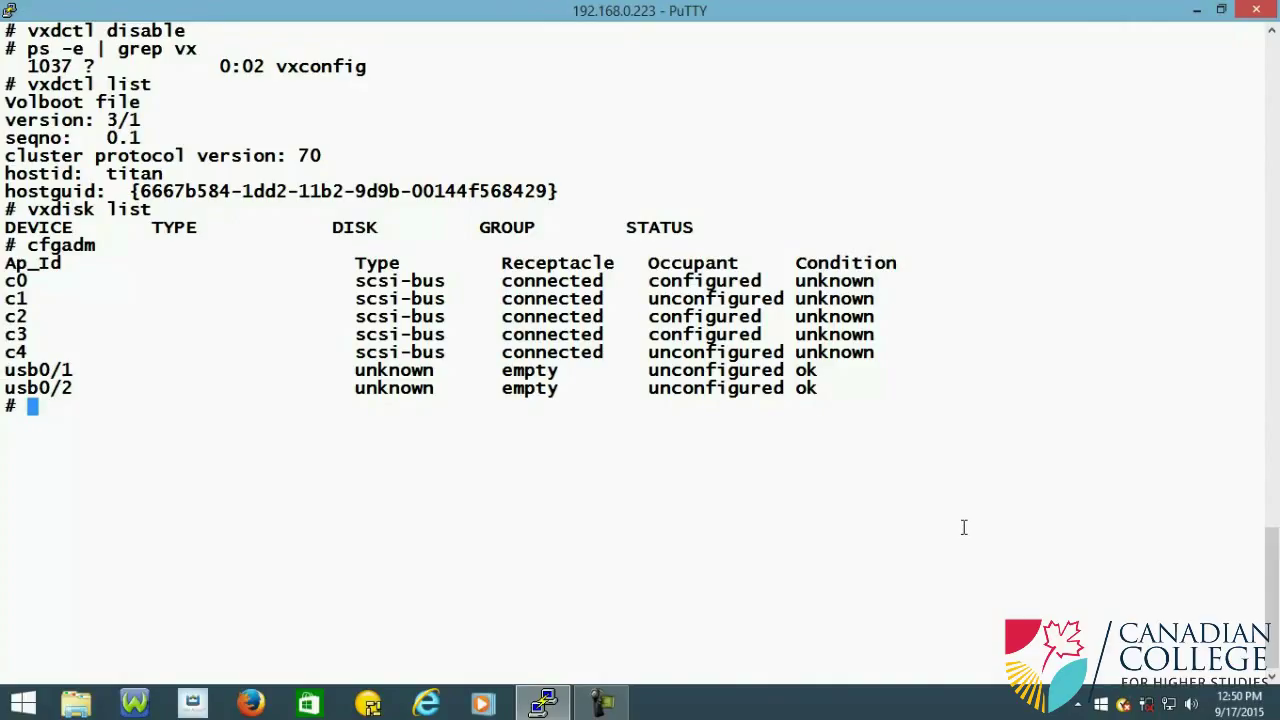
mouse_move(530, 267)
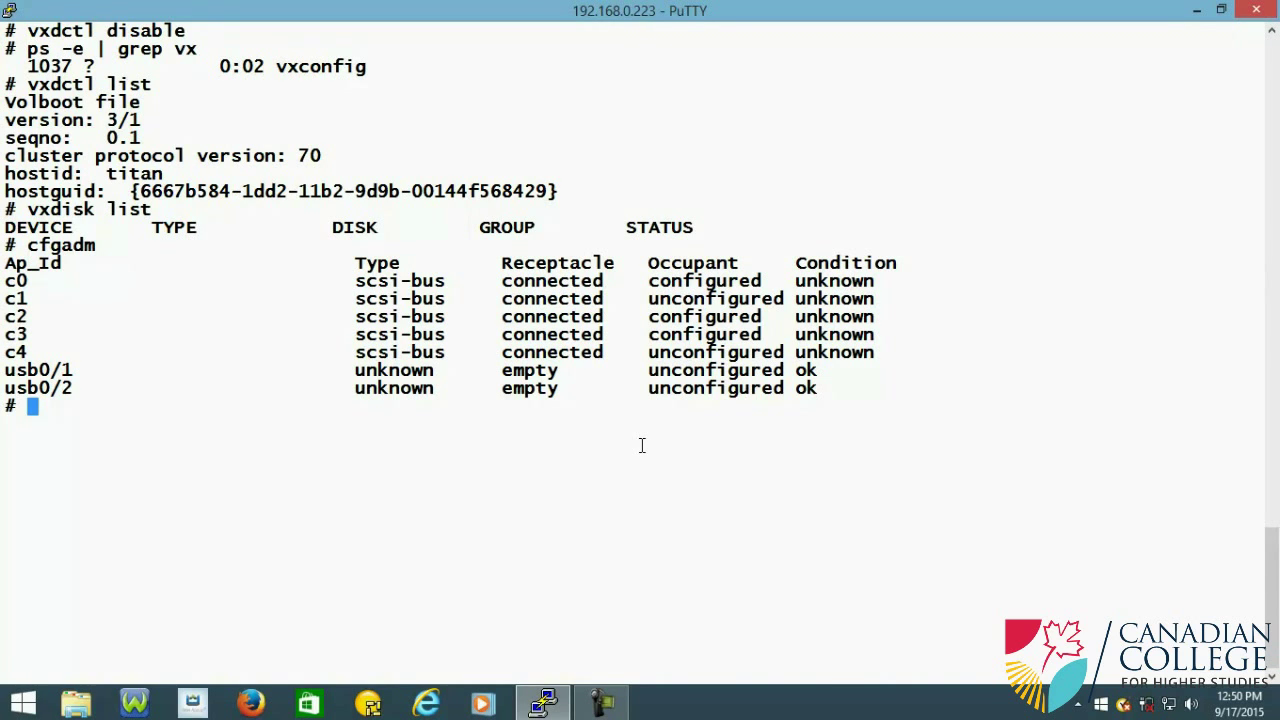
Step: Run format to list the fifteen available disks, then interrupt back to the prompt
type("format")
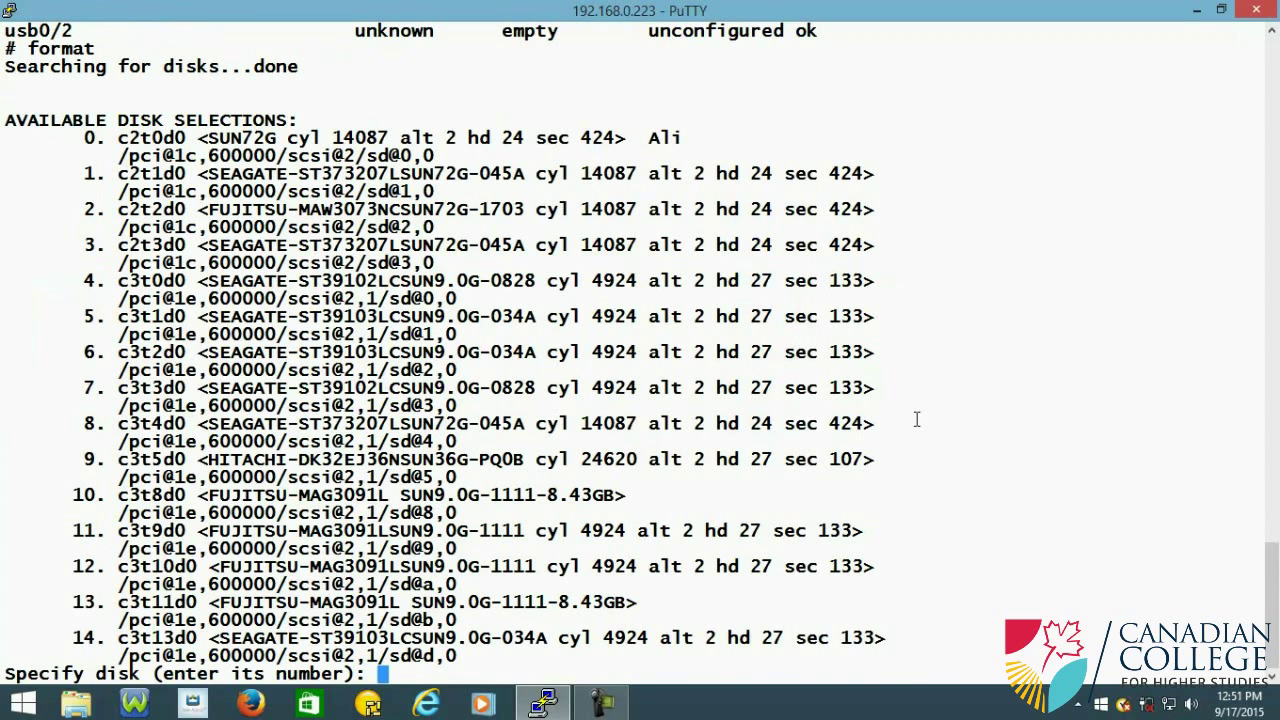
mouse_move(103, 248)
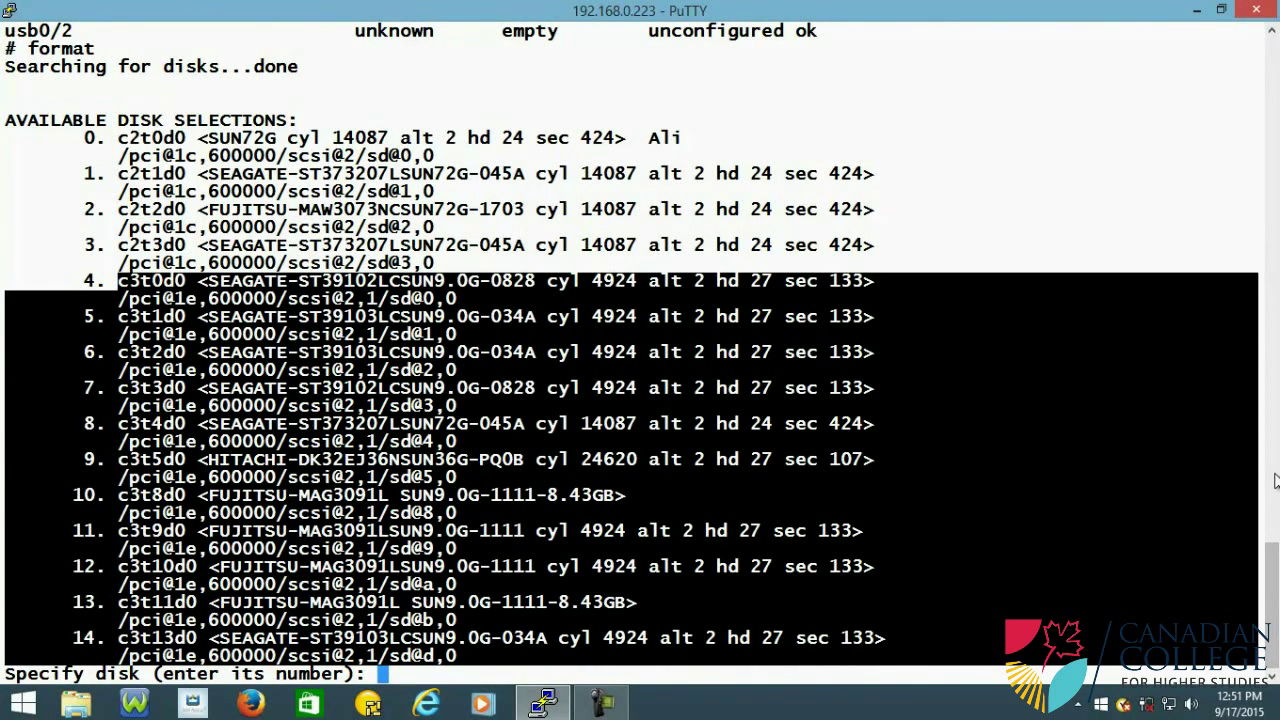
mouse_move(1273, 450)
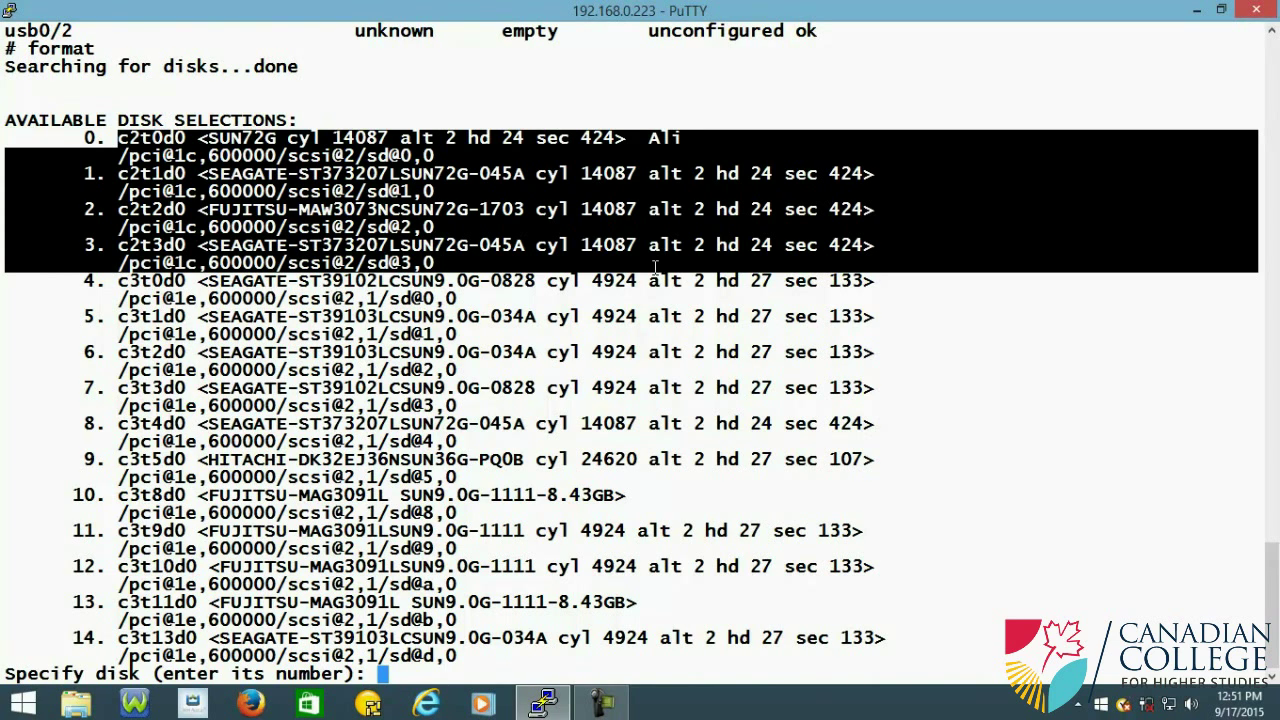
mouse_move(613, 421)
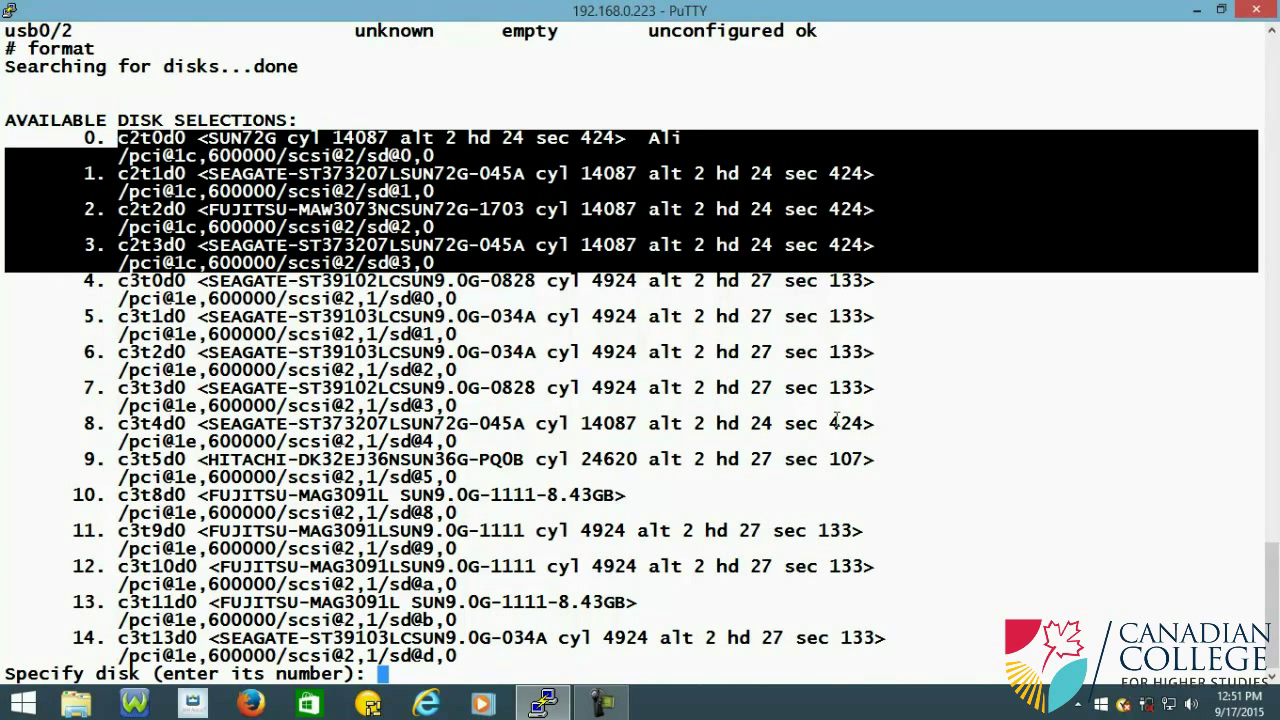
mouse_move(836, 418)
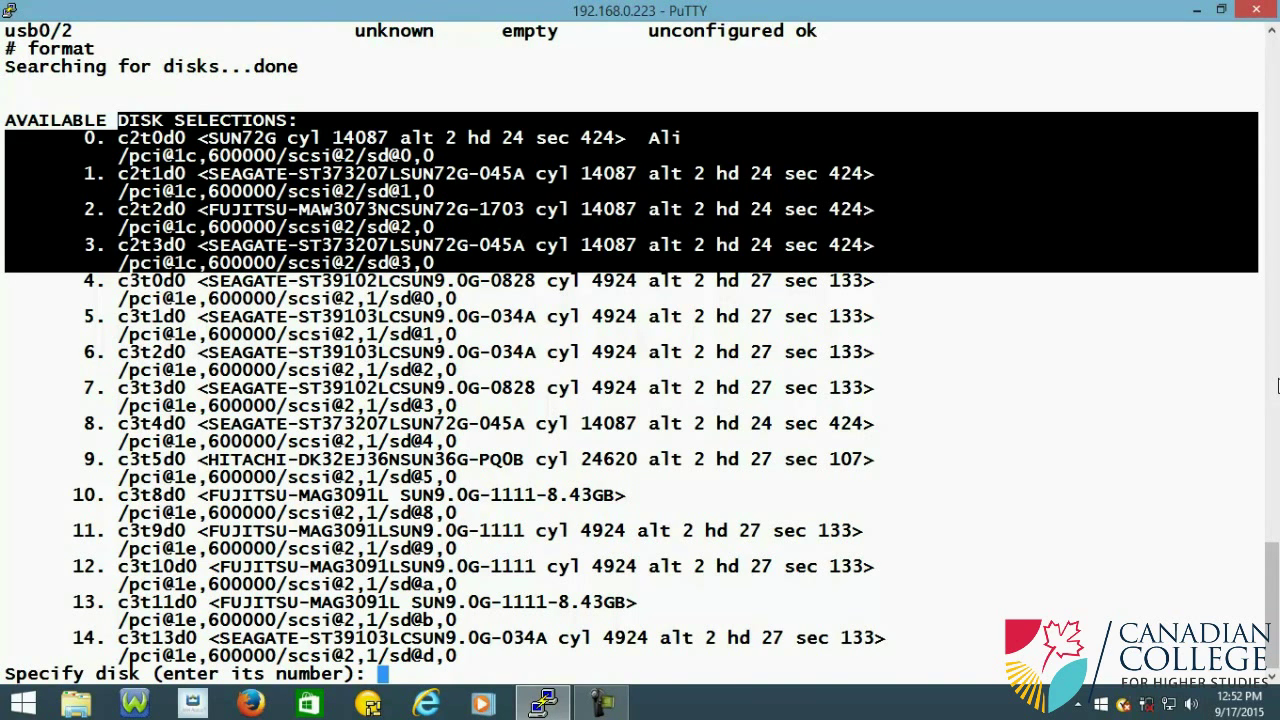
key("ctrl+c")
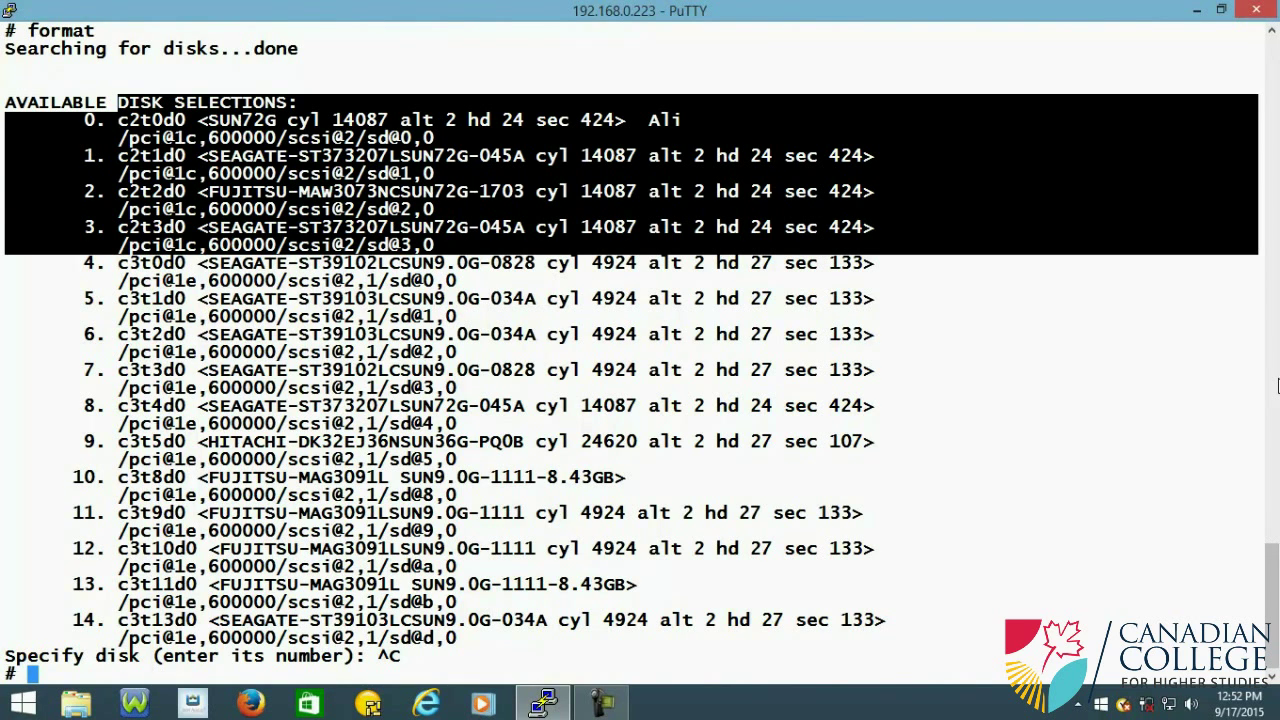
Step: Clear and run 'df -F ufs', marking c2t0d0 as the disk holding / and /export/home
type("clear")
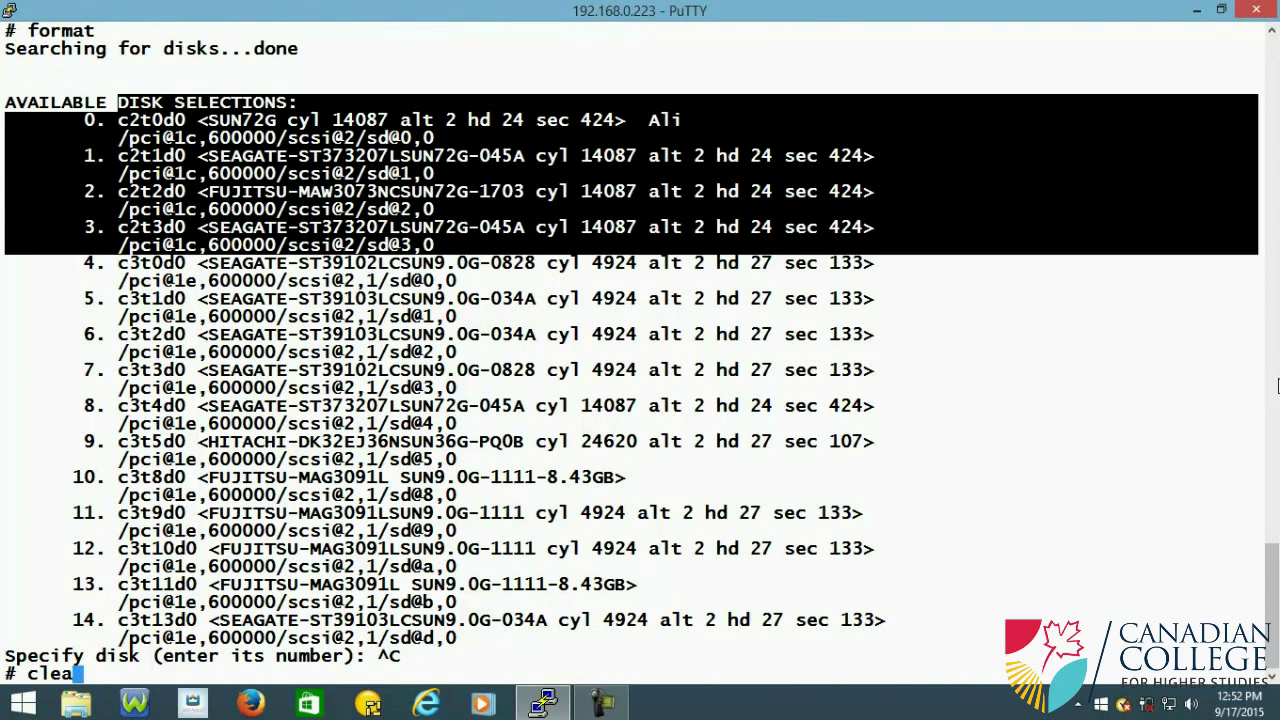
type("df -F ufs")
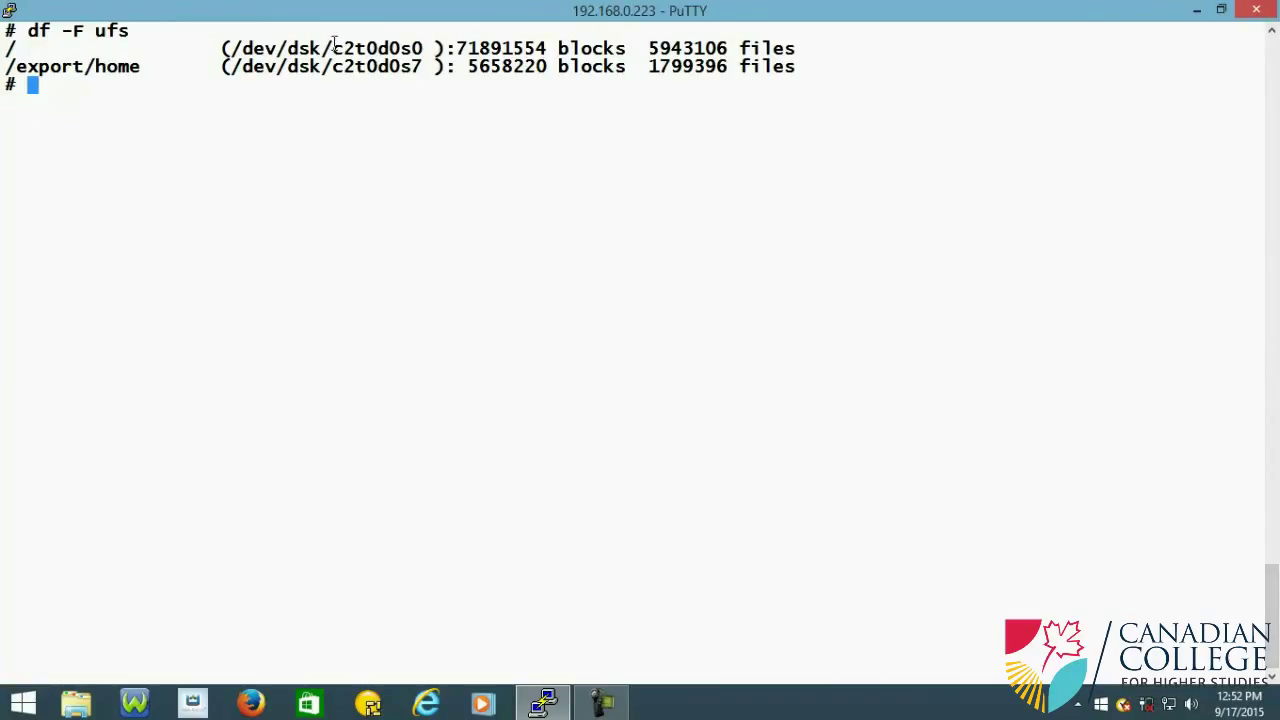
double_click(375, 48)
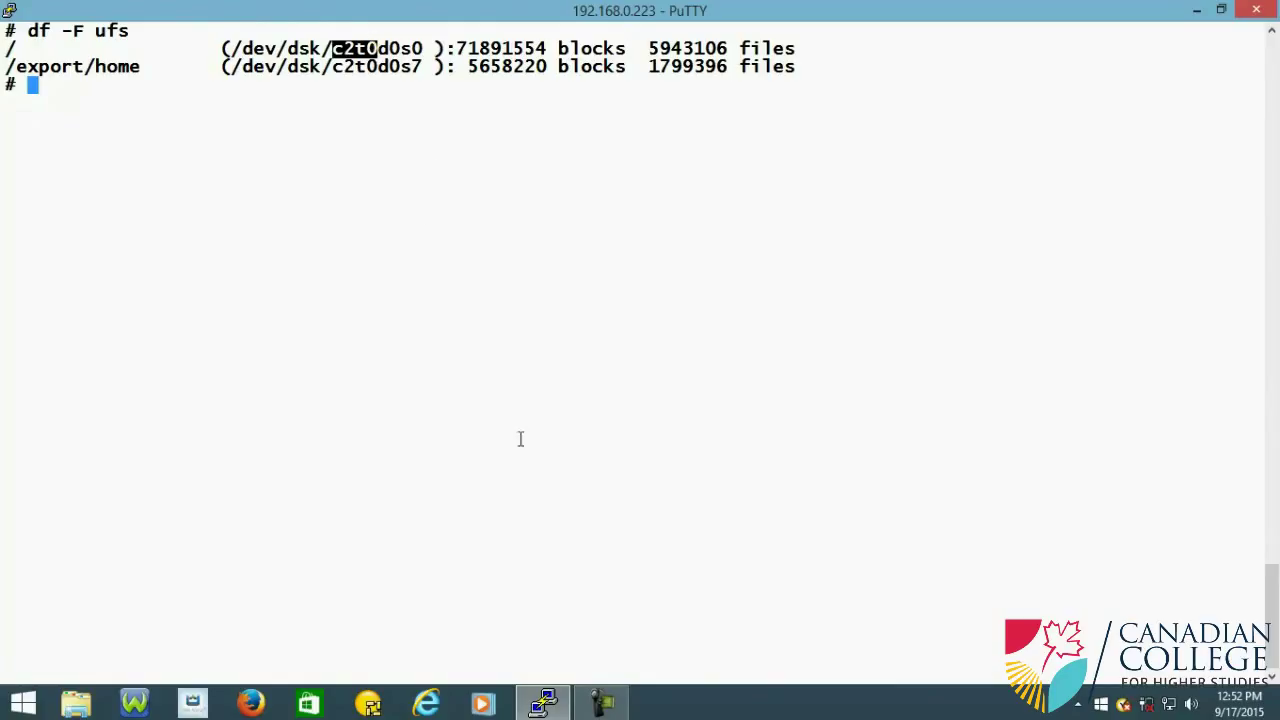
mouse_move(515, 430)
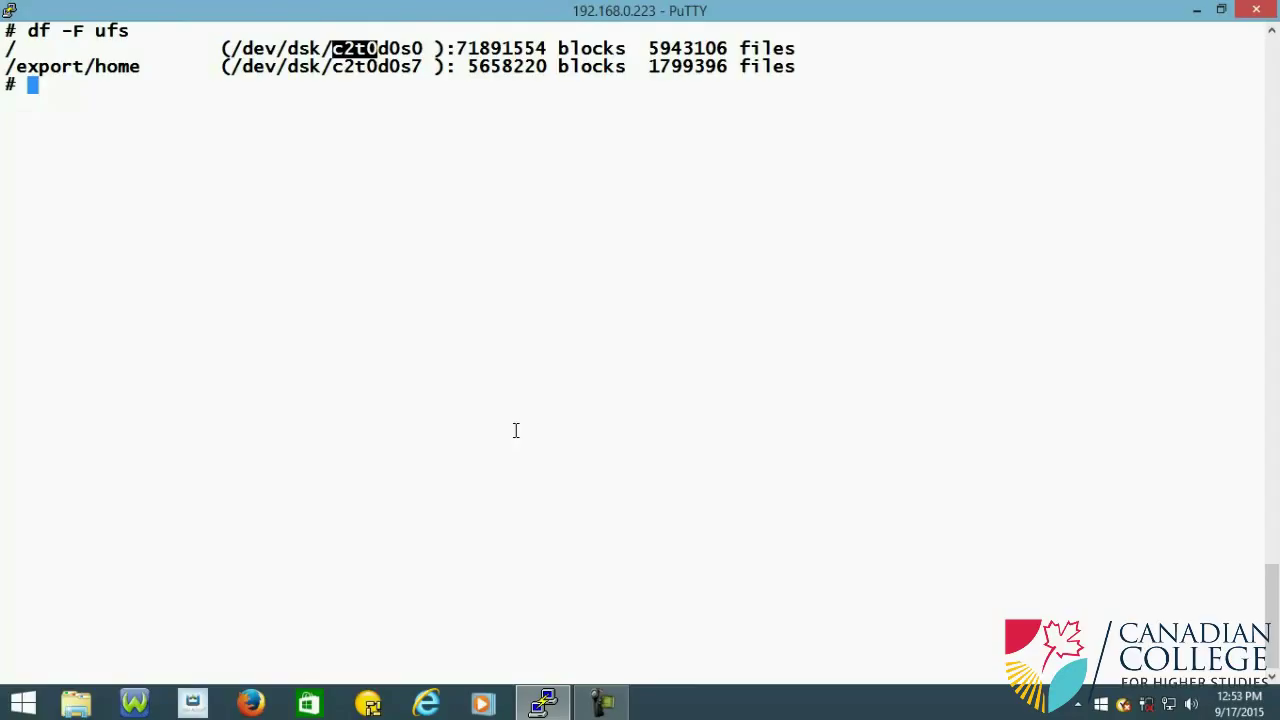
Step: Enter 'vxdctl enable' at the # prompt to re-enable the configuration daemon
type("v")
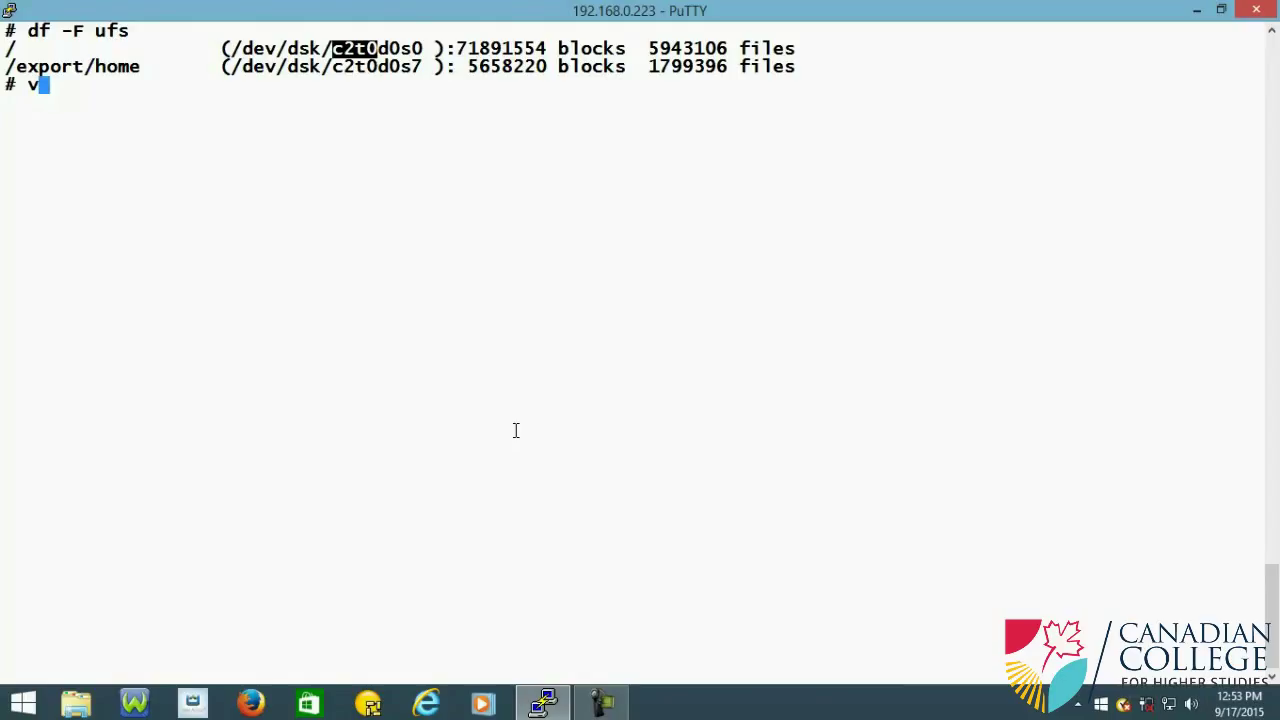
type("xdct")
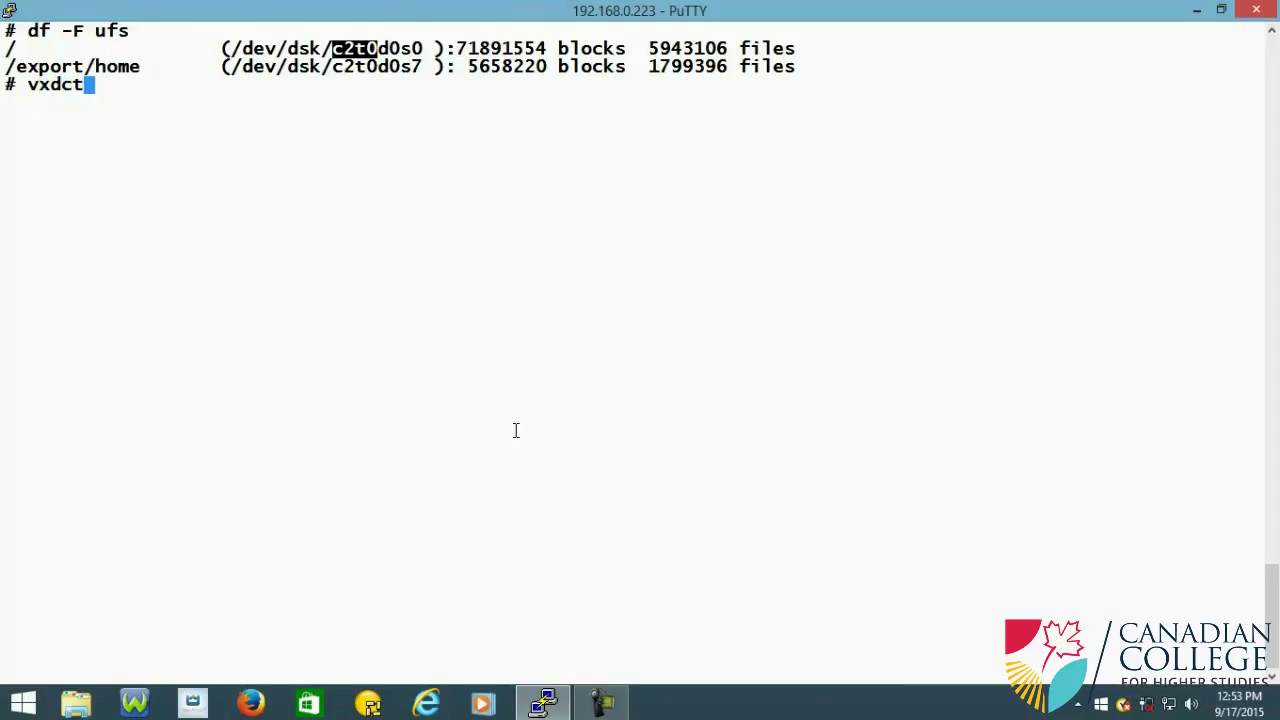
type("enable")
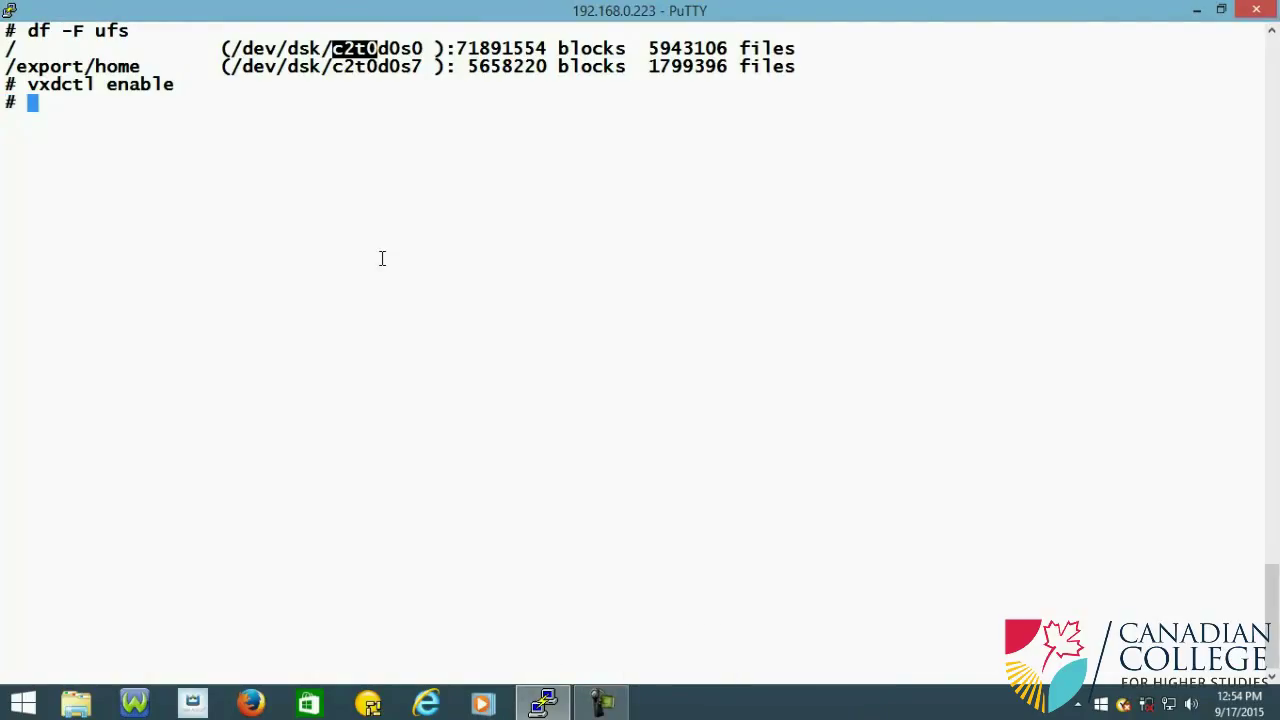
Step: Run 'vxdisk list' and mark invalid disk c3t10d0s2 for initialization
type("v")
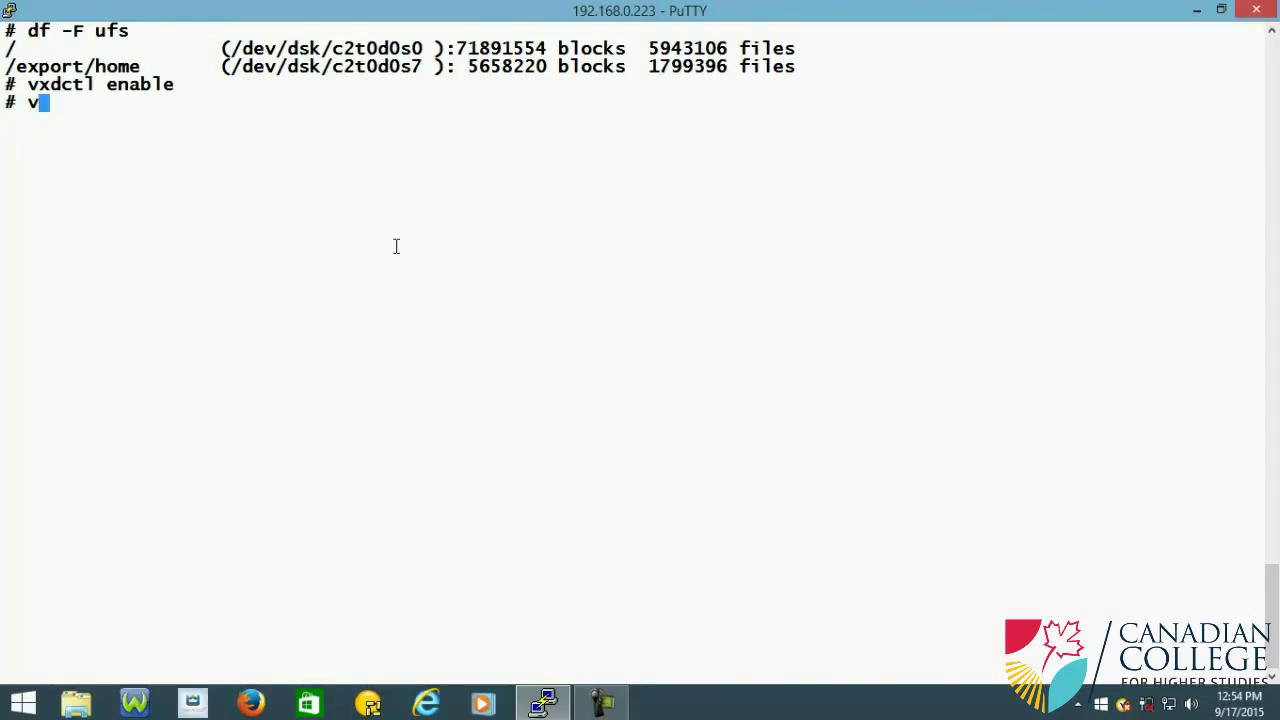
type("xdisk list")
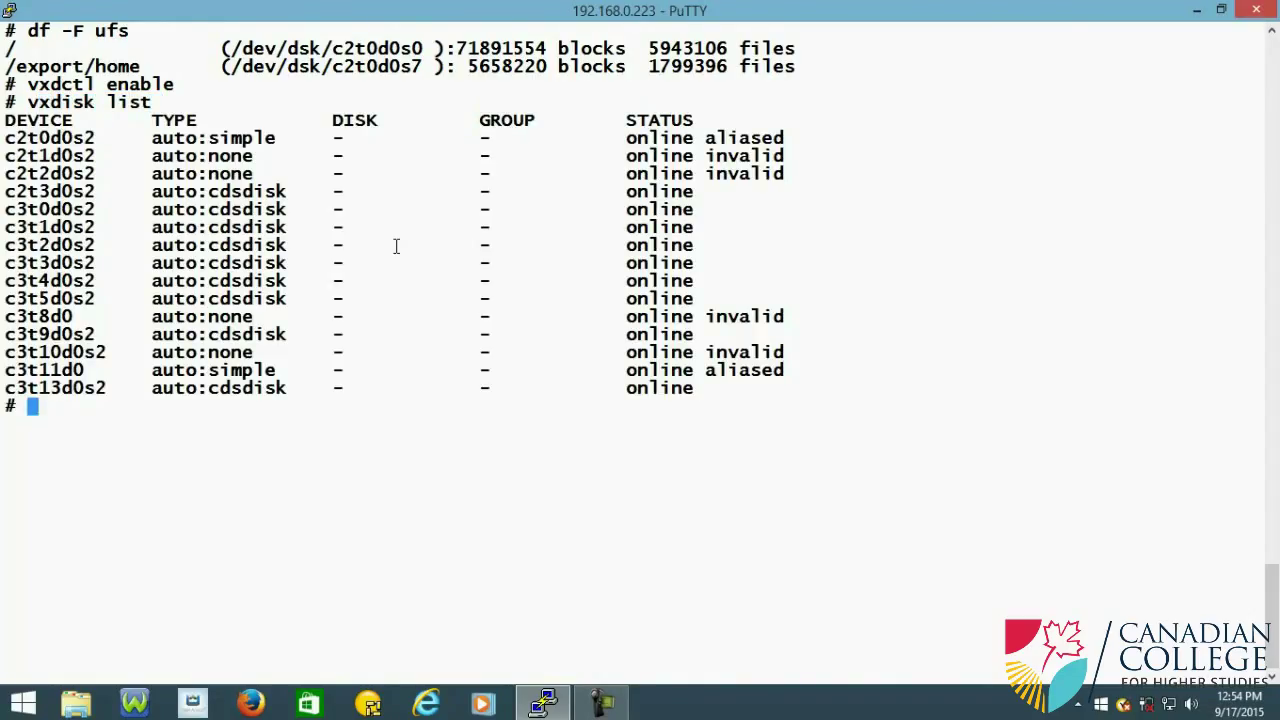
left_click(600, 702)
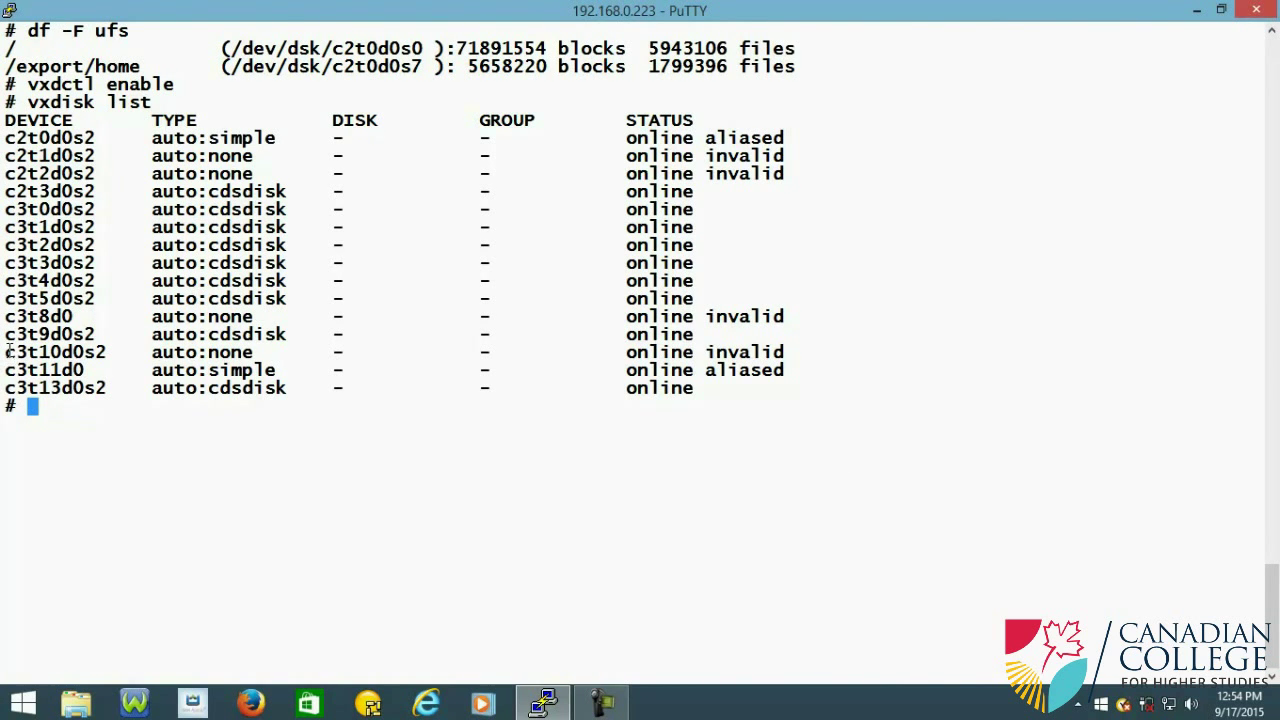
double_click(50, 352)
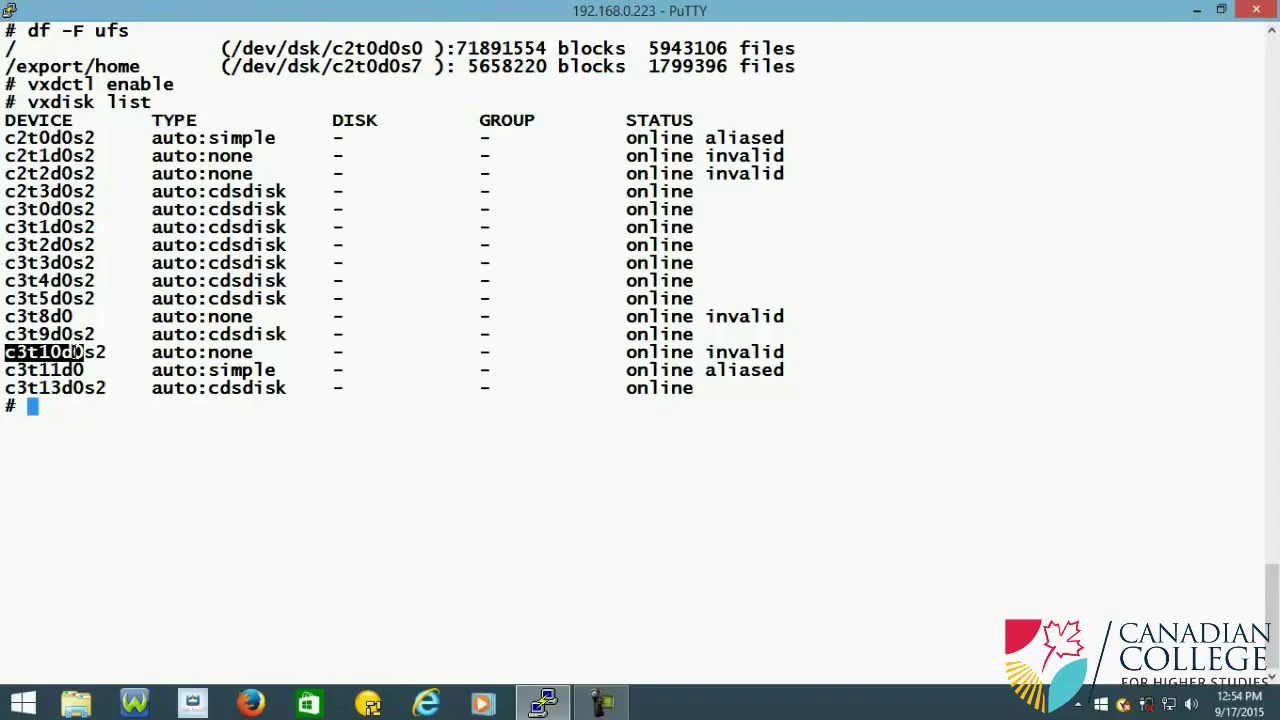
mouse_move(448, 531)
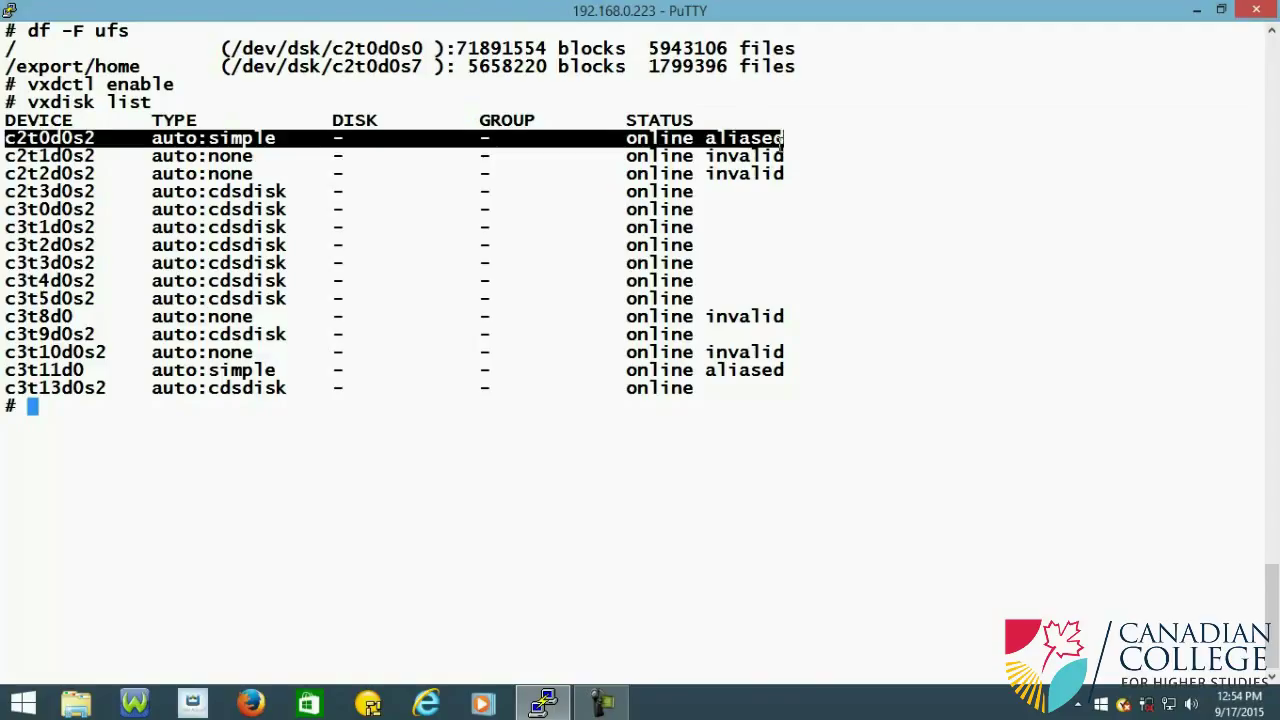
mouse_move(320, 303)
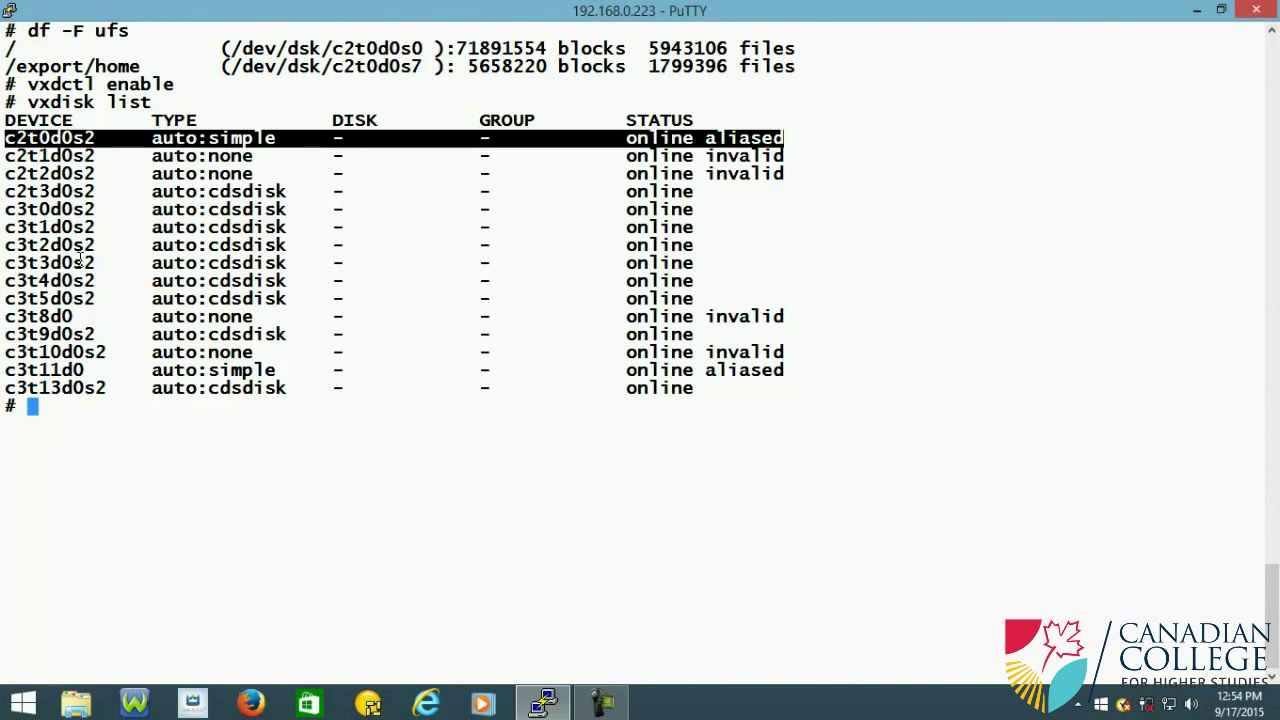
mouse_move(347, 533)
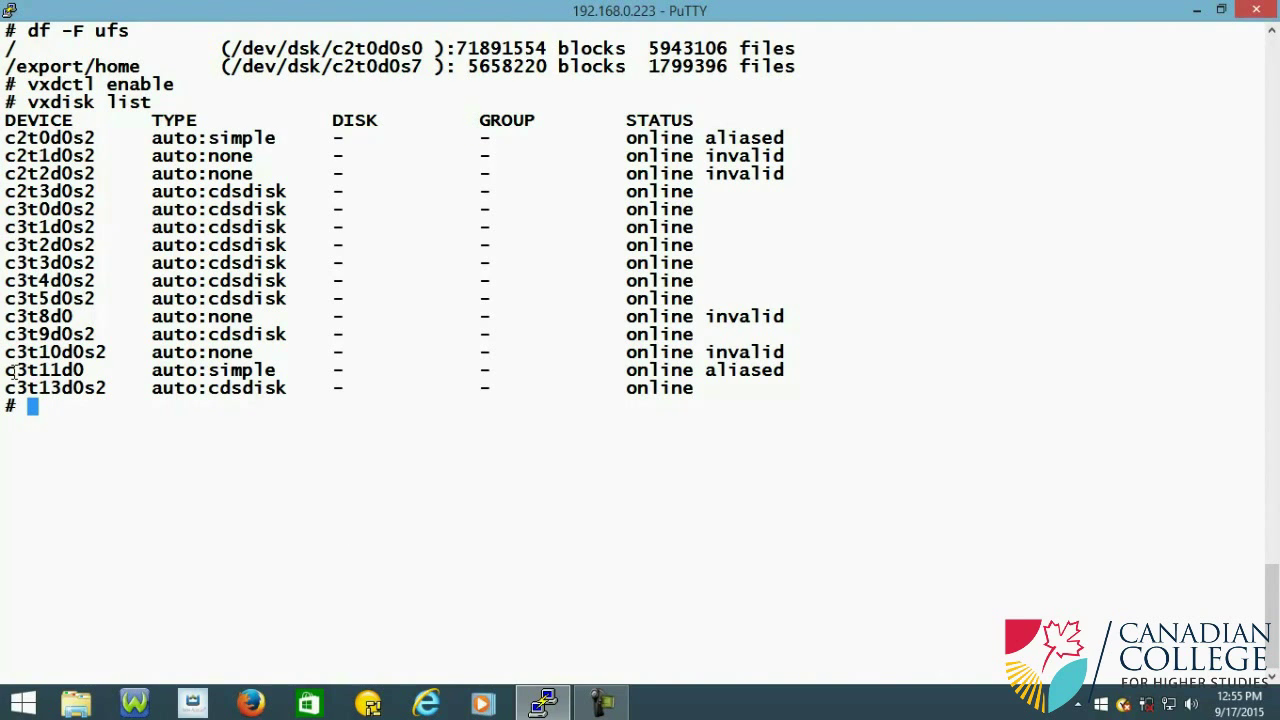
mouse_move(13, 360)
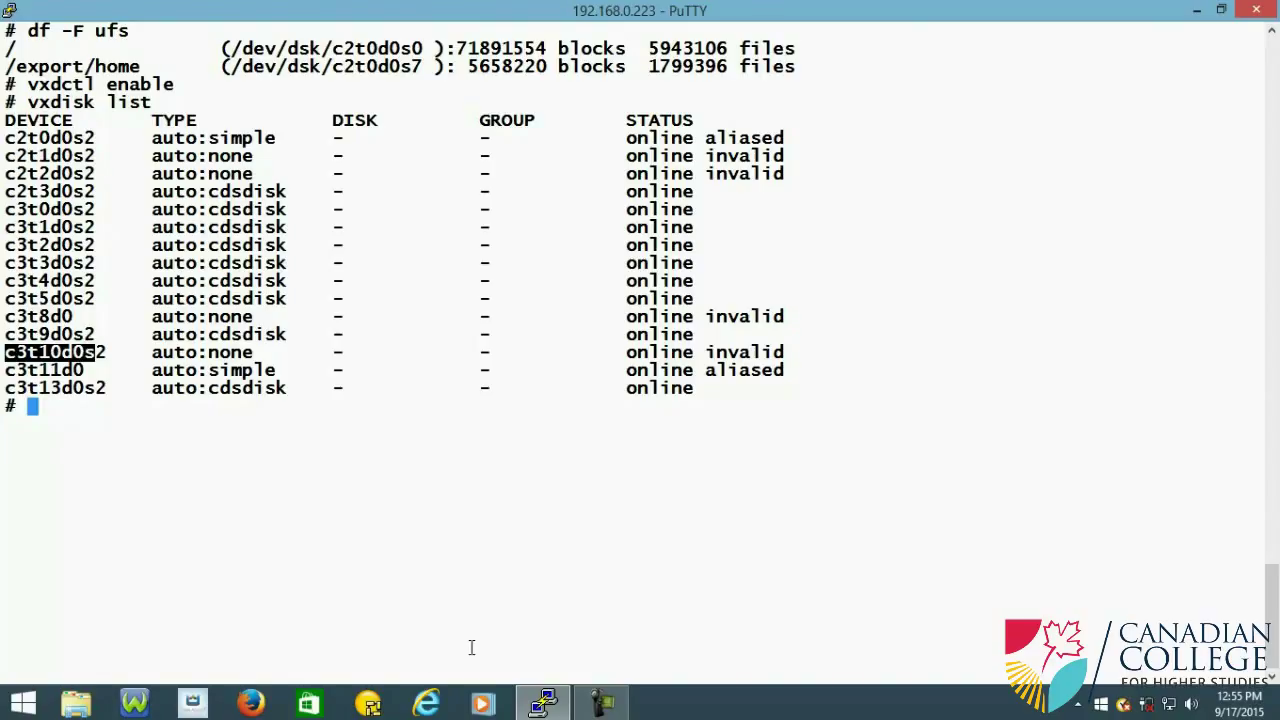
Step: Run '/etc/vx/bin/vxdisksetup -i c3t10d0' to set the disk up for Veritas
type("/et")
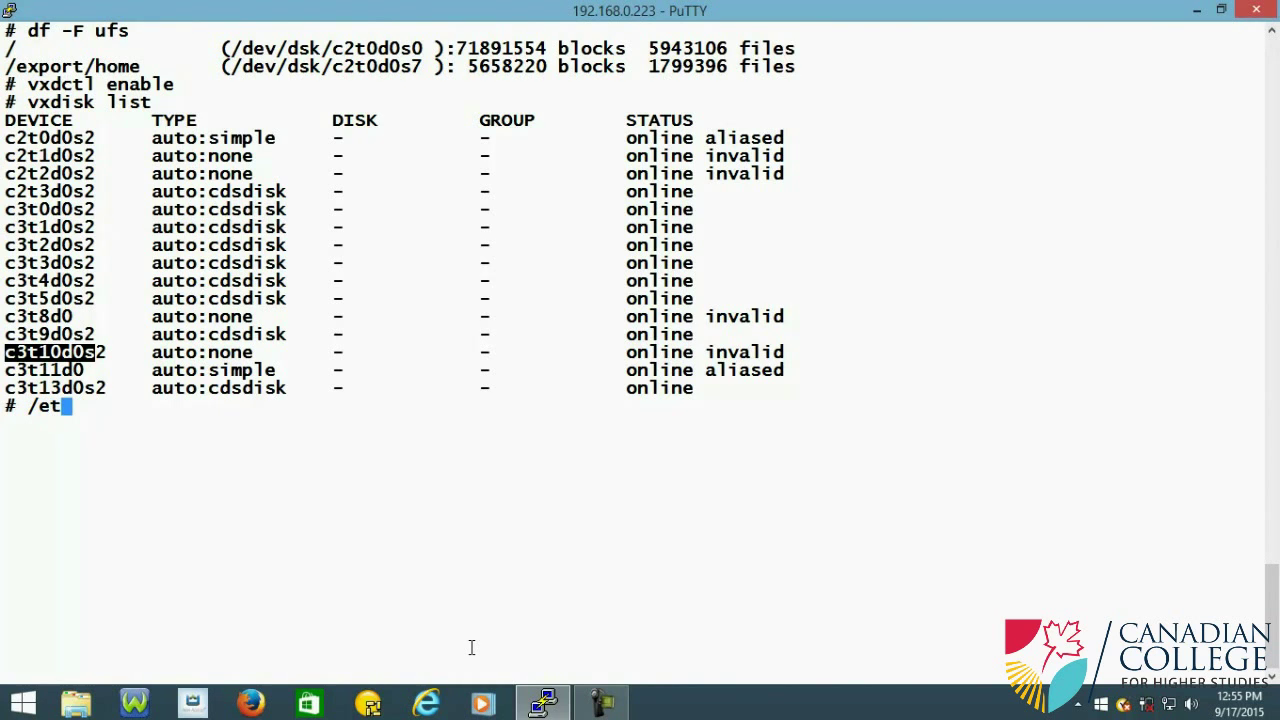
type("c/vx")
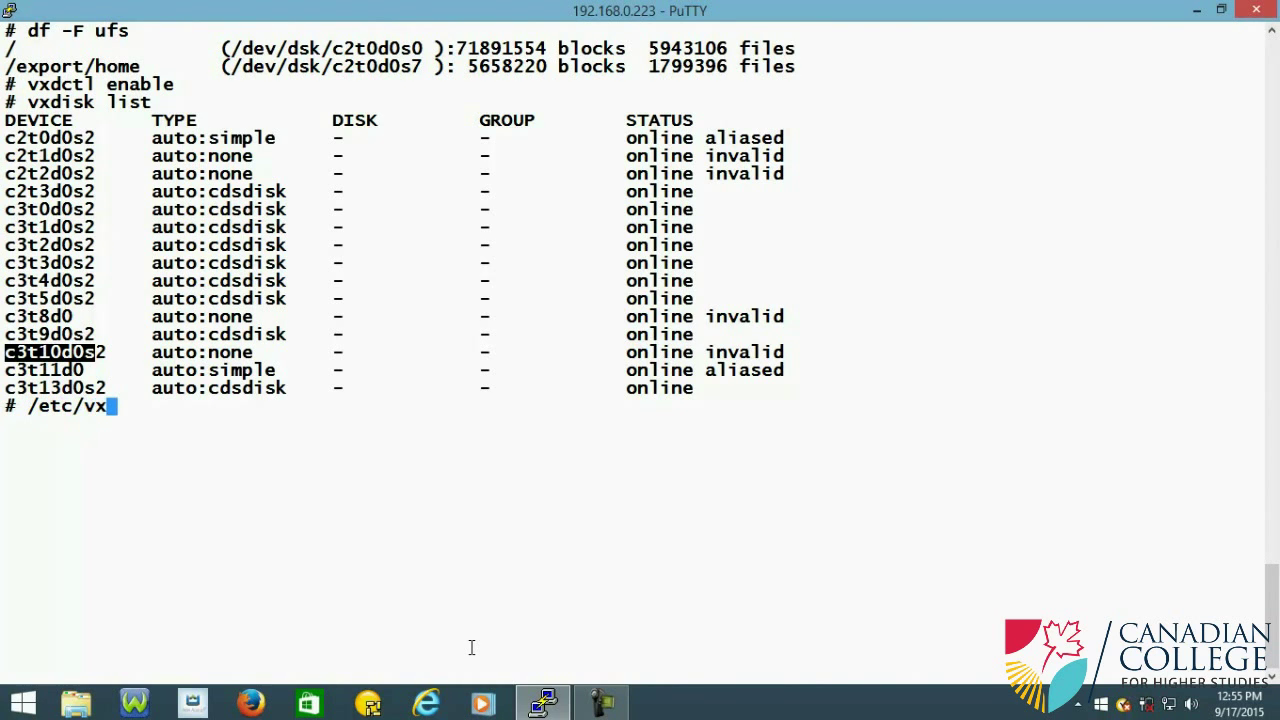
type("/")
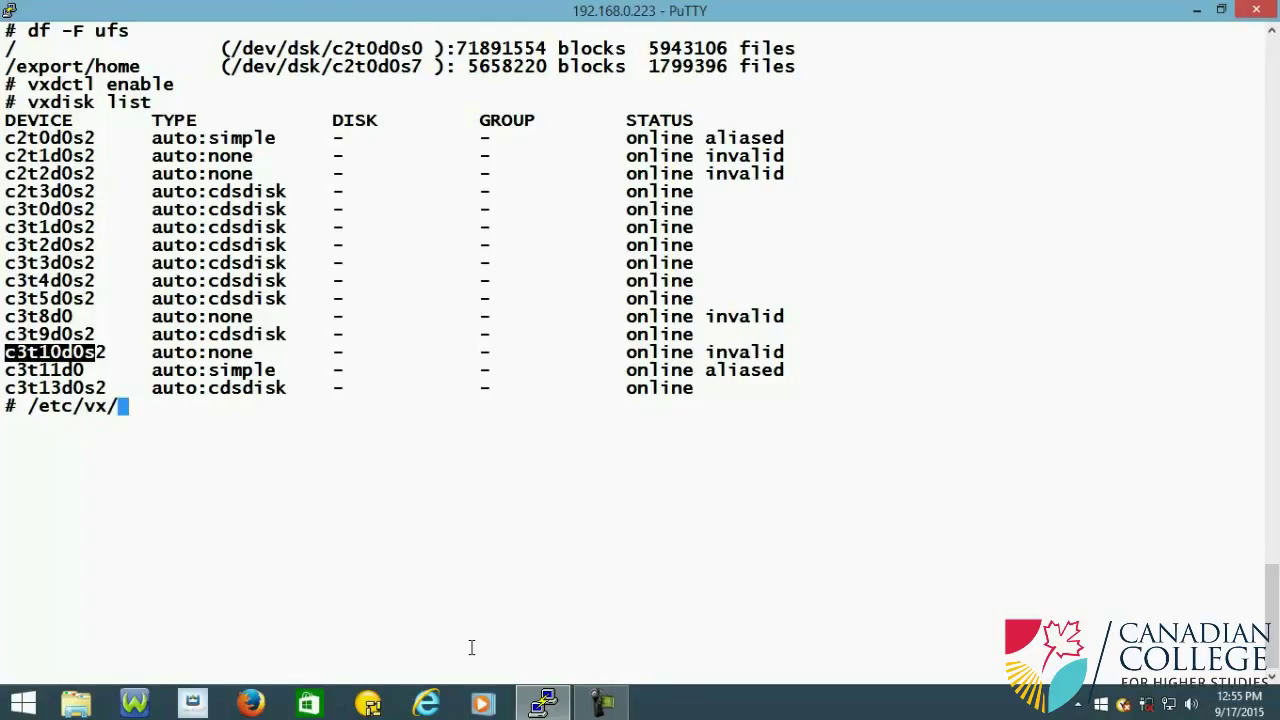
type("bin/")
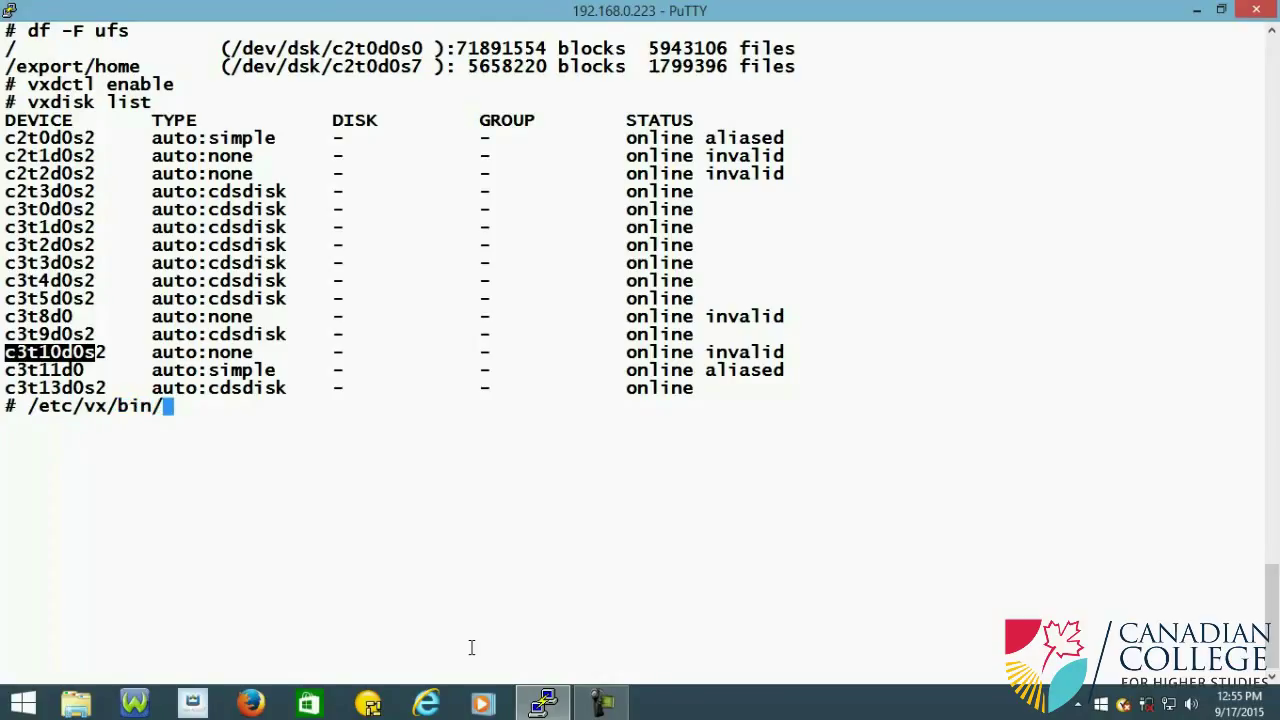
type("vxdisks")
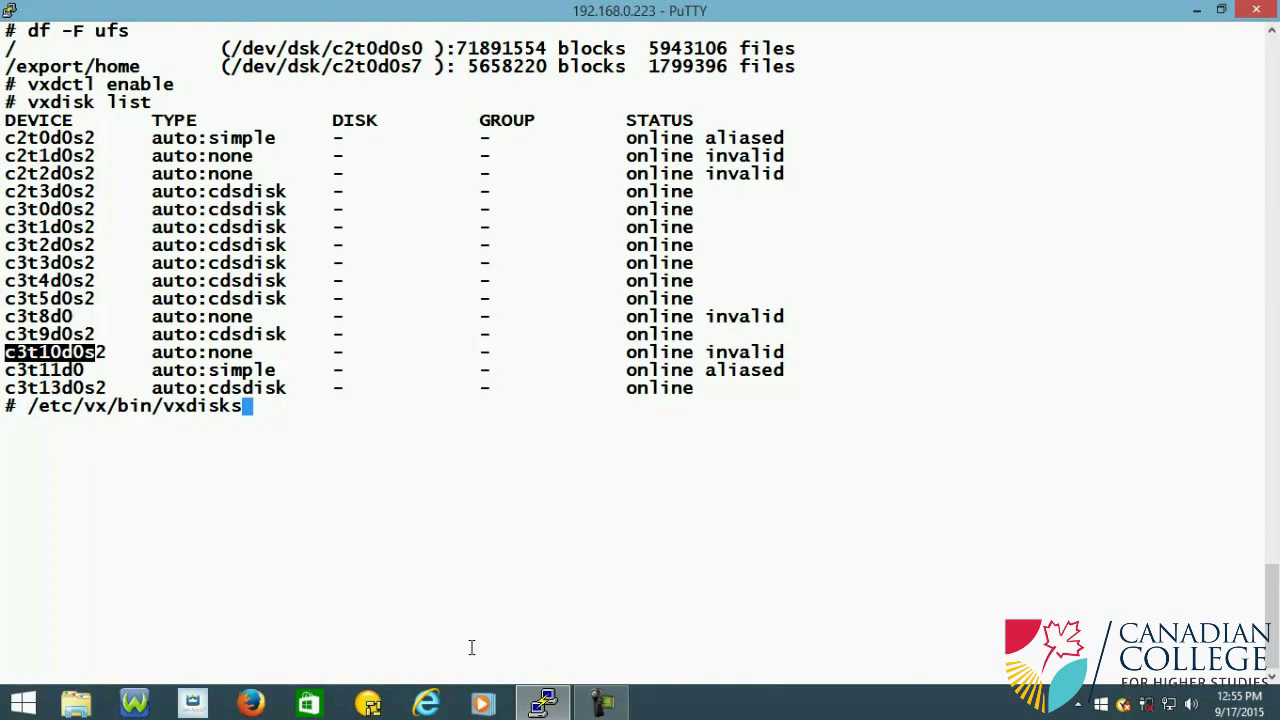
type("etup")
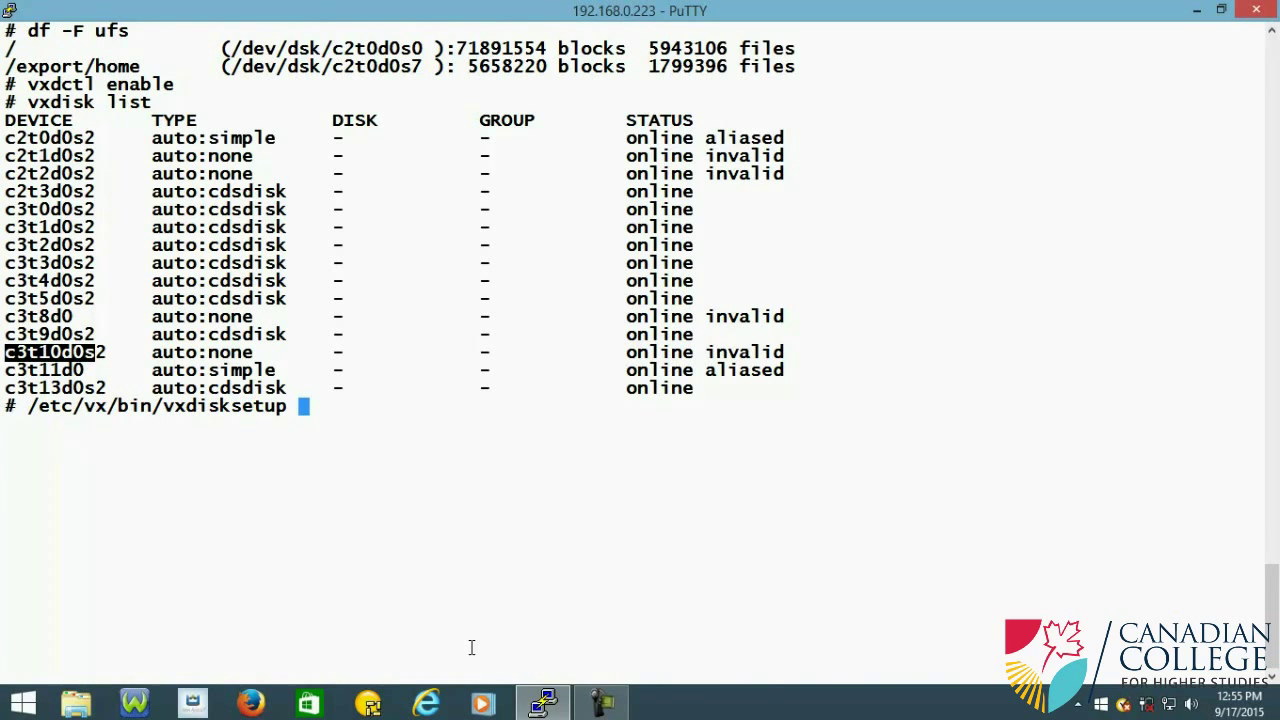
type("-i")
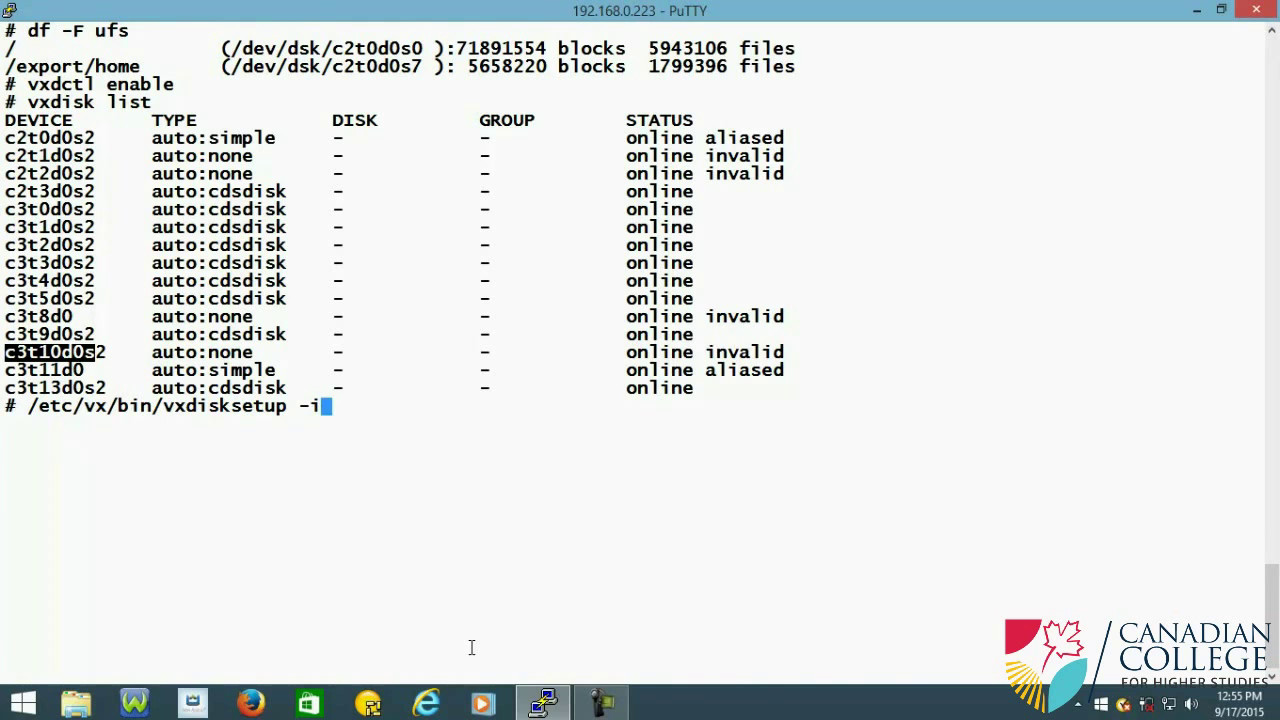
type("c3t10d0s")
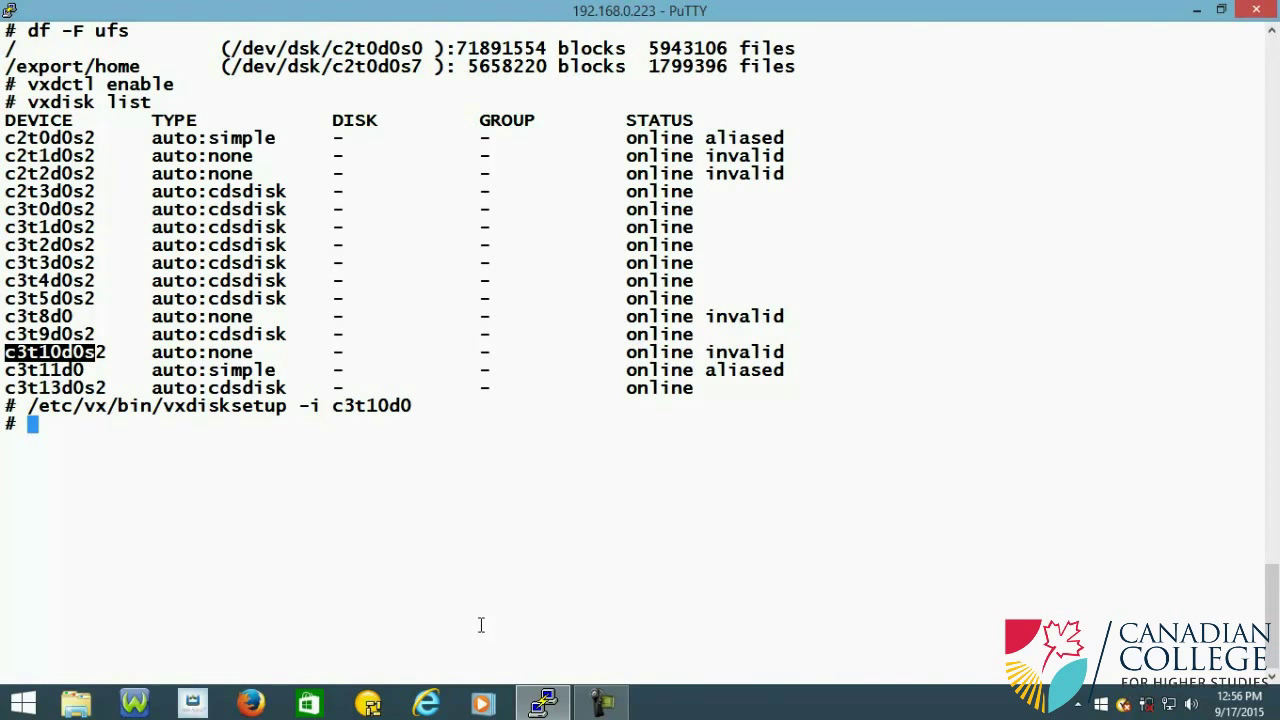
Step: Run 'prtvtoc /dev/rdsk/c3t10d0s0' to print the VTOC showing partitions 2 and 7
type("v")
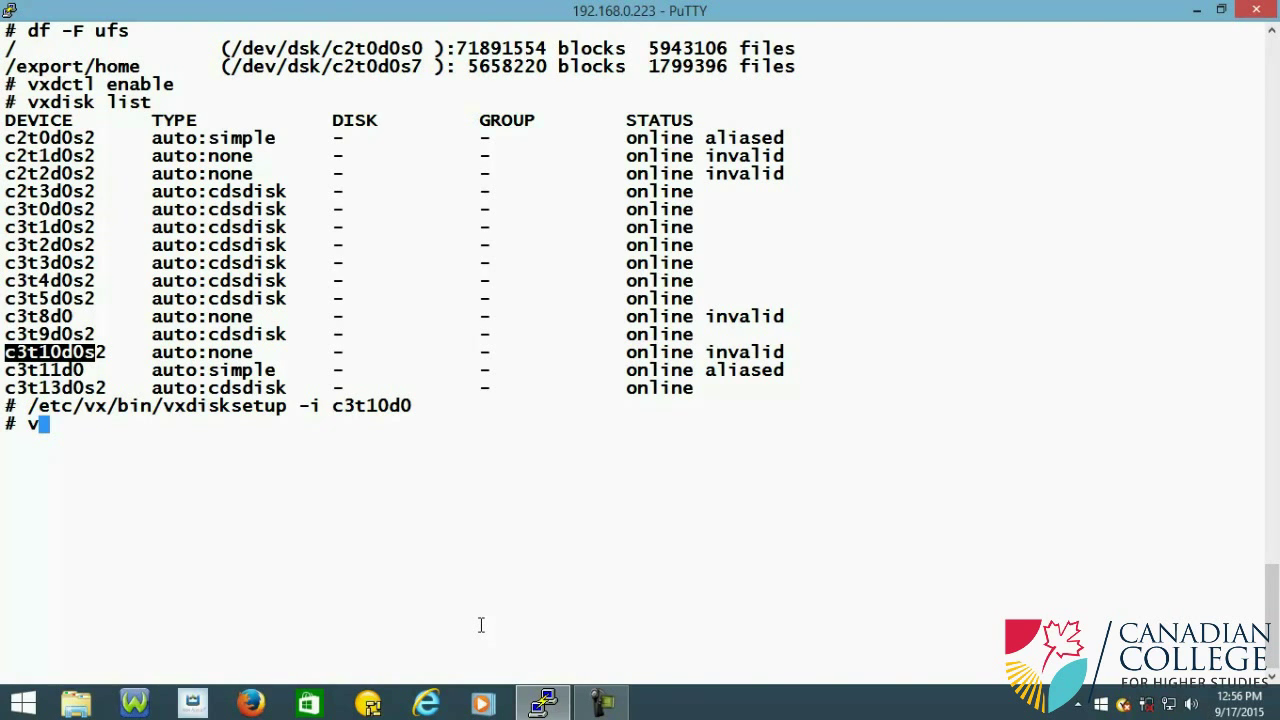
type("xprin")
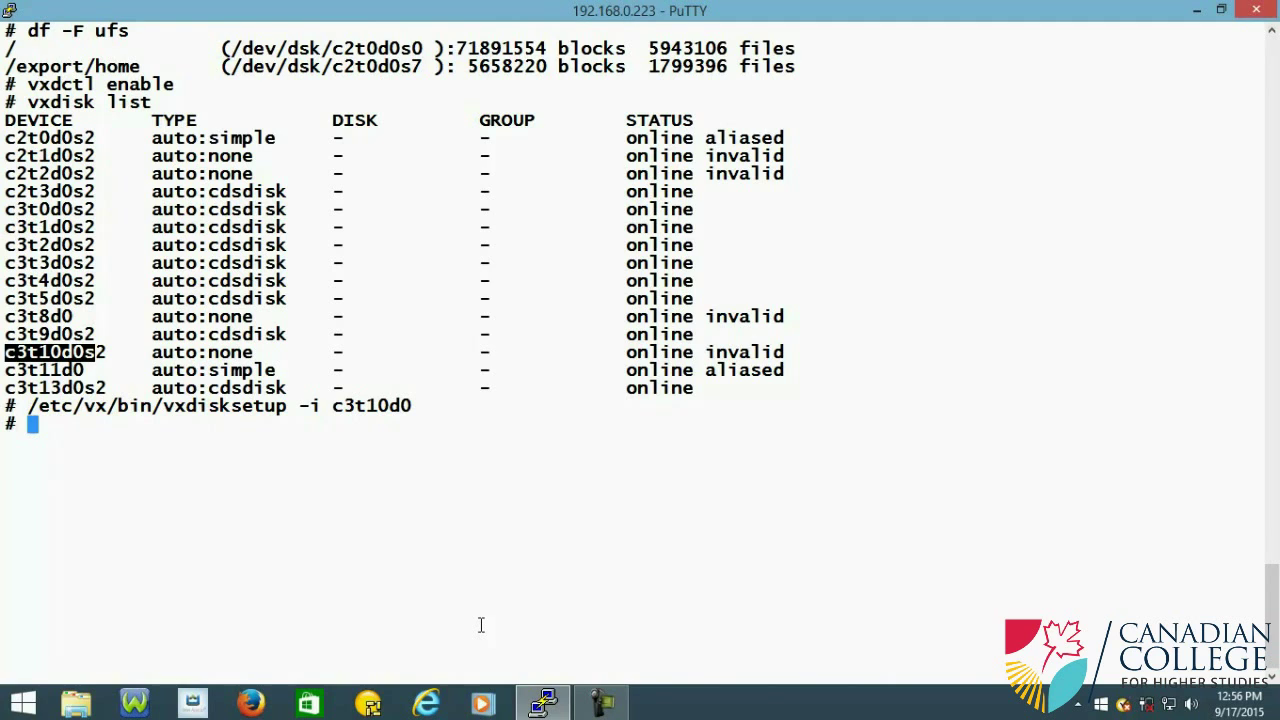
type("prt")
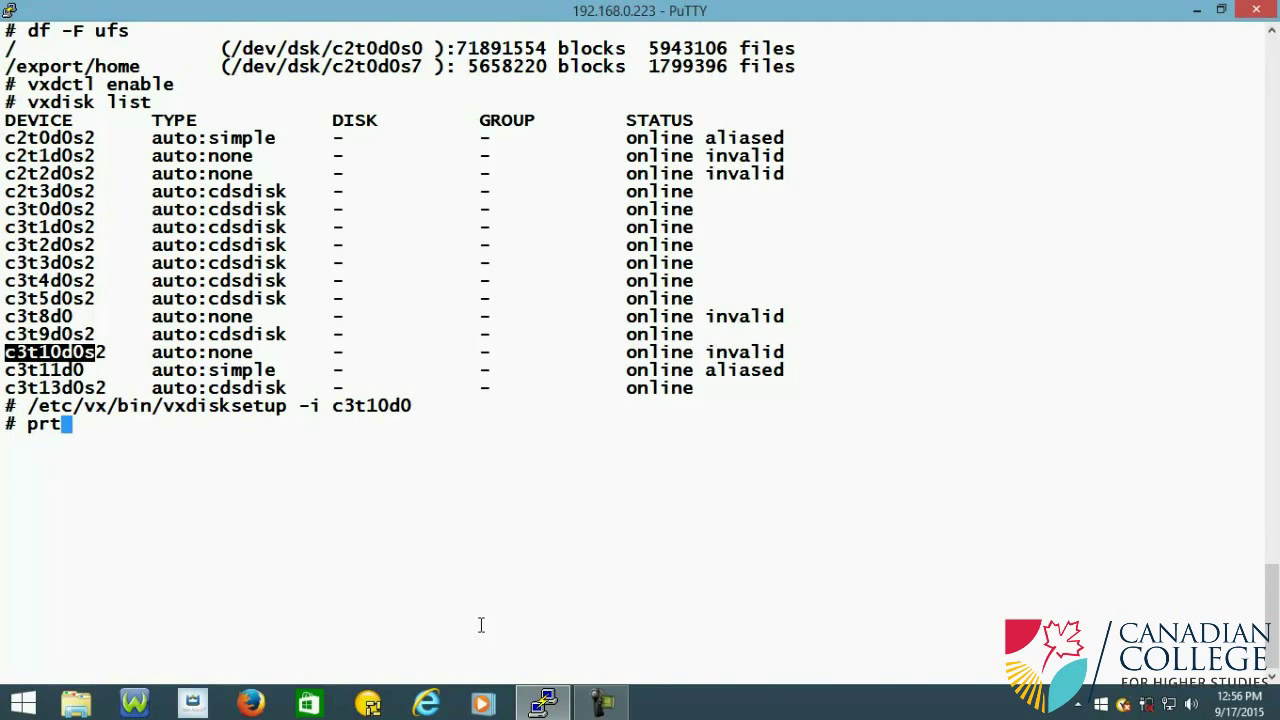
type("vtoc")
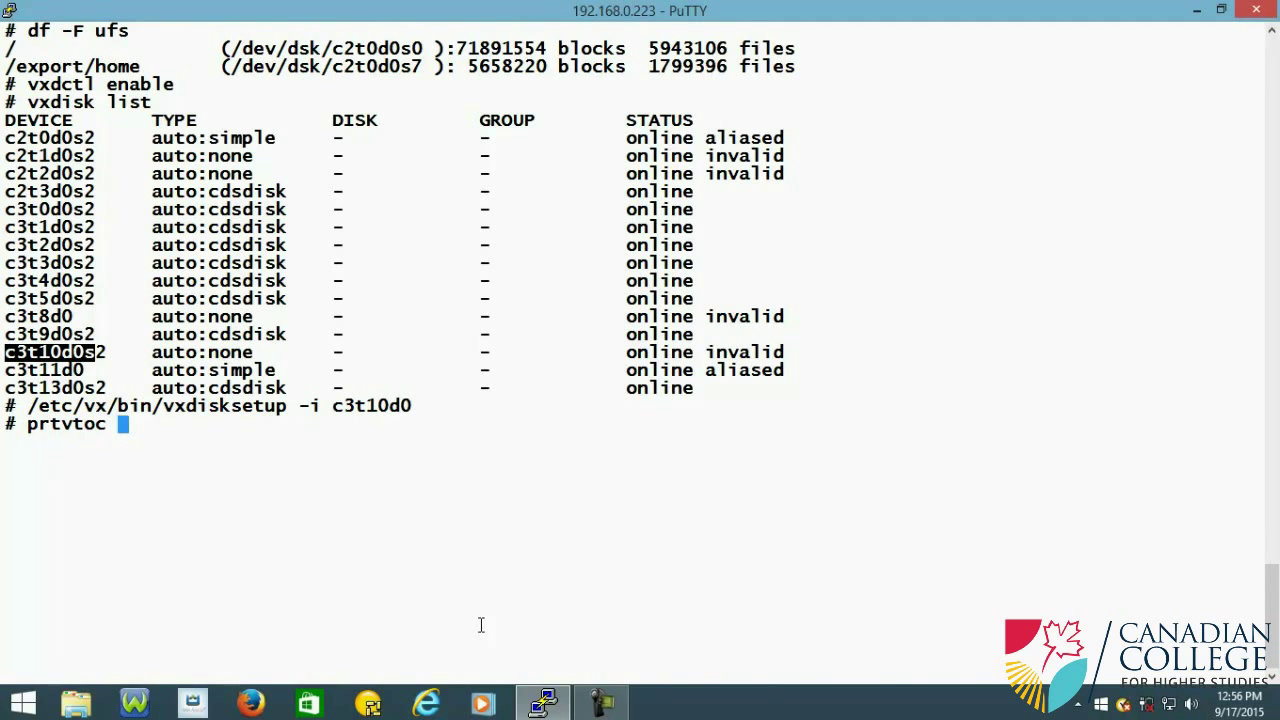
mouse_move(368, 530)
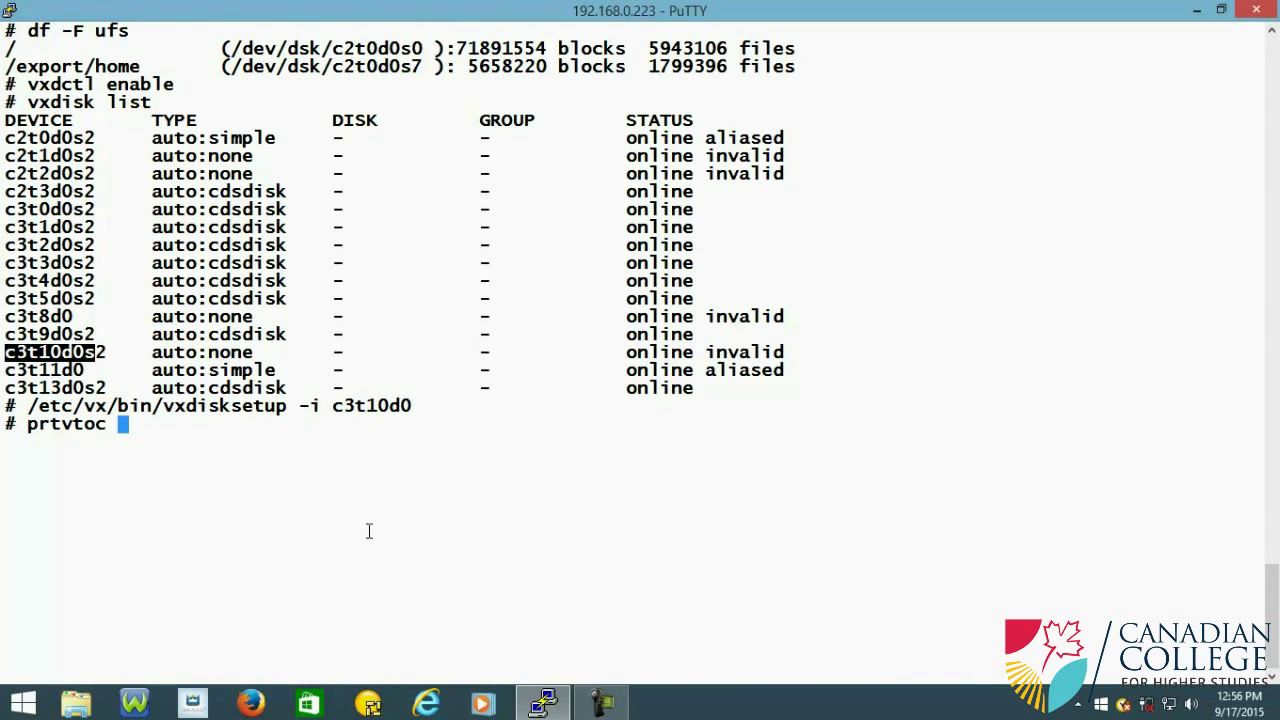
type("/dev/")
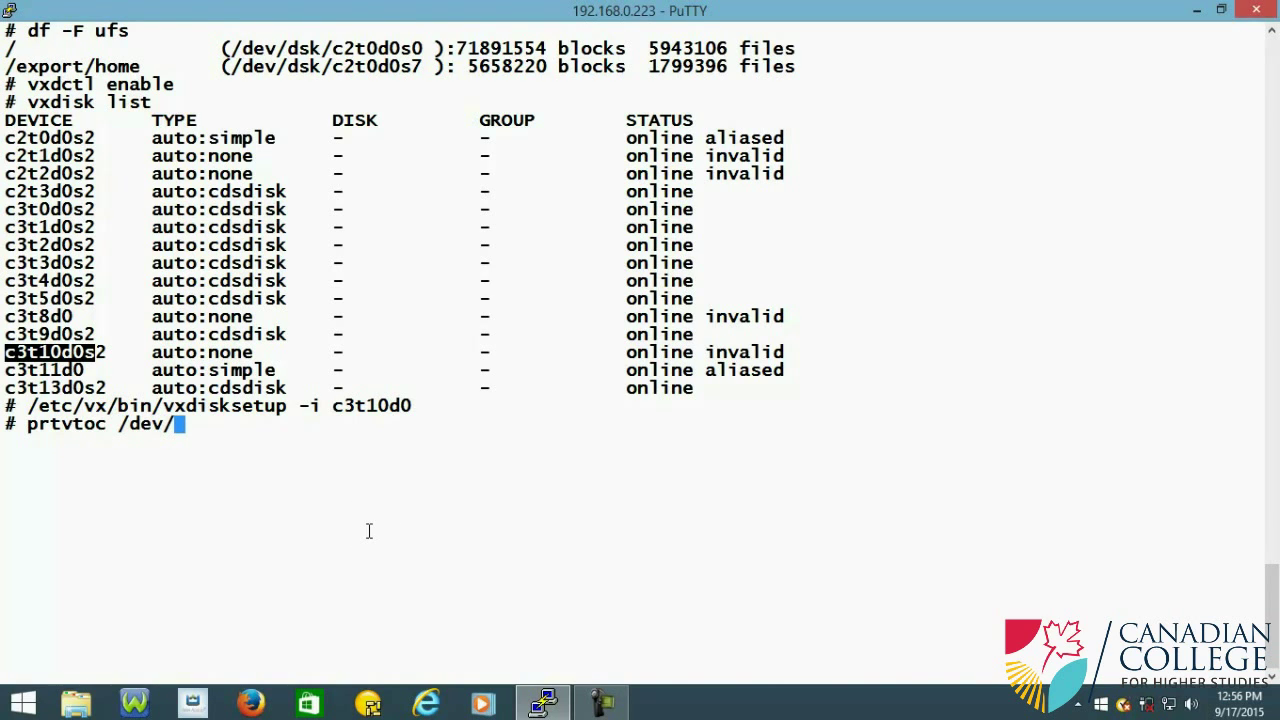
type("rdsk")
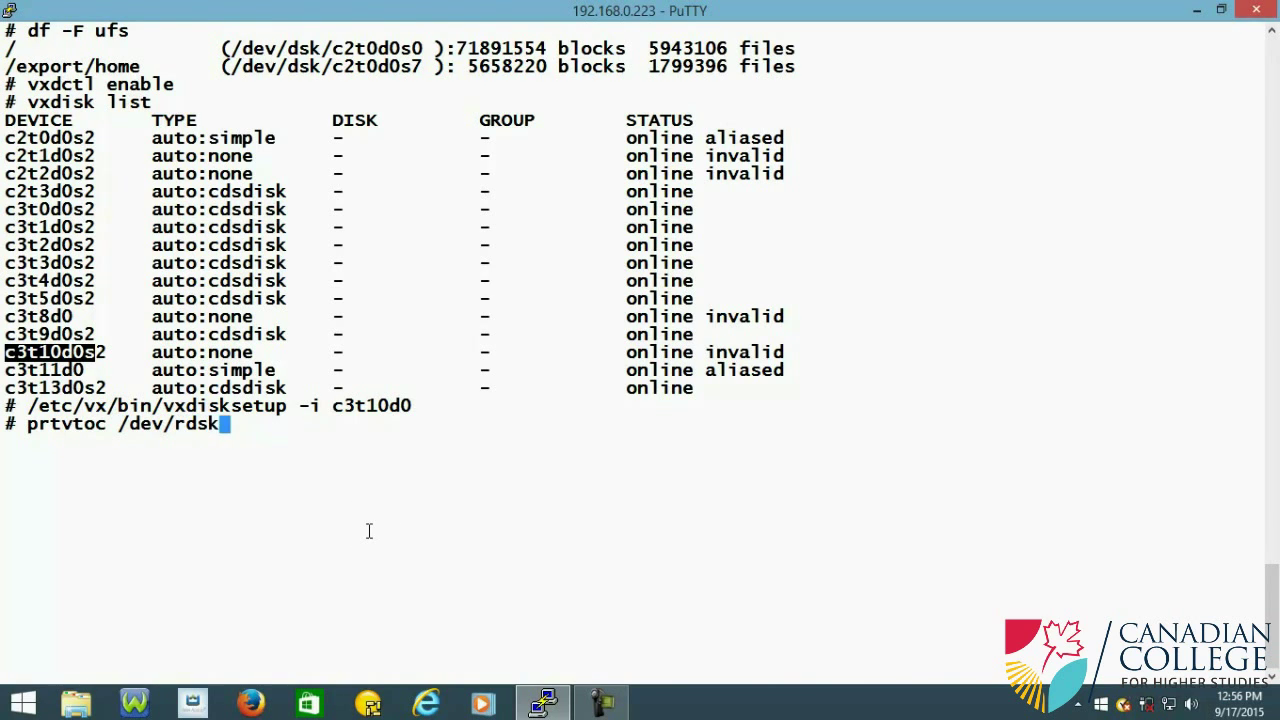
type("/")
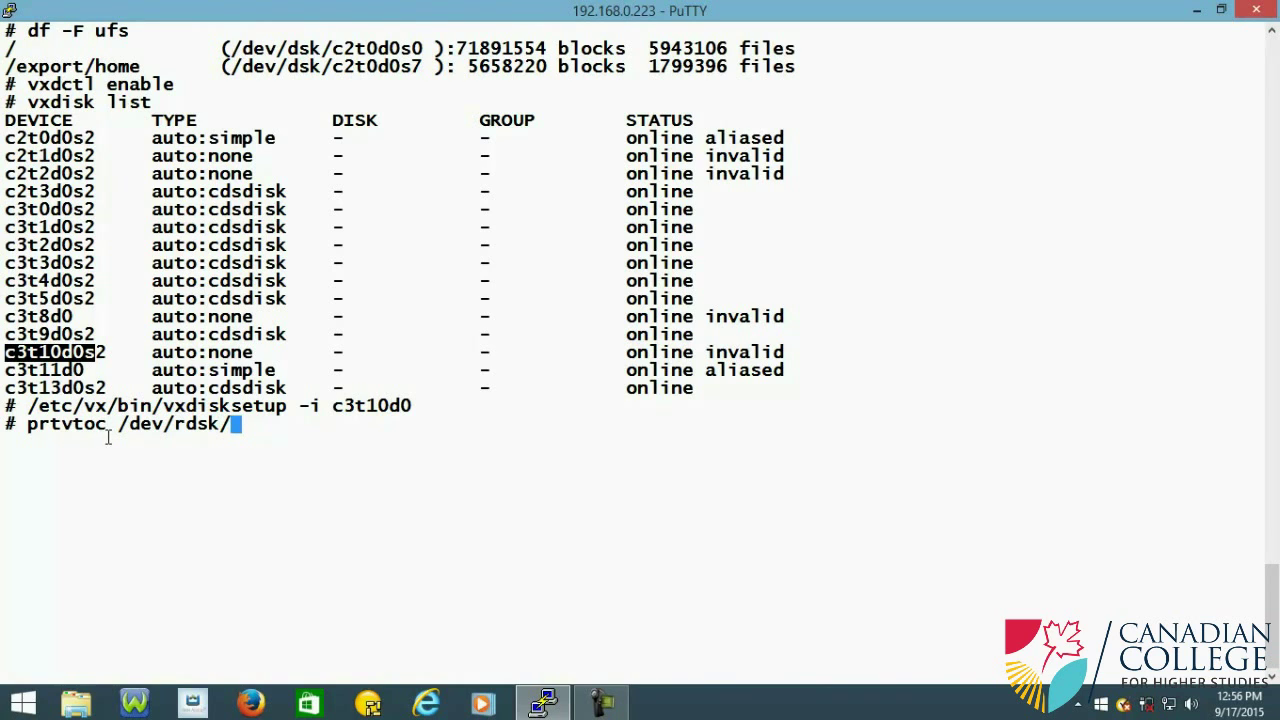
type("c3t10d0s")
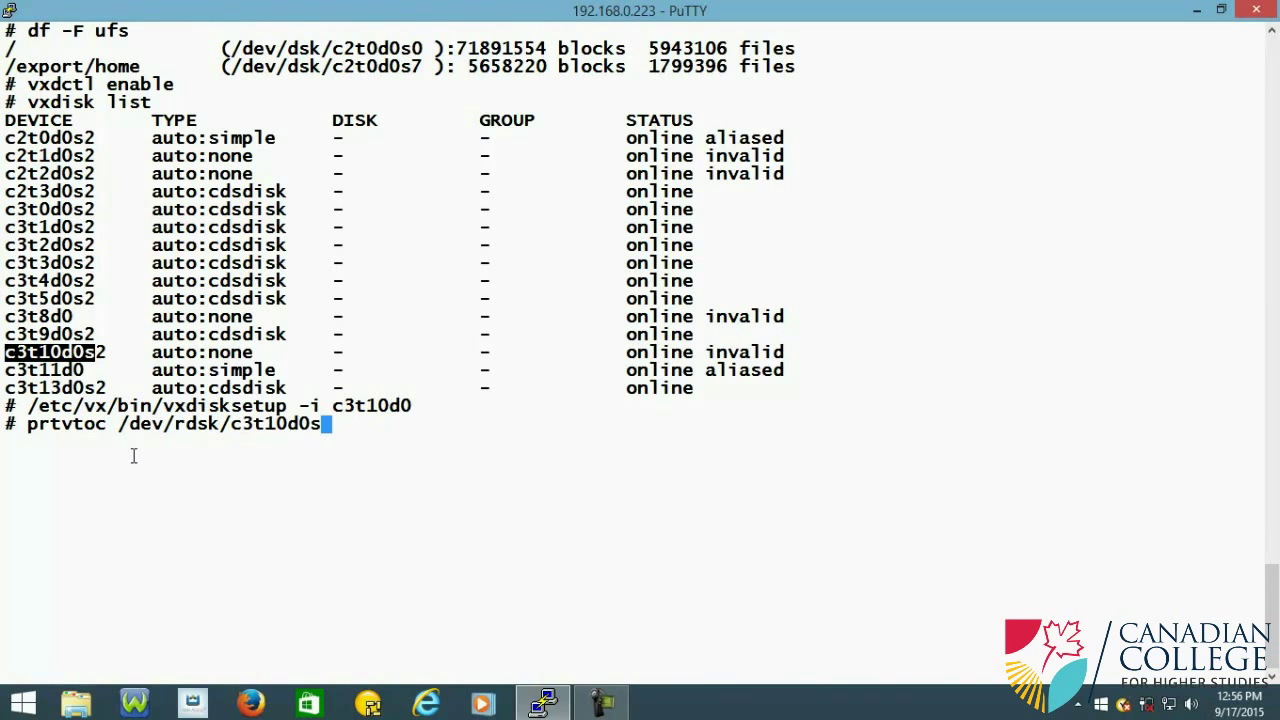
type("0")
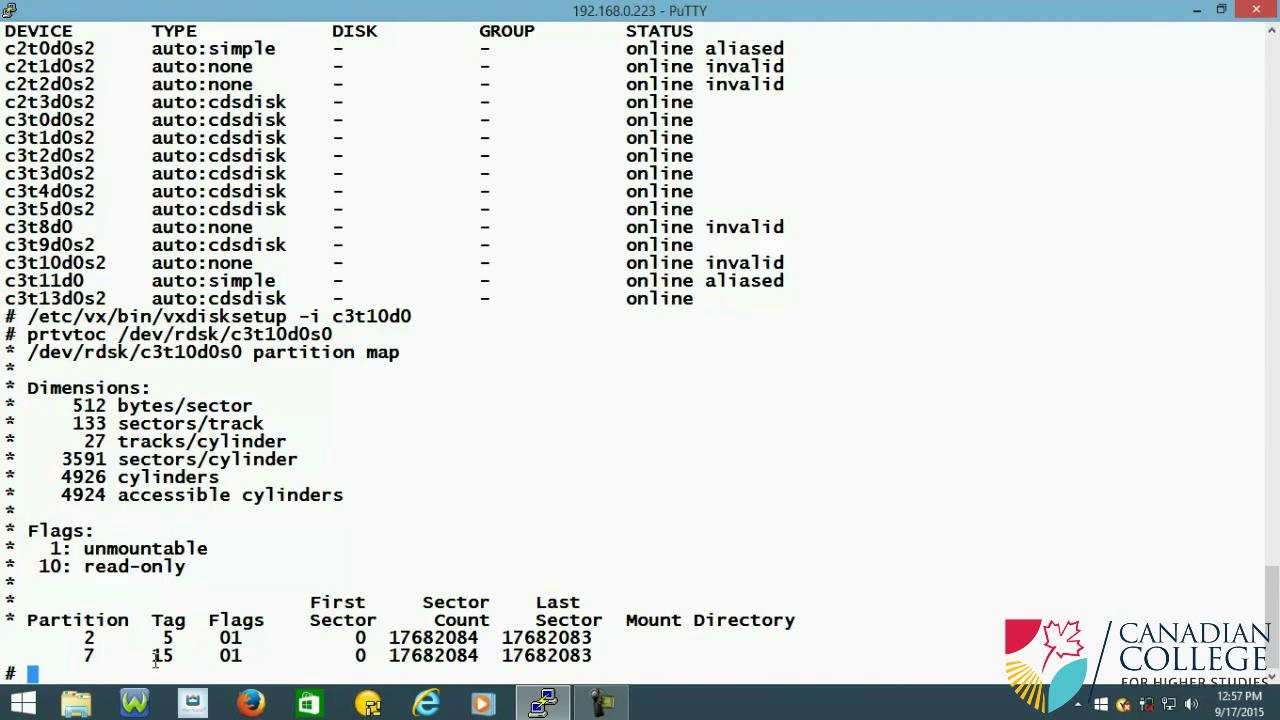
double_click(162, 655)
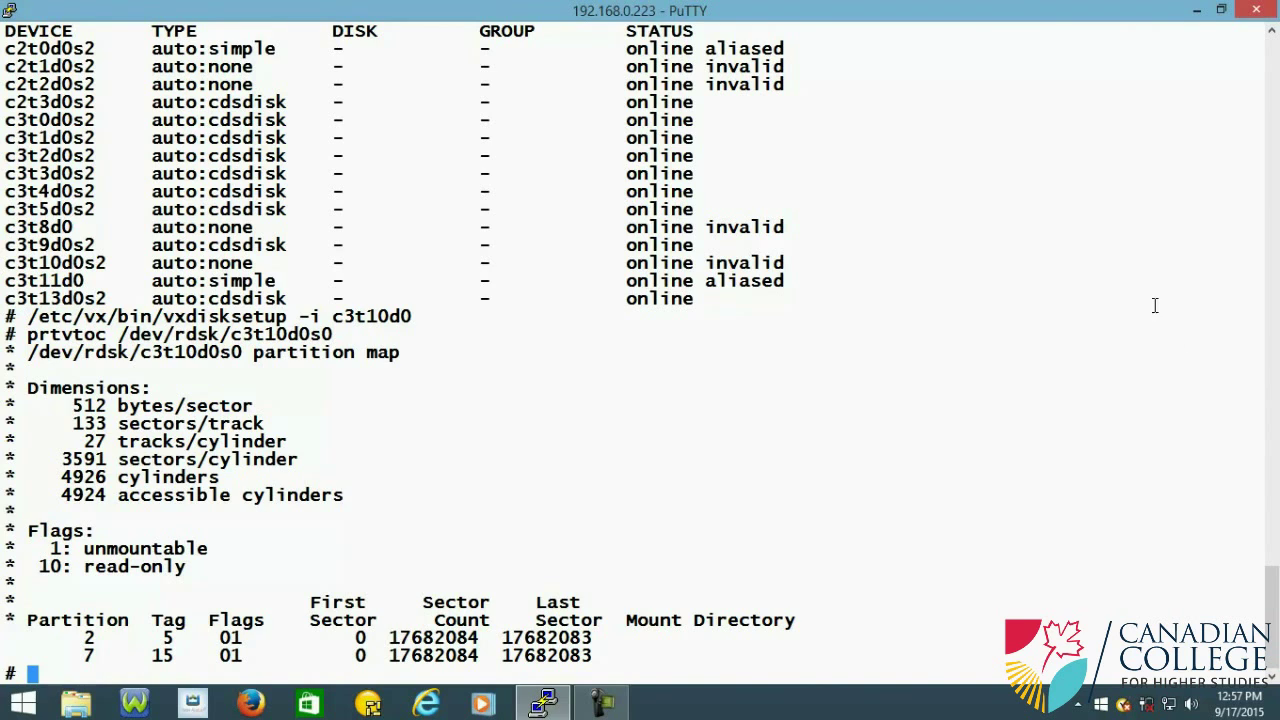
Step: Clear the screen and rerun vxdisk list to confirm c3t10d0s2 is online auto:cdsdisk
type("c")
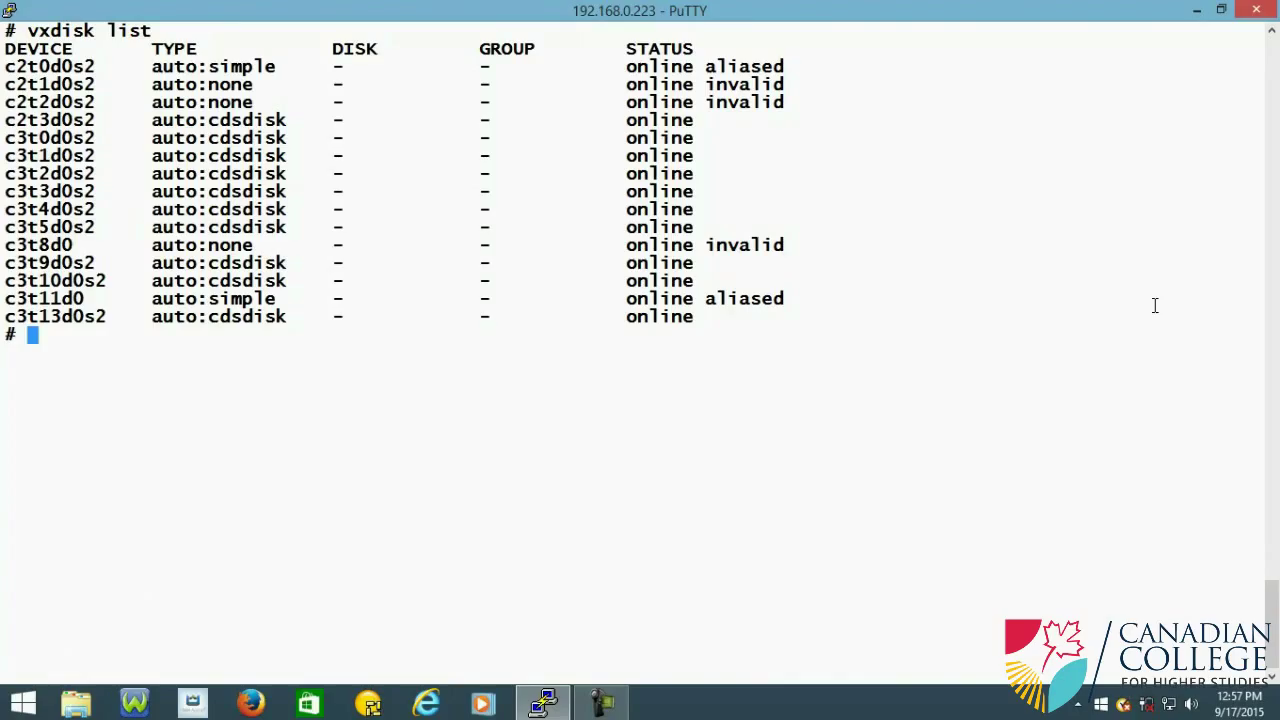
mouse_move(1053, 322)
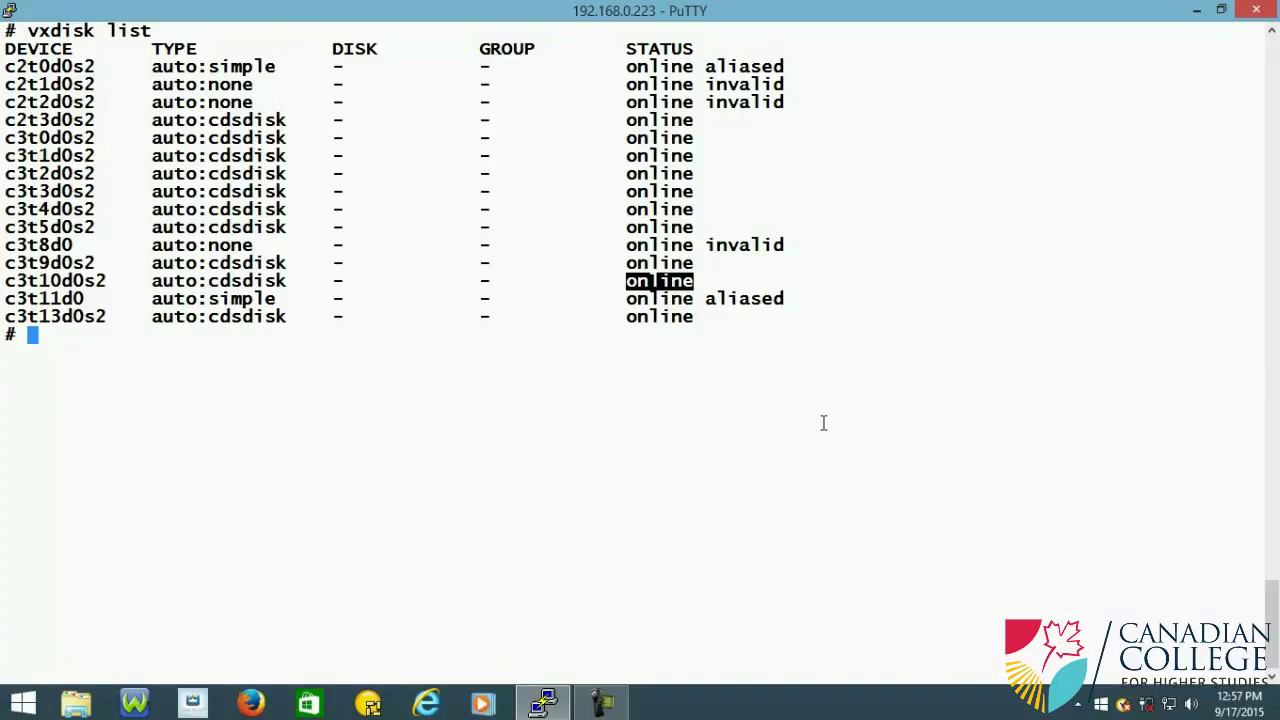
mouse_move(24, 242)
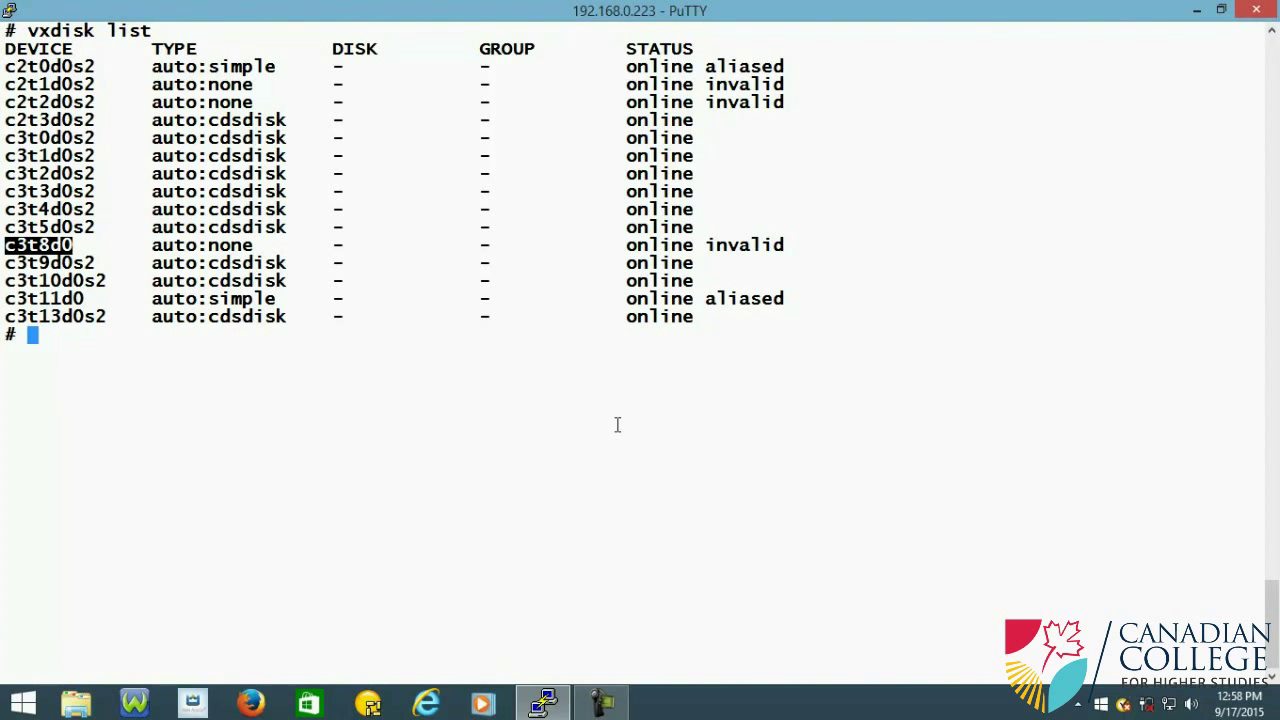
mouse_move(627, 402)
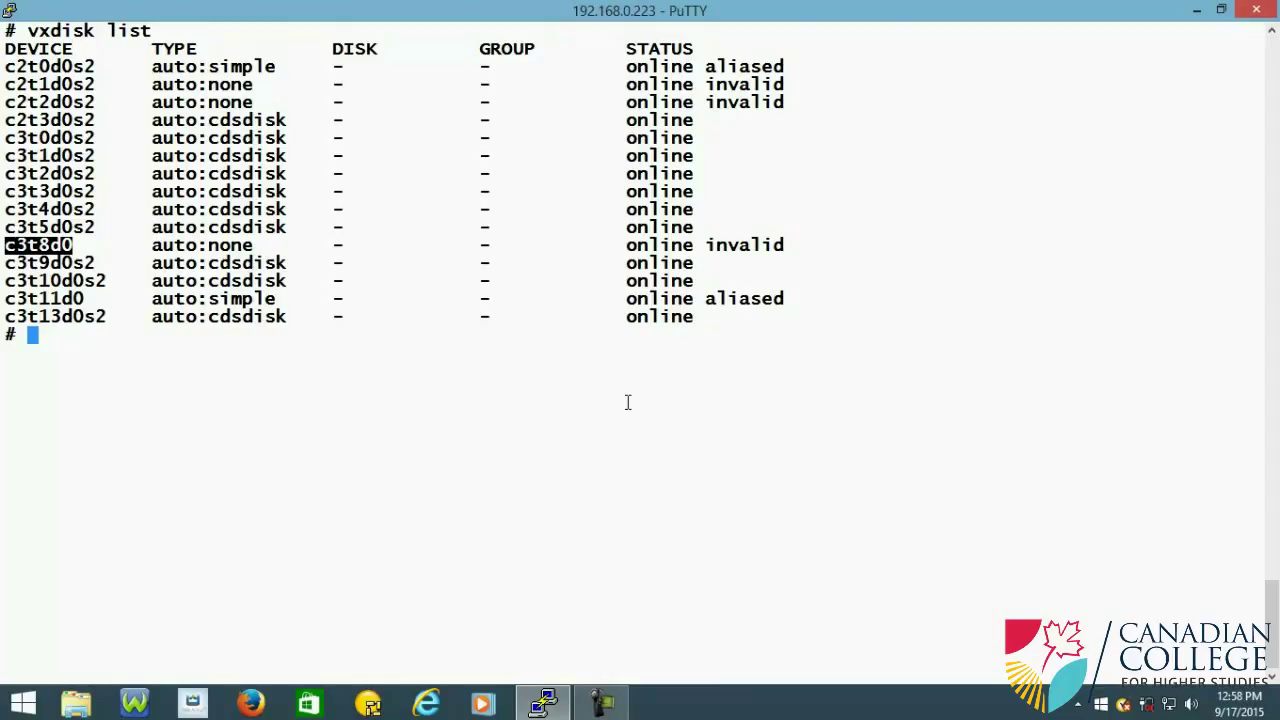
Step: Print the partition table of /dev/rdsk/c3t8d0s0 with prtvtoc, then clear the screen
type("prtvtoc /dev/rdsk/c3t10d0s0")
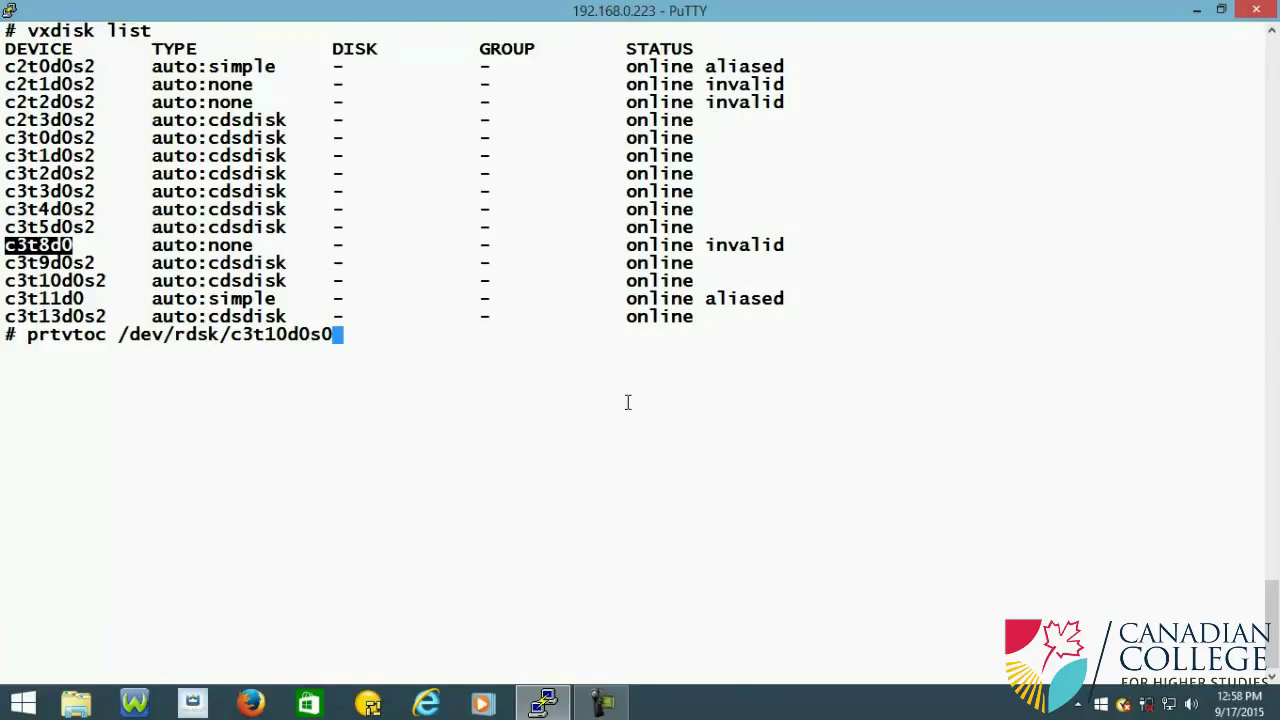
key("BackSpace")
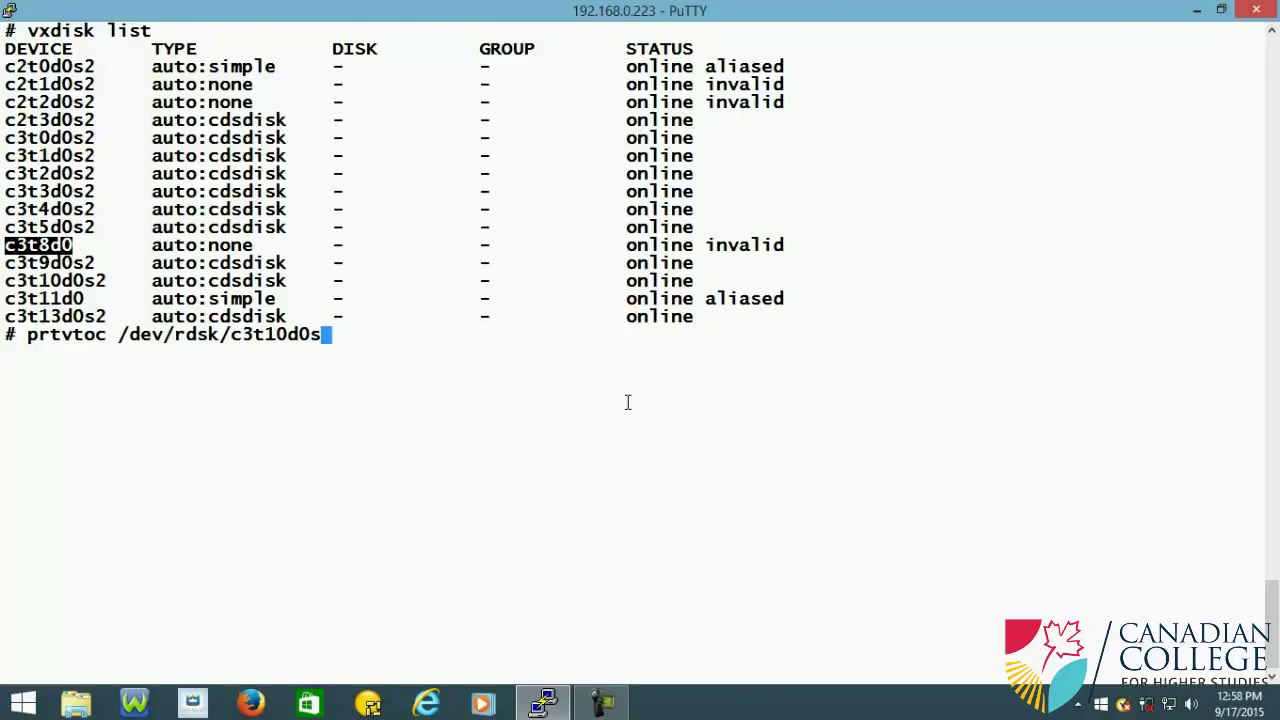
key("BackSpace")
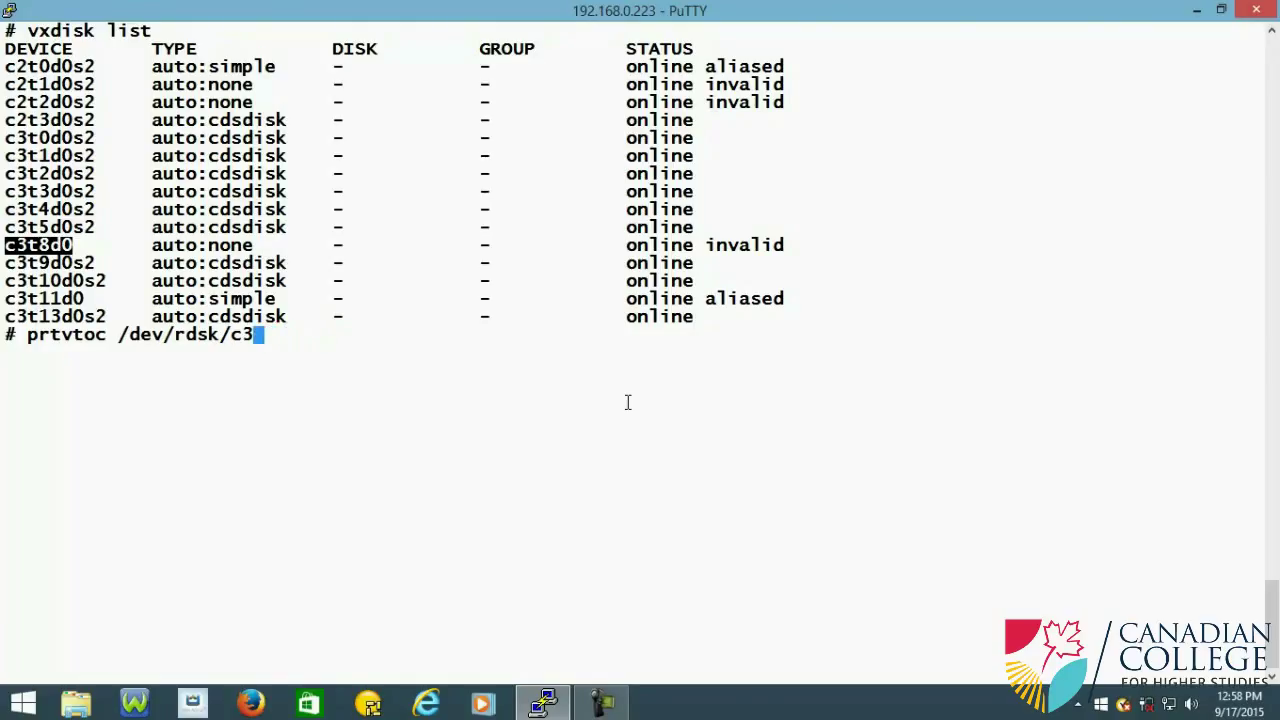
type("t8d")
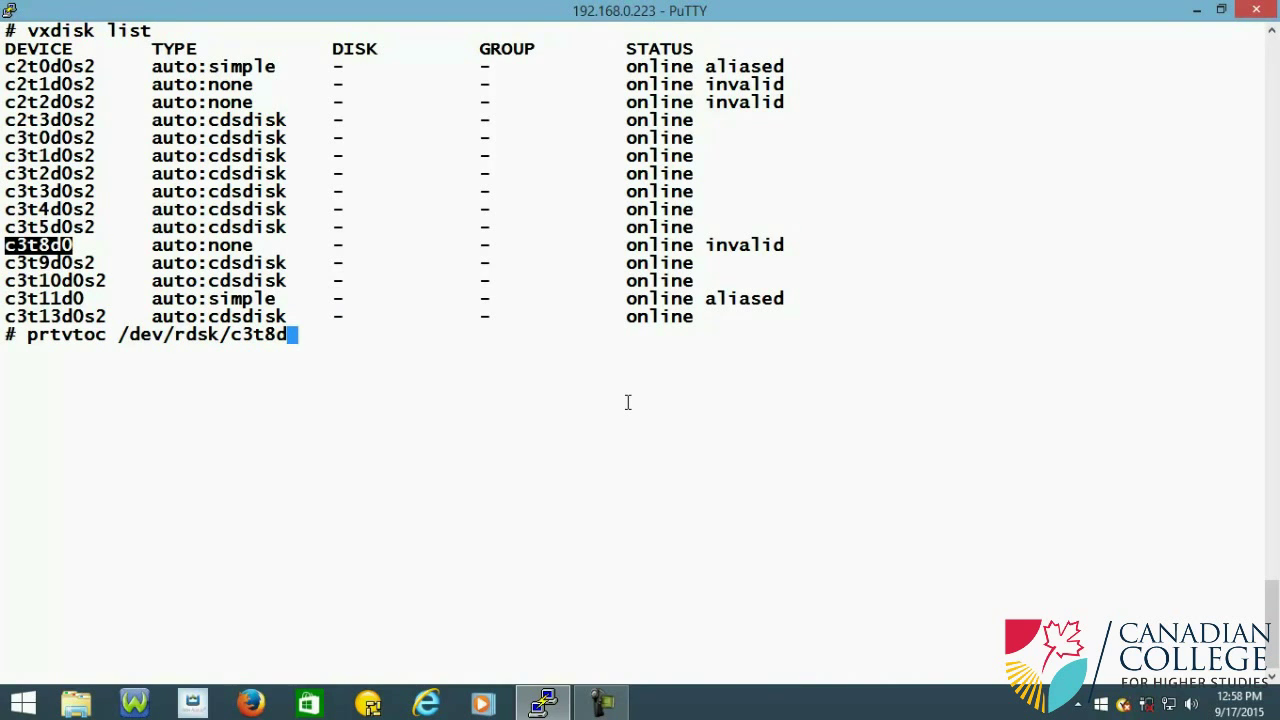
type("s0")
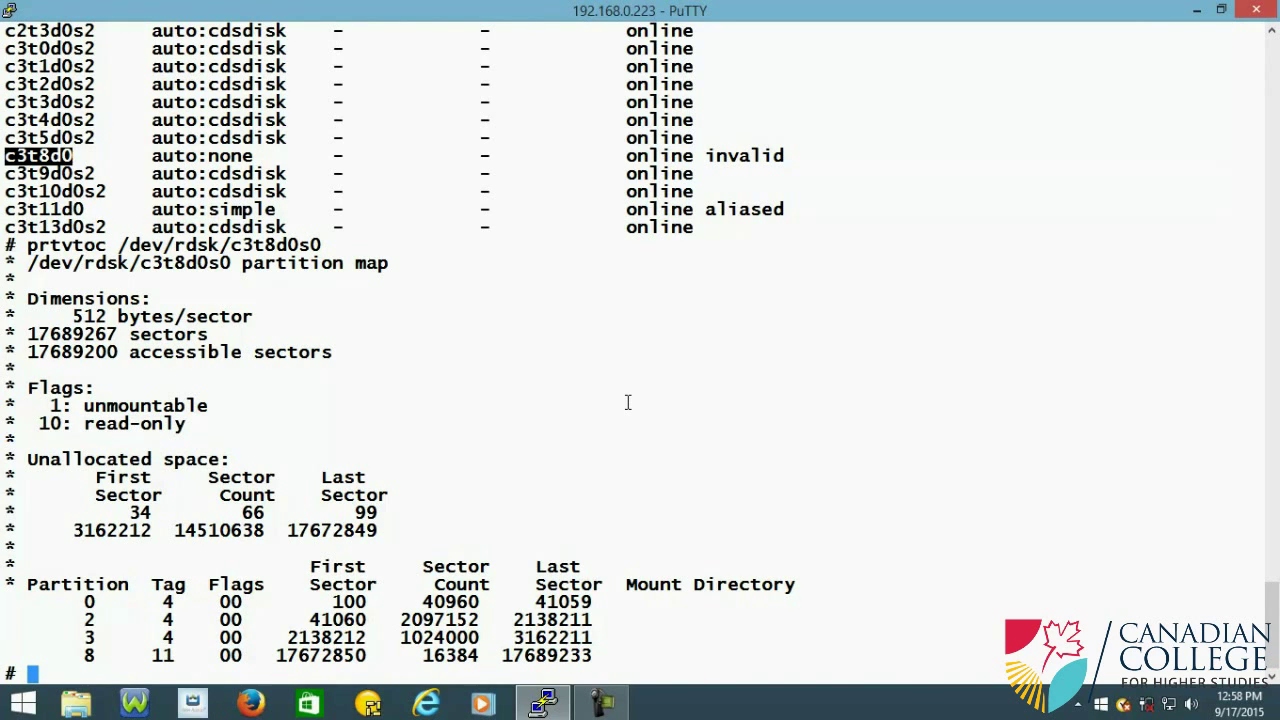
type("cl")
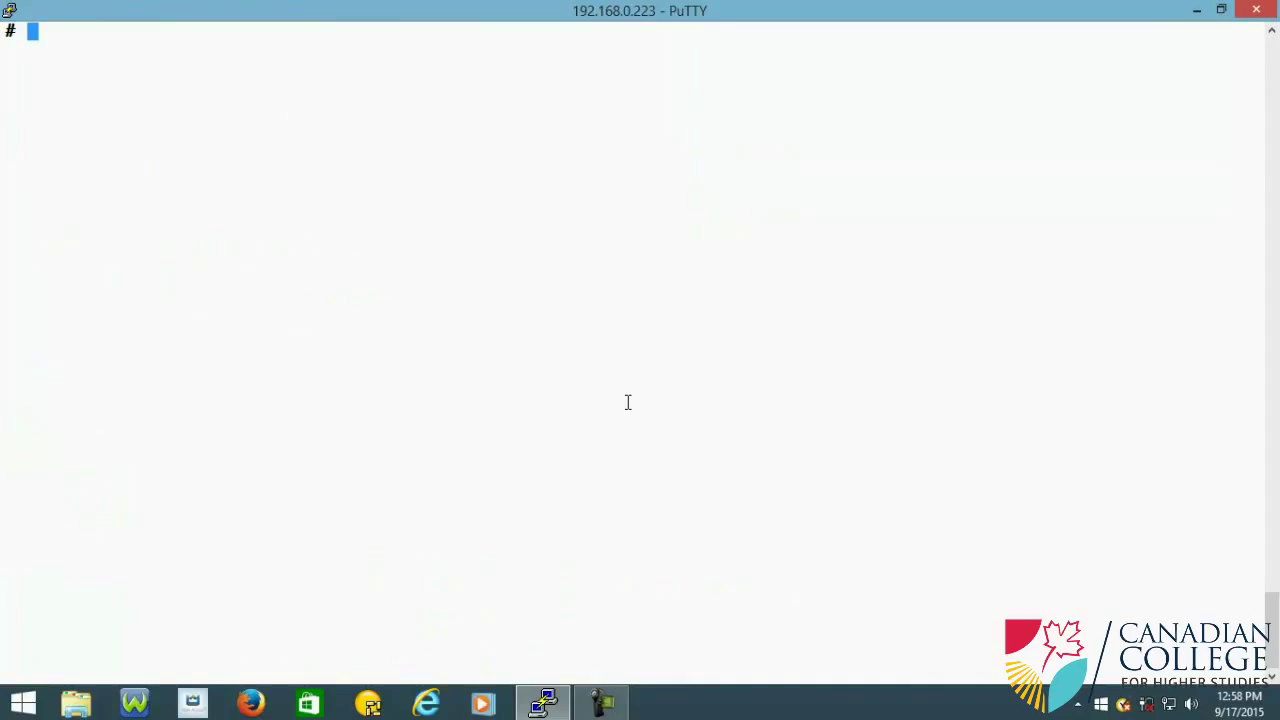
Step: Copy disk name c3t8d0 and recall '/etc/vx/bin/vxdisksetup -i c3t10d0' at the prompt
type("prtvtoc /dev/rdsk/c3t8d0s0")
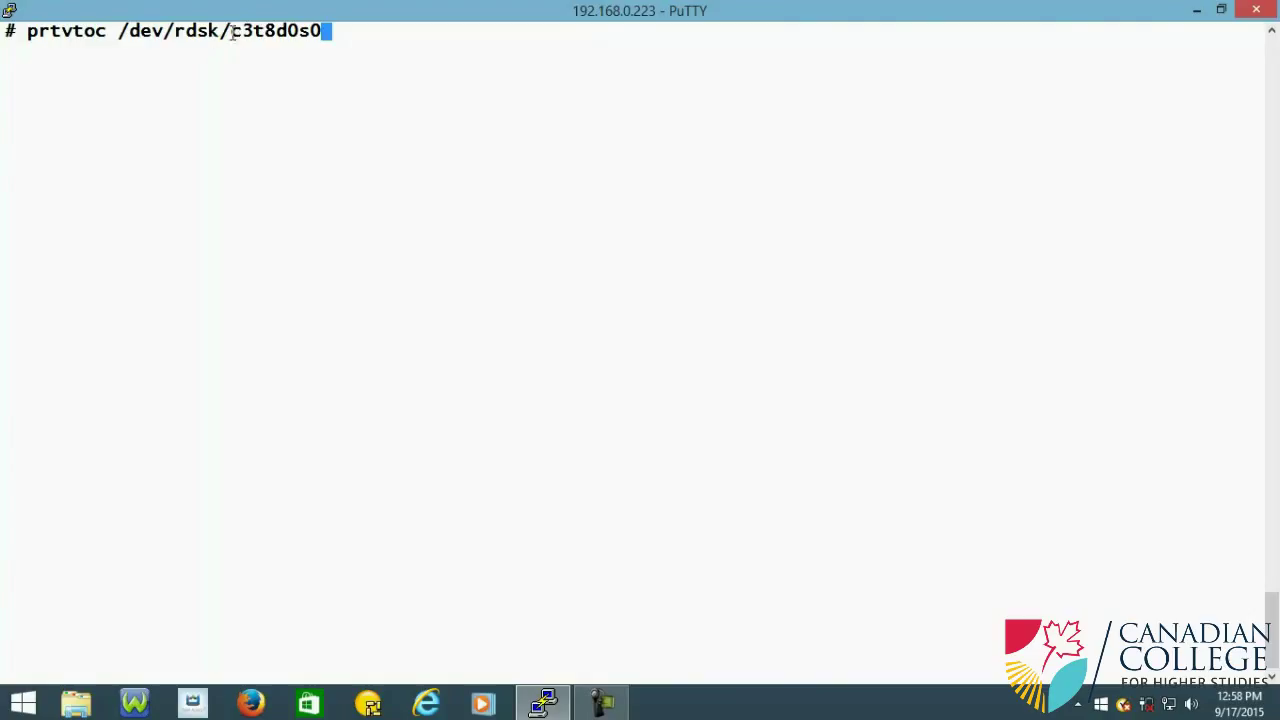
double_click(262, 31)
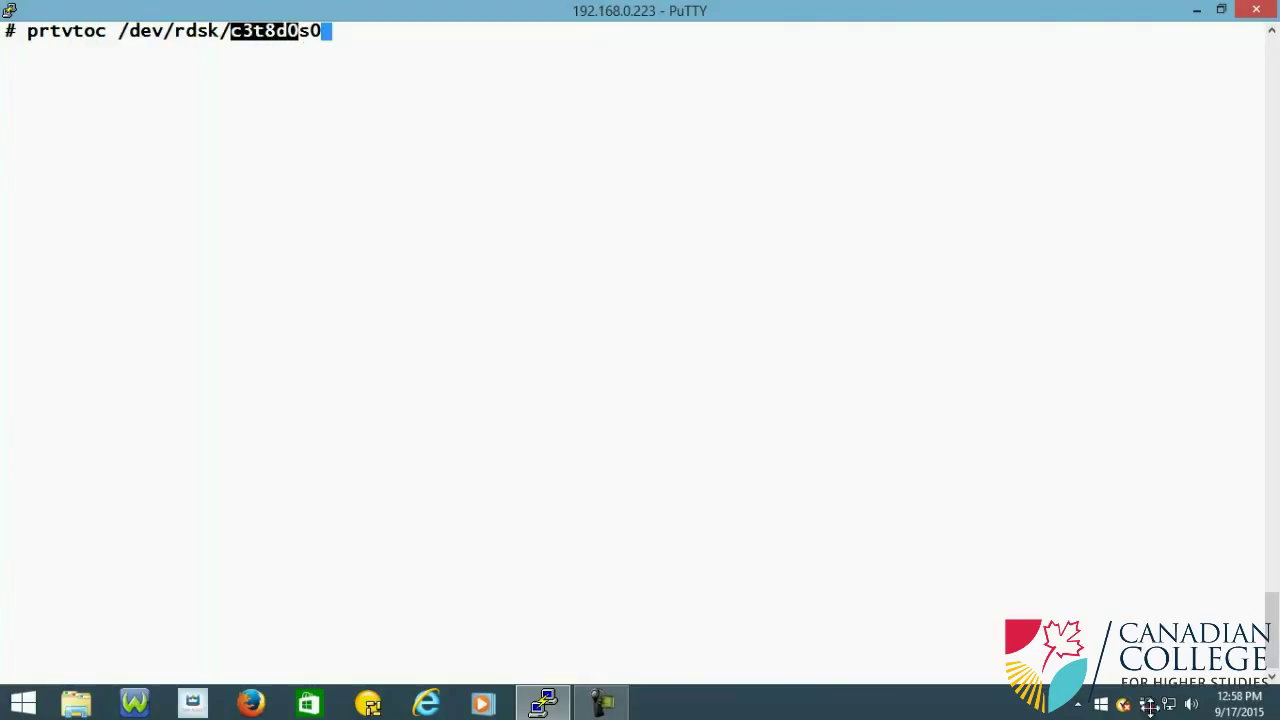
type("vxdisk list")
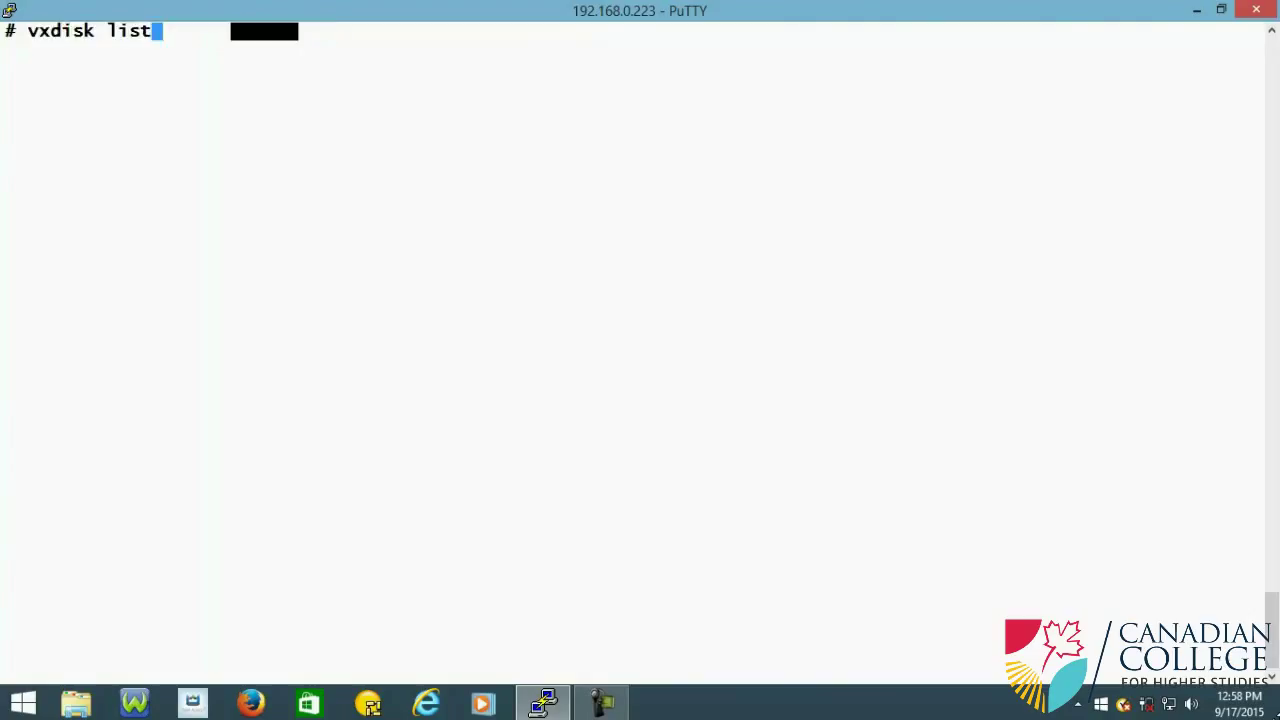
type("/etc/vx/bin/vxdisksetup -i c3t10d0")
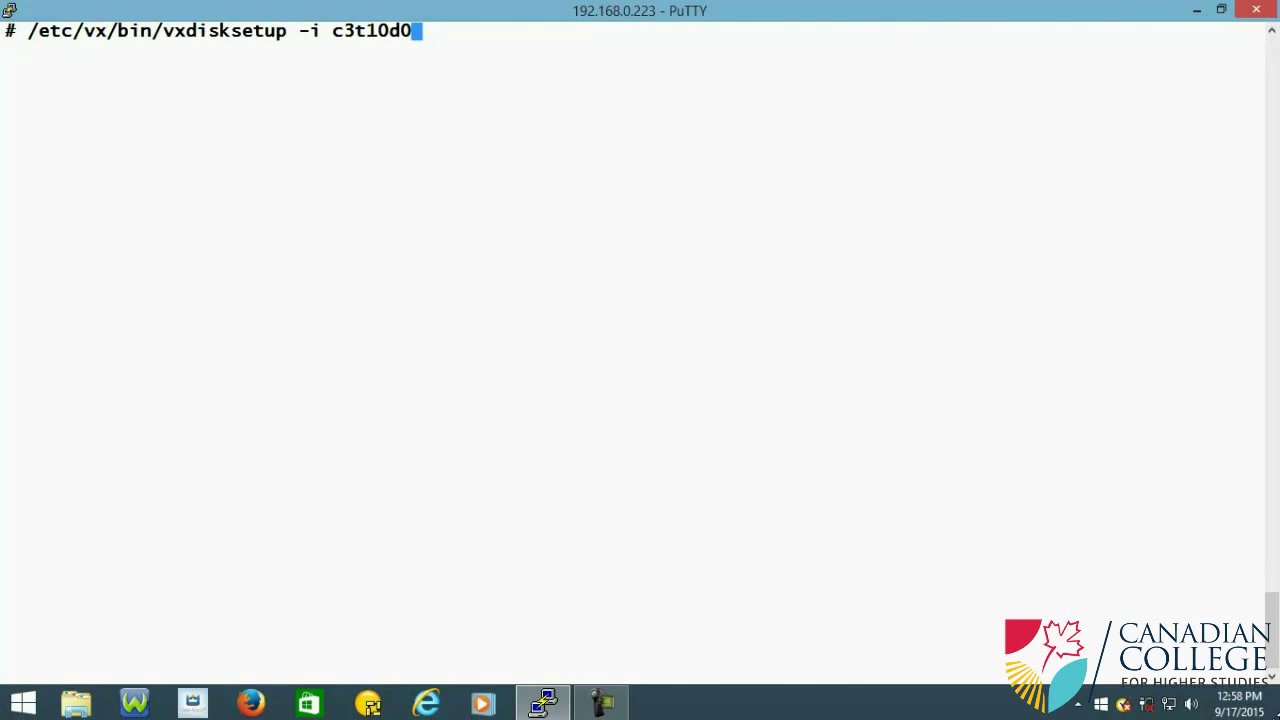